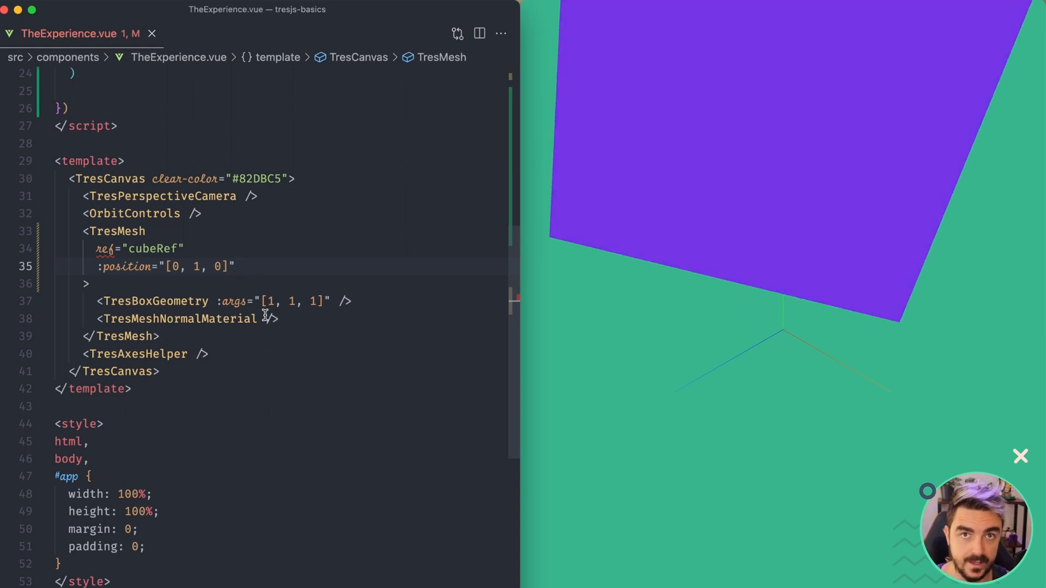
Scroll through TheExperience.vue to review the static normal-material cube code.
scroll(up, 3)
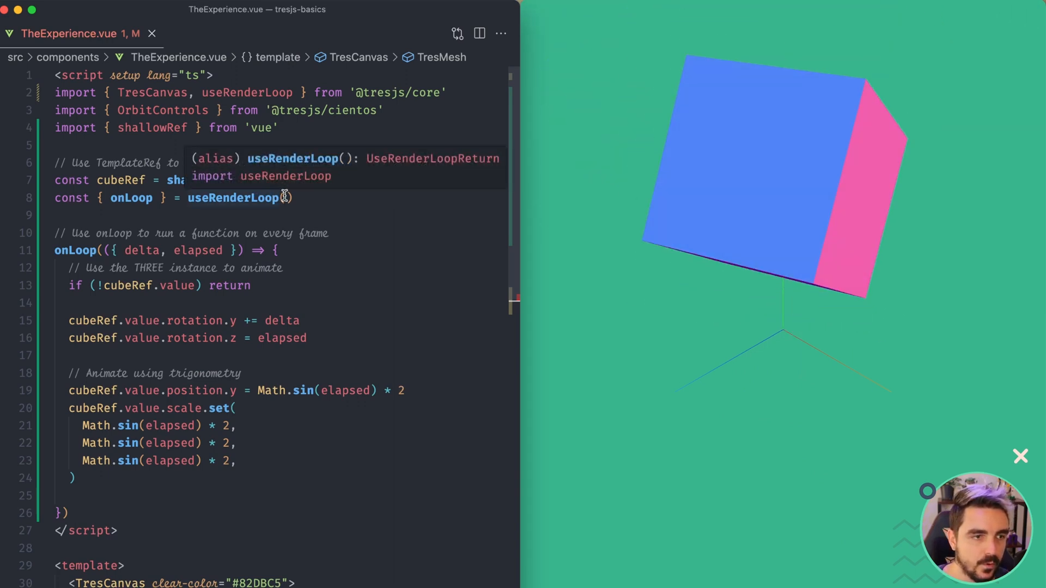
scroll(down, 3)
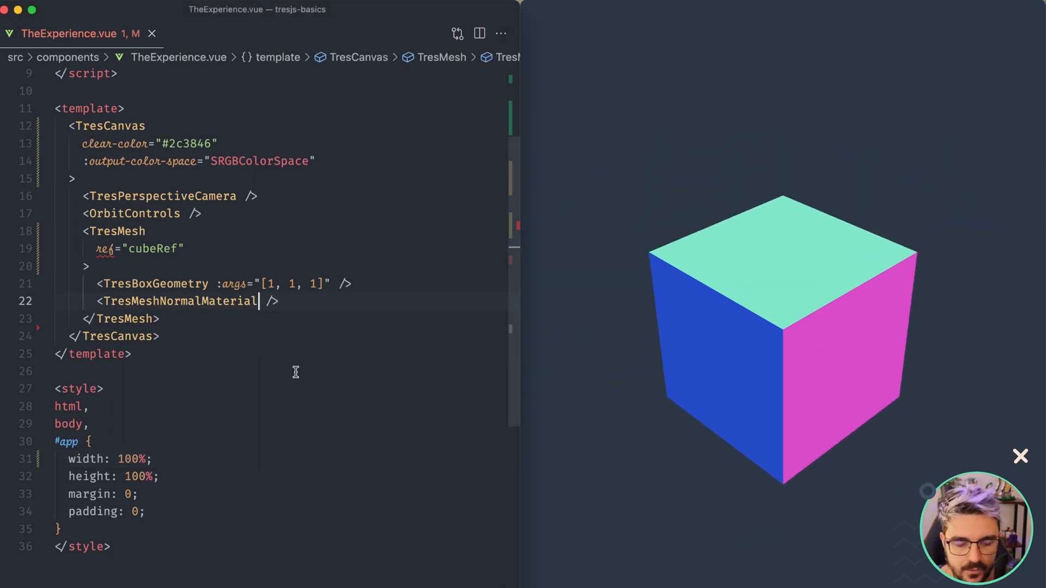
Add the wireframe attribute to TresMeshNormalMaterial.
text(wireframe)
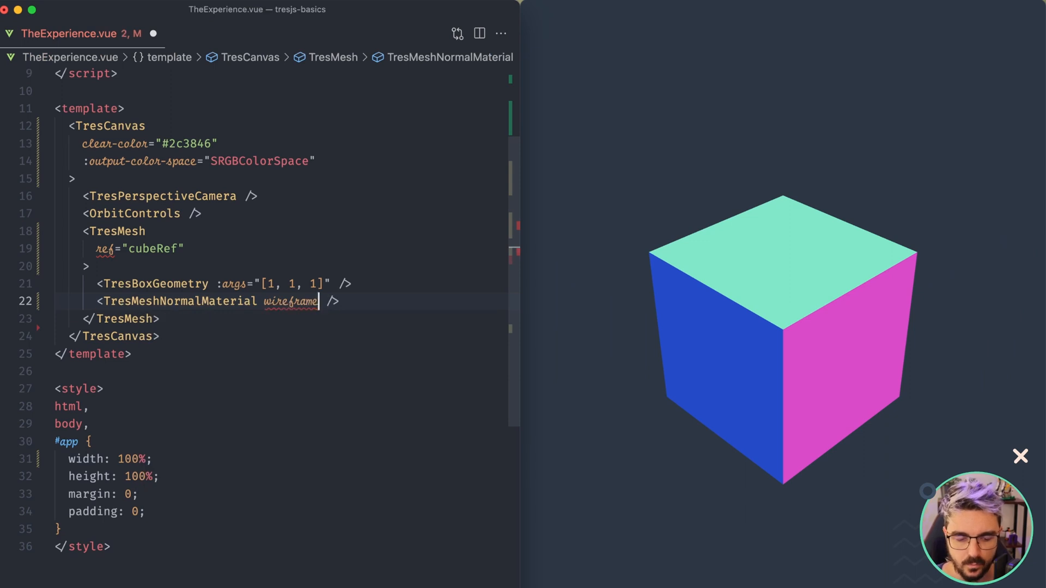
click(184, 249)
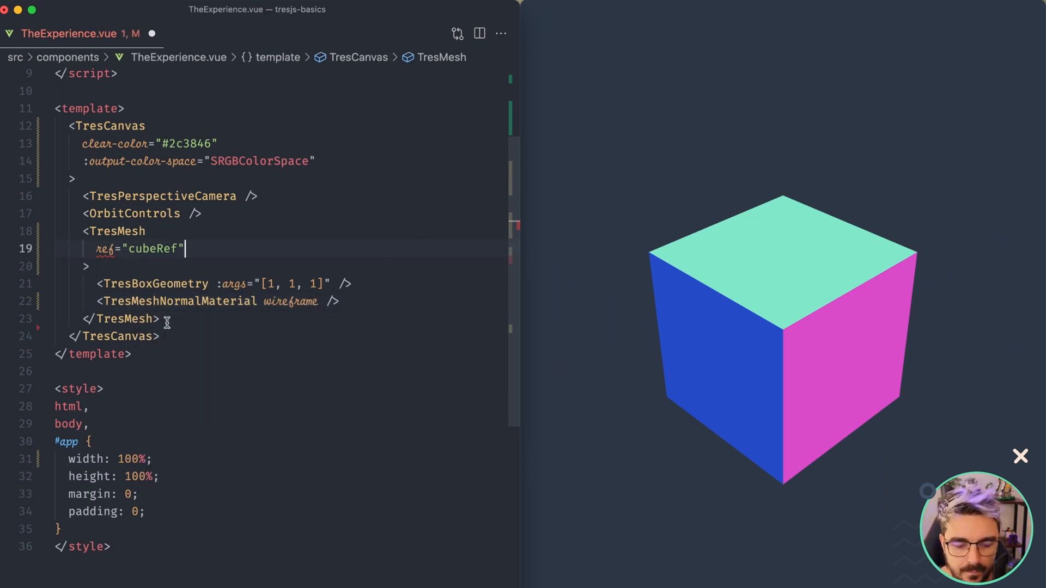
mouse_move(262, 505)
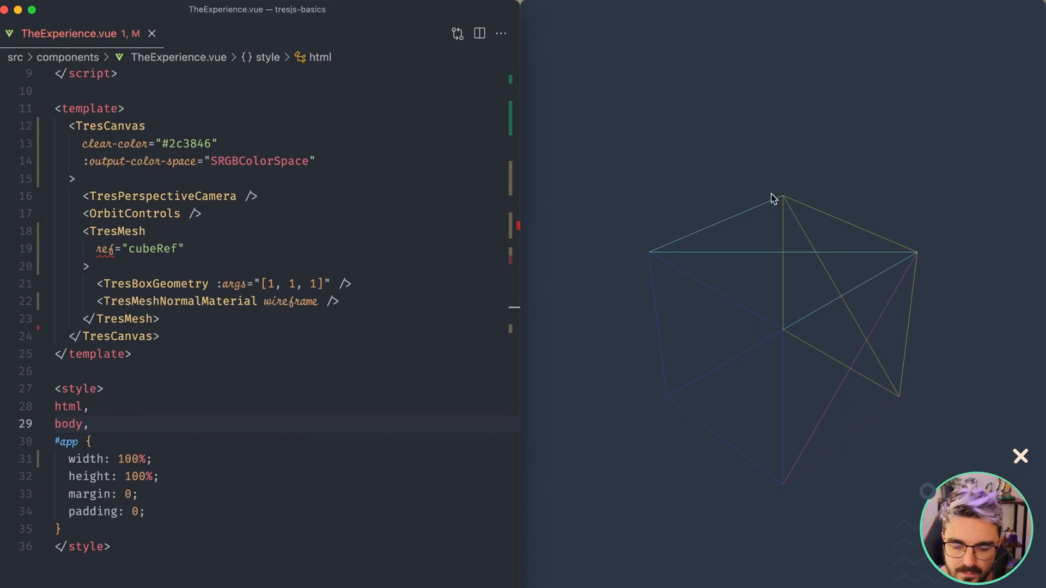
mouse_move(800, 228)
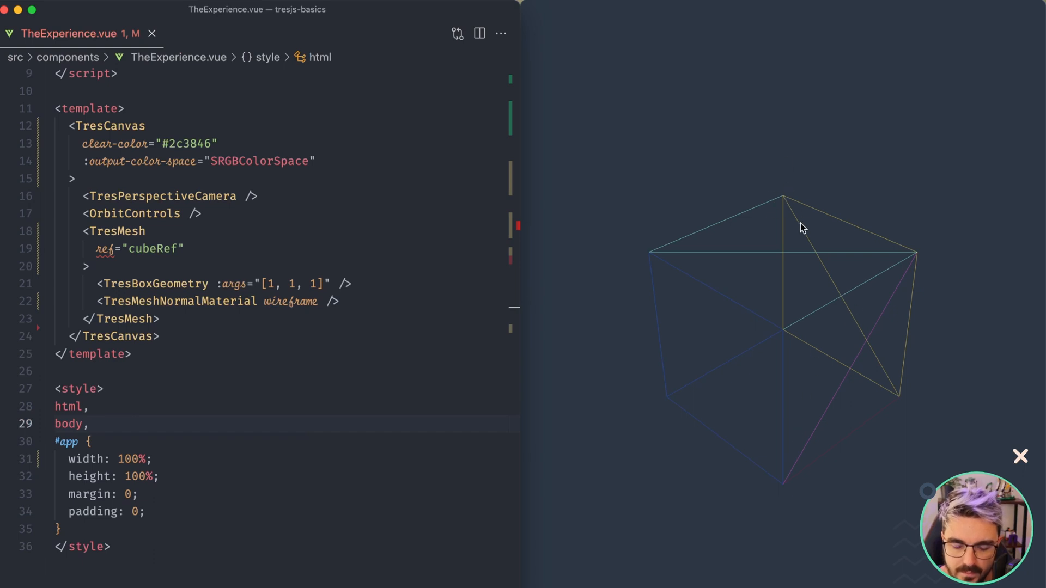
mouse_move(836, 309)
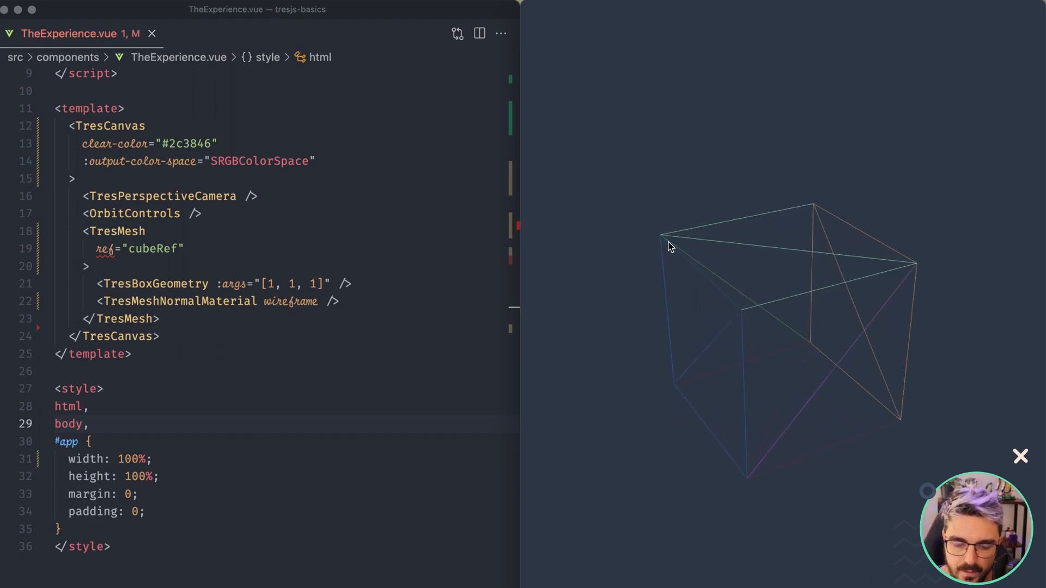
mouse_move(826, 321)
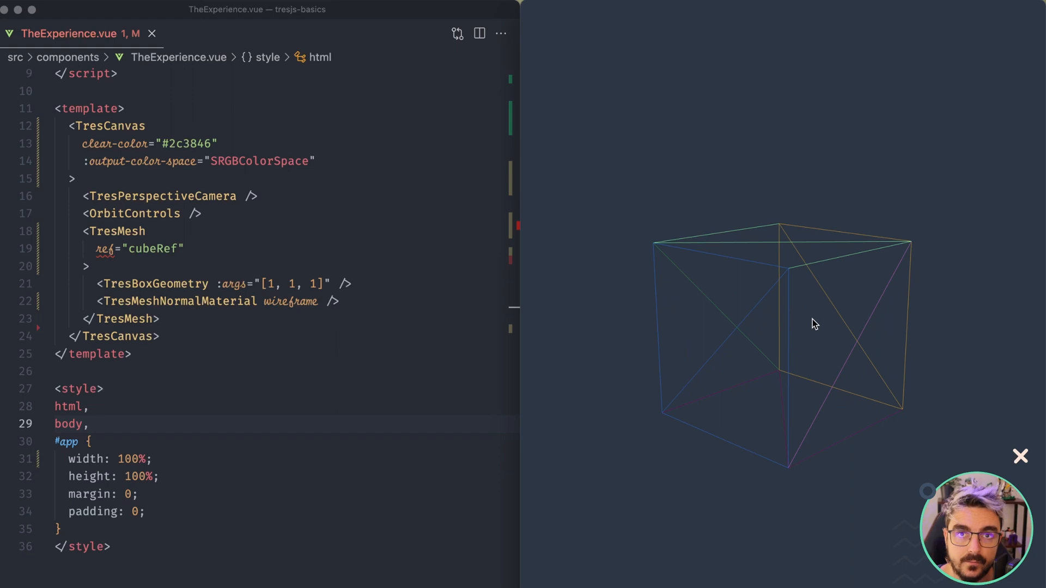
mouse_move(517, 297)
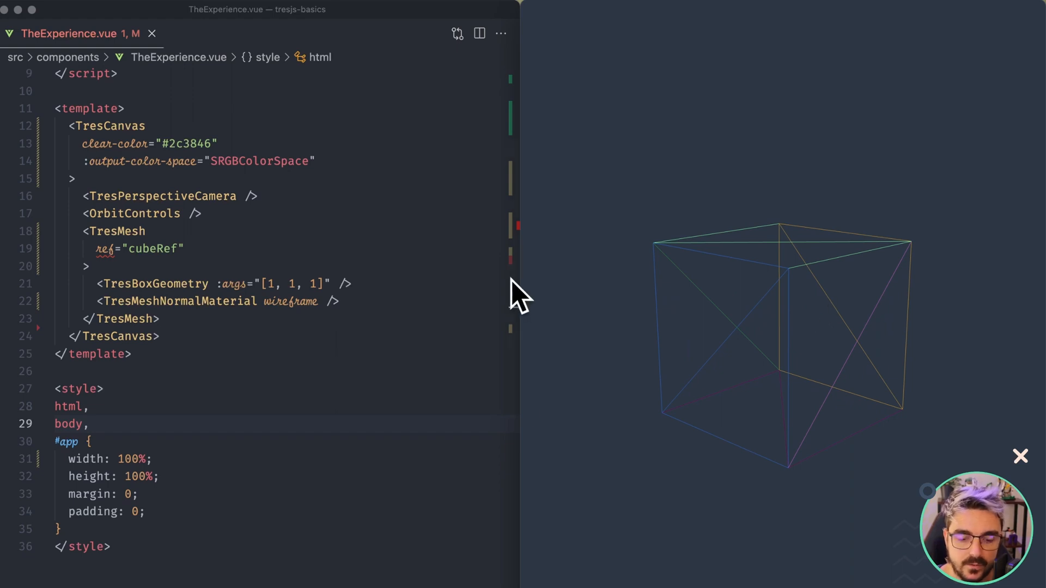
mouse_move(837, 294)
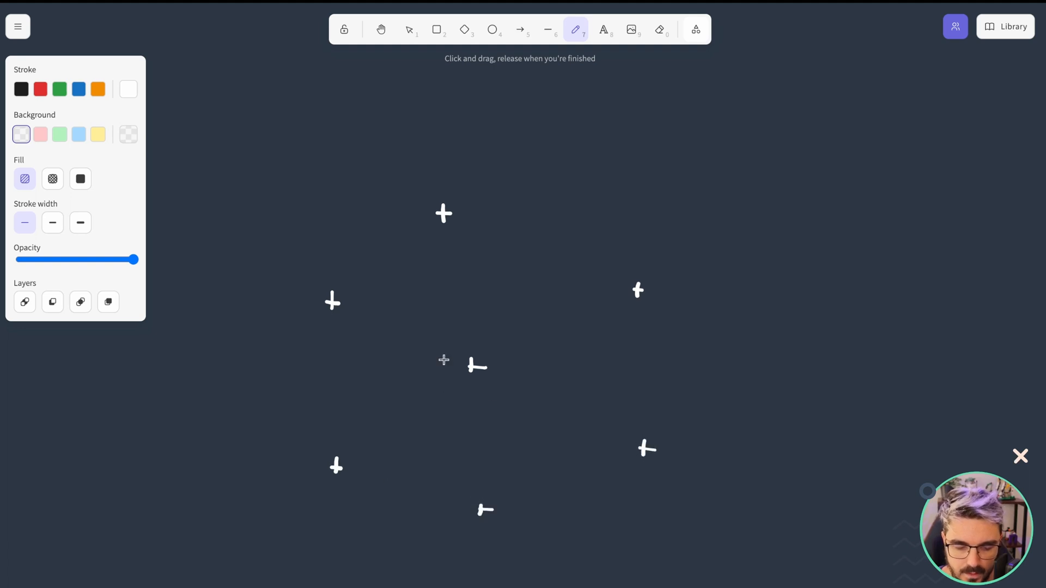
mouse_move(451, 372)
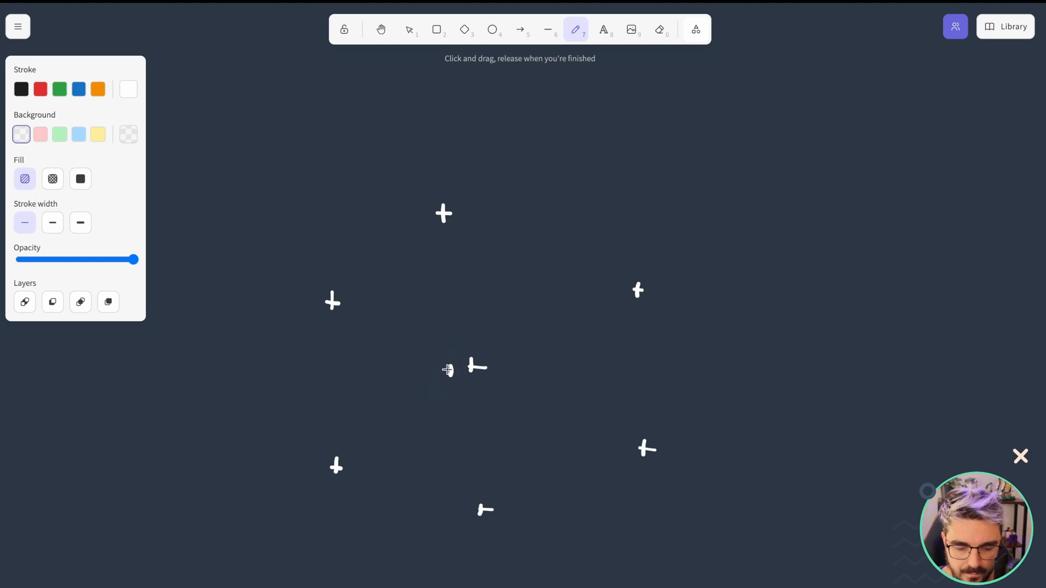
mouse_move(96, 149)
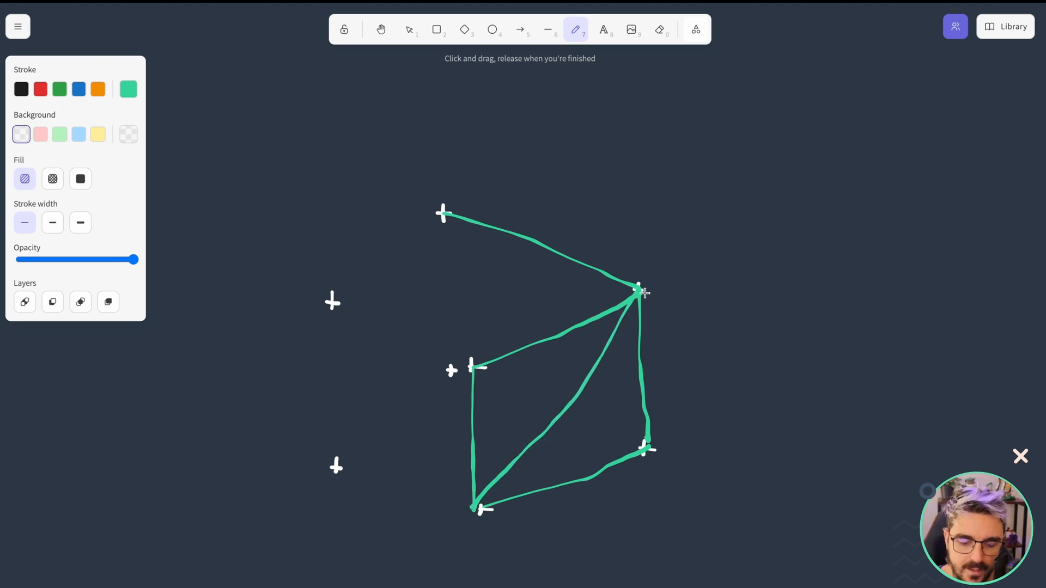
mouse_move(470, 365)
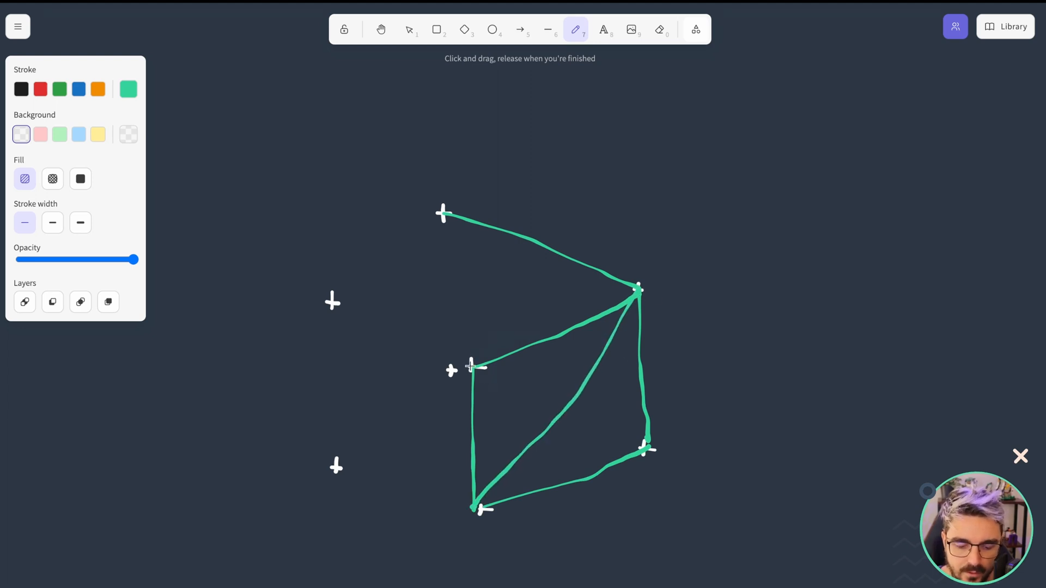
Draw green freehand edges linking the middle vertex mark to the outer corners.
drag(442, 213, 332, 293)
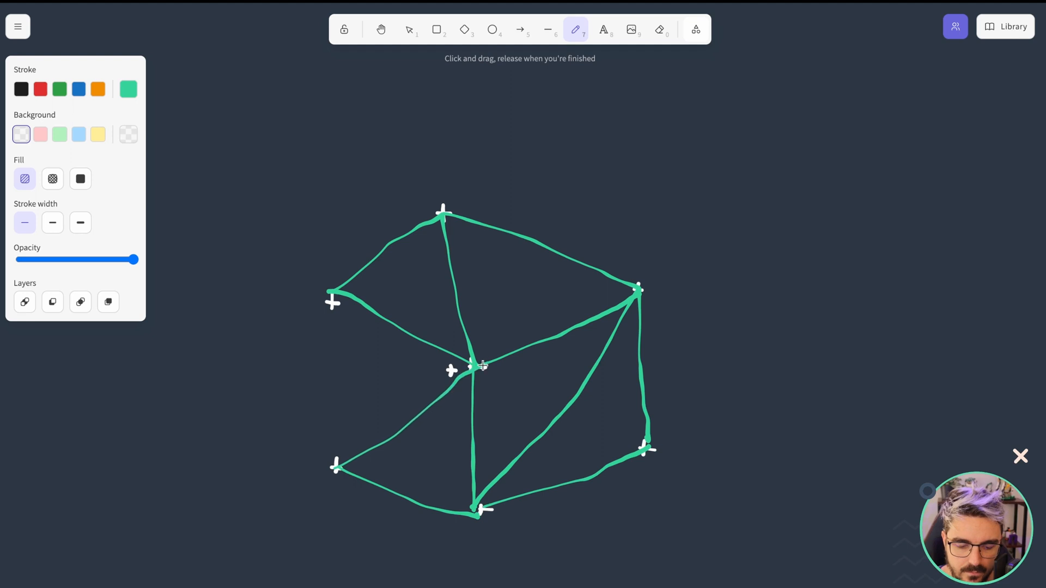
mouse_move(330, 299)
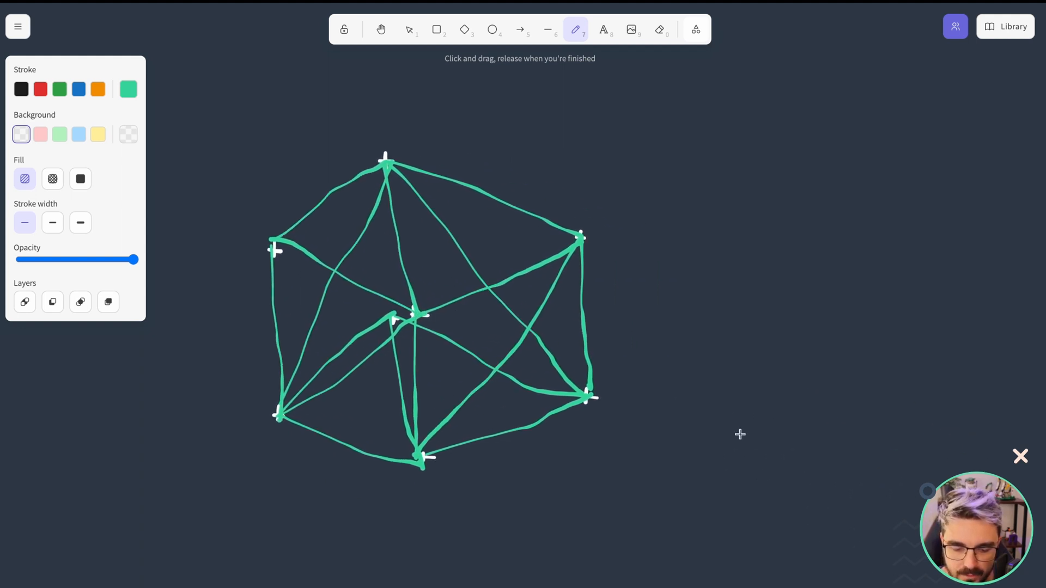
mouse_move(564, 273)
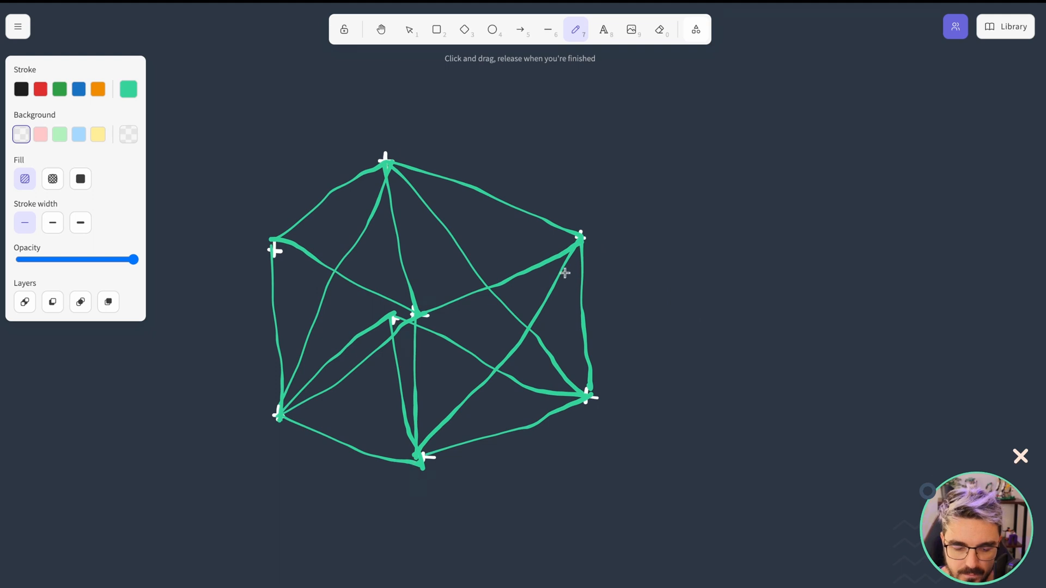
mouse_move(852, 249)
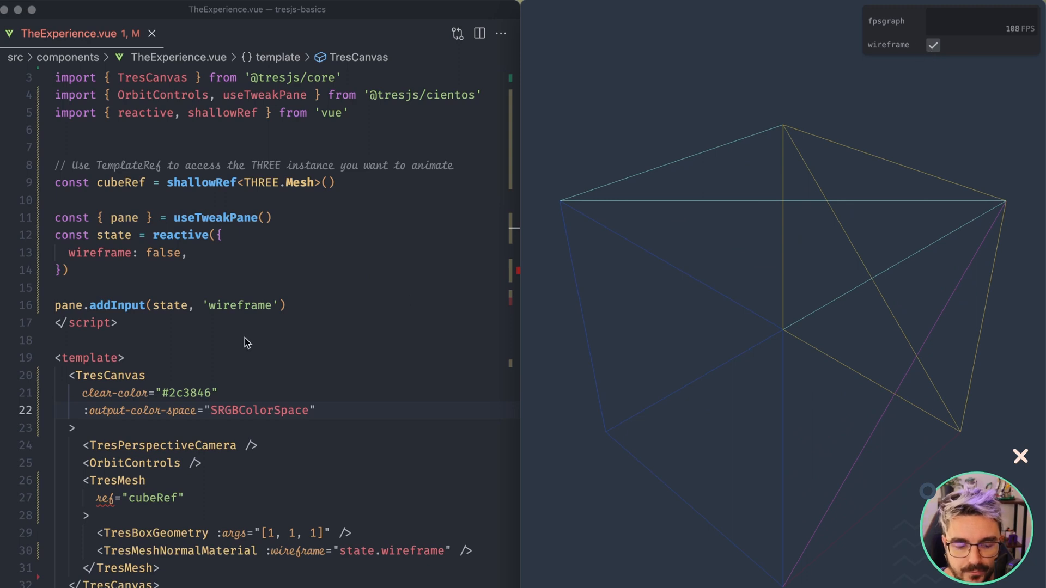
Toggle the Tweakpane wireframe checkbox off and back on to compare solid and wireframe cube.
click(932, 45)
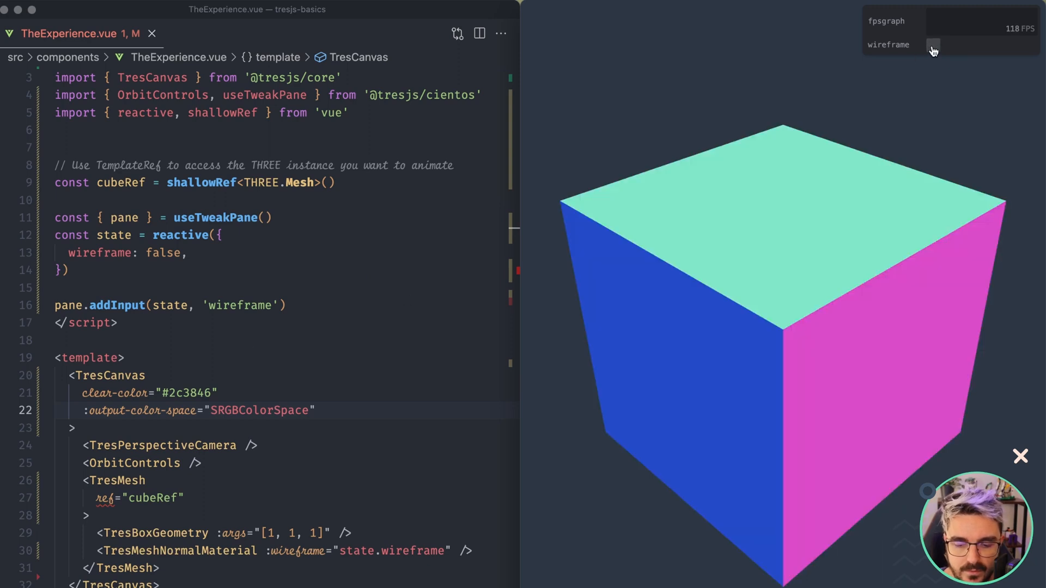
mouse_move(846, 386)
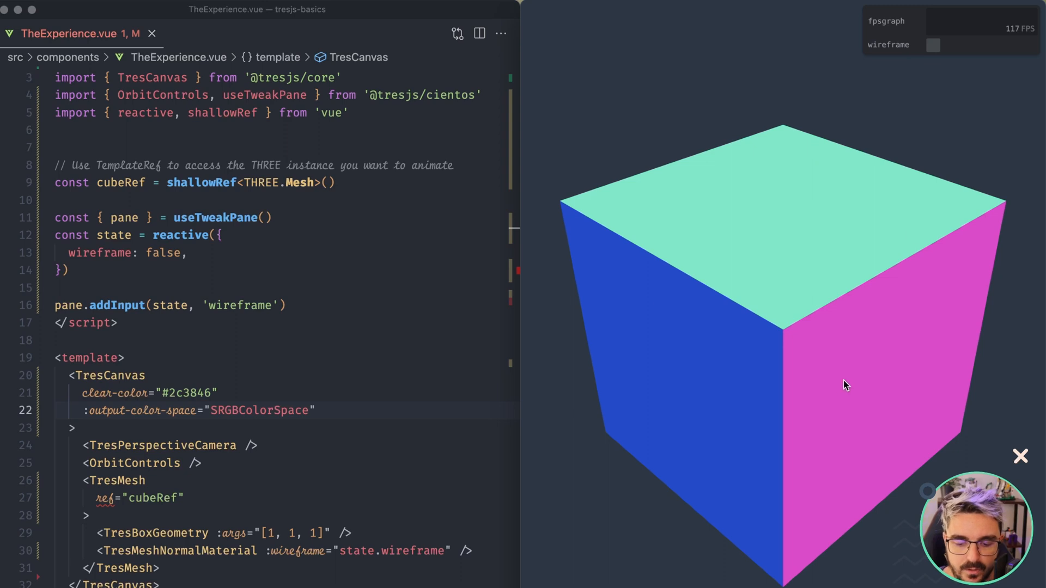
click(933, 45)
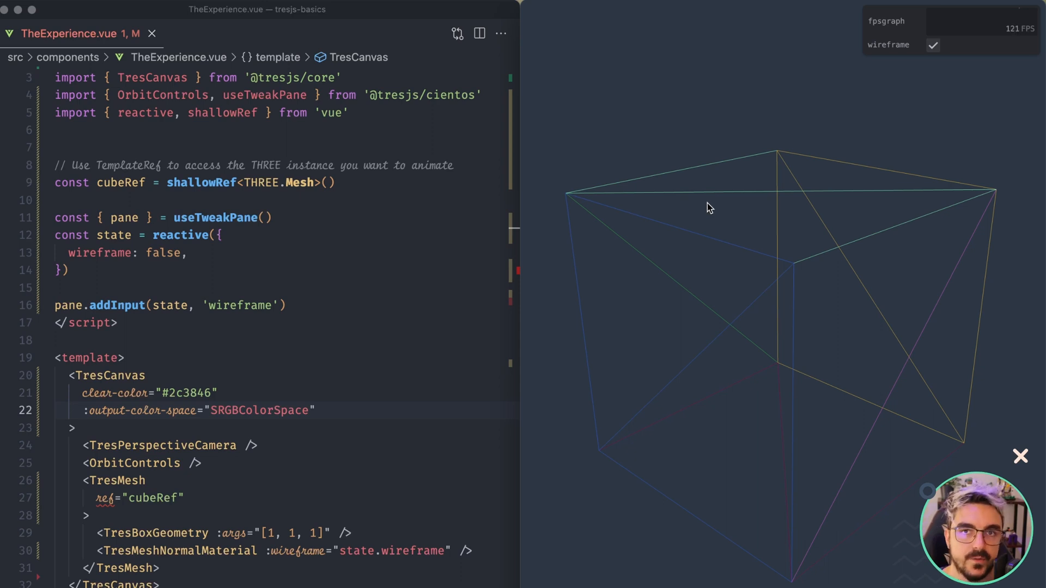
scroll(down, 3)
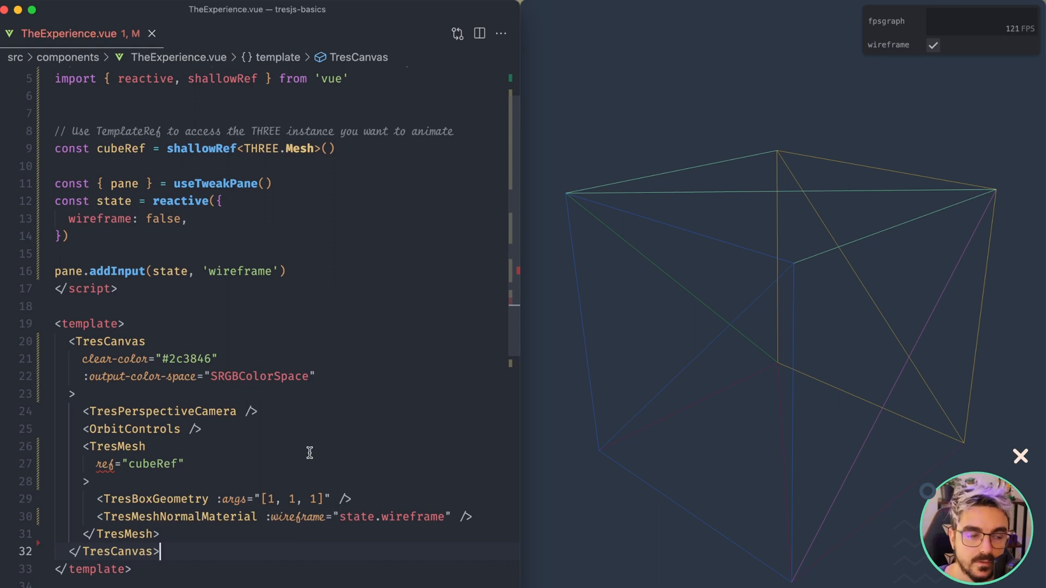
mouse_move(302, 431)
text(Sphe)
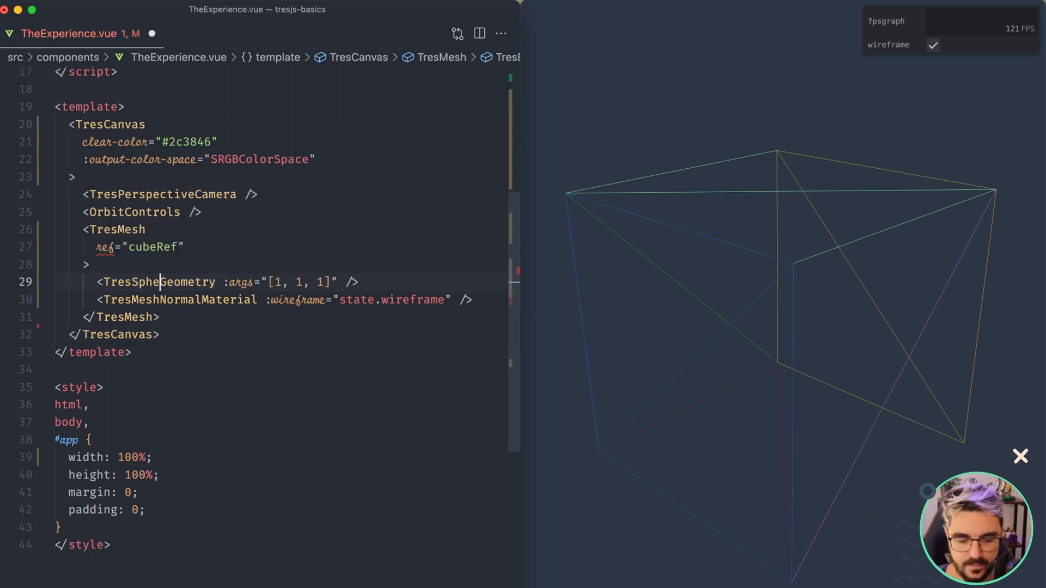
Replace the box size arguments with sphere :args of radius 1 and 32 segments.
click(350, 282)
text(er)
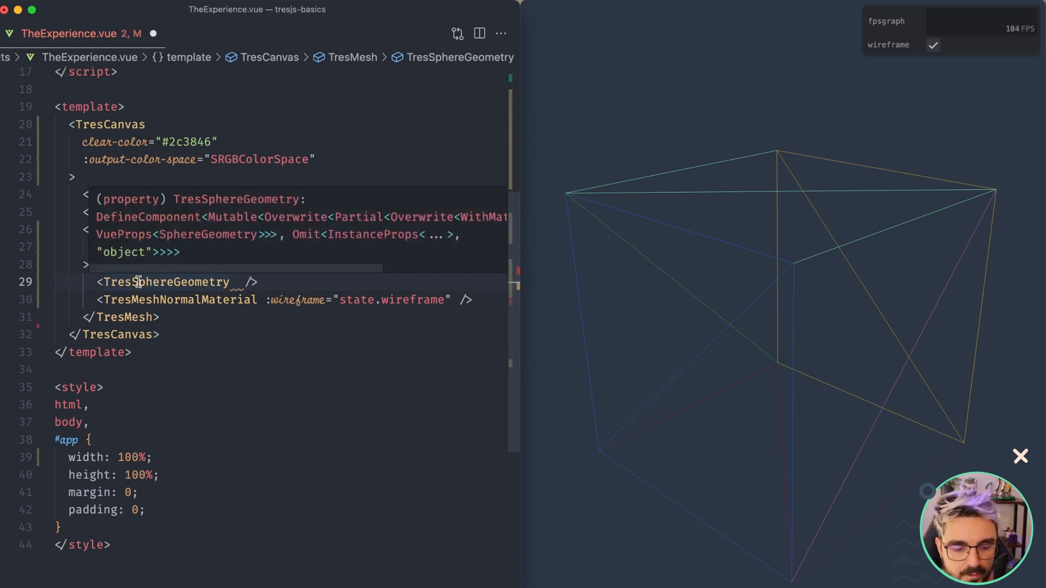
mouse_move(229, 229)
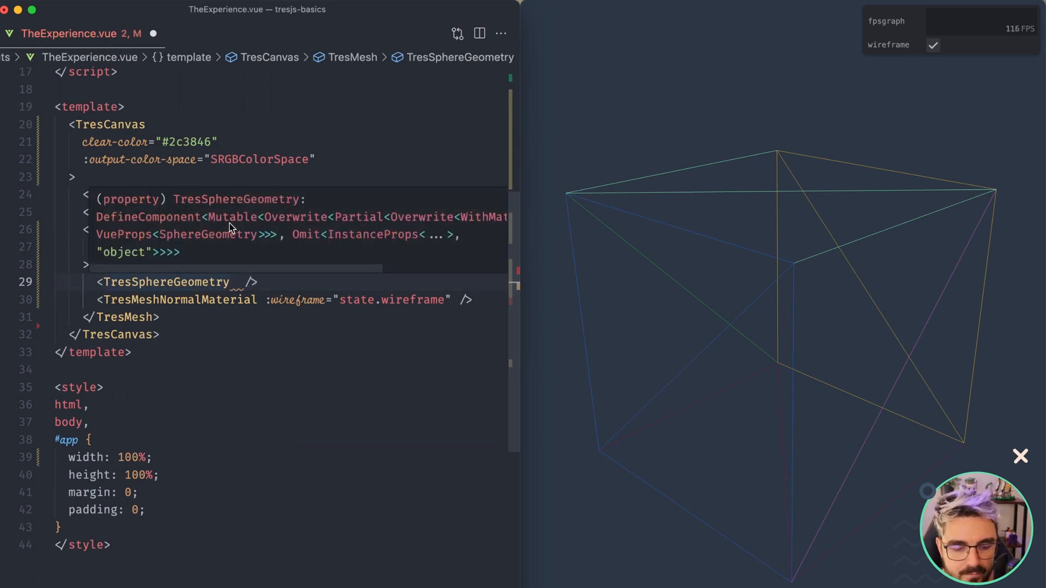
mouse_move(226, 273)
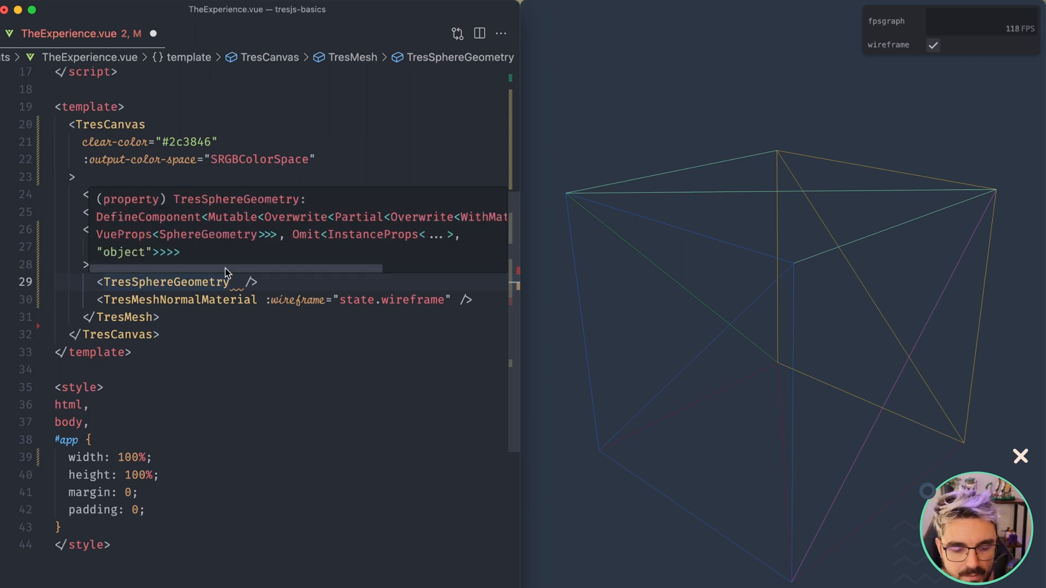
mouse_move(230, 238)
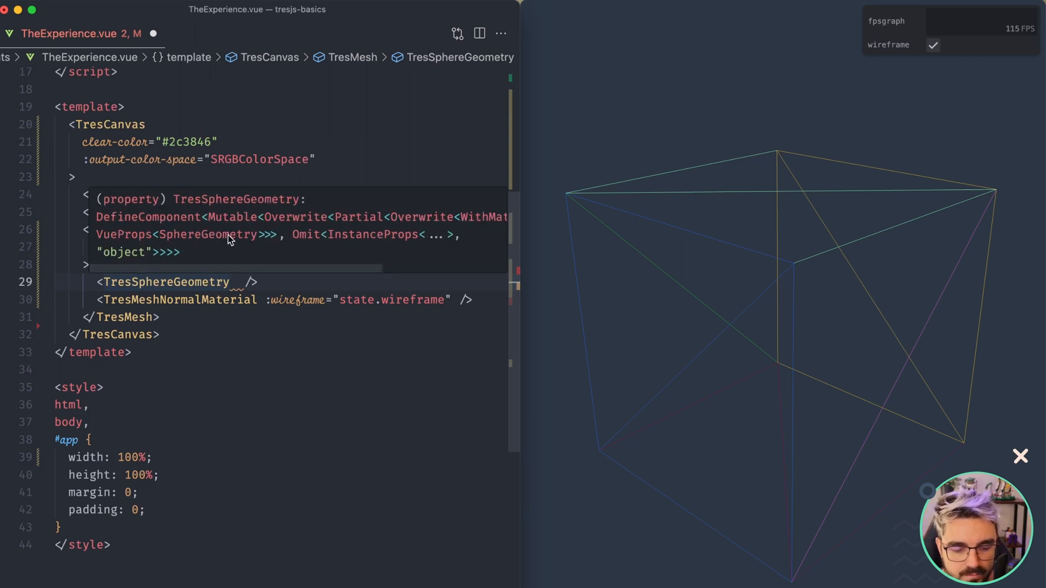
mouse_move(214, 241)
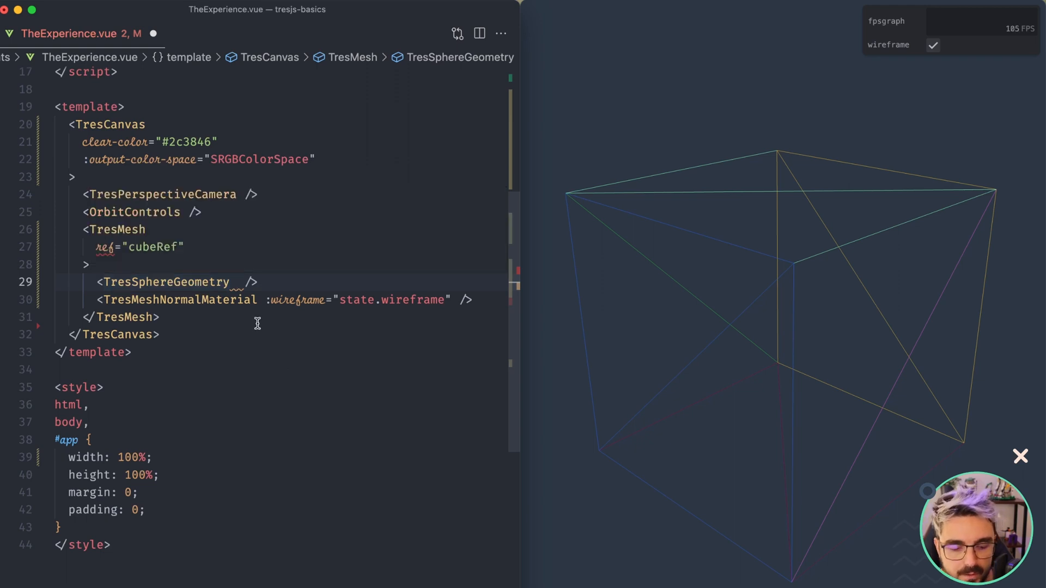
text(:args=")
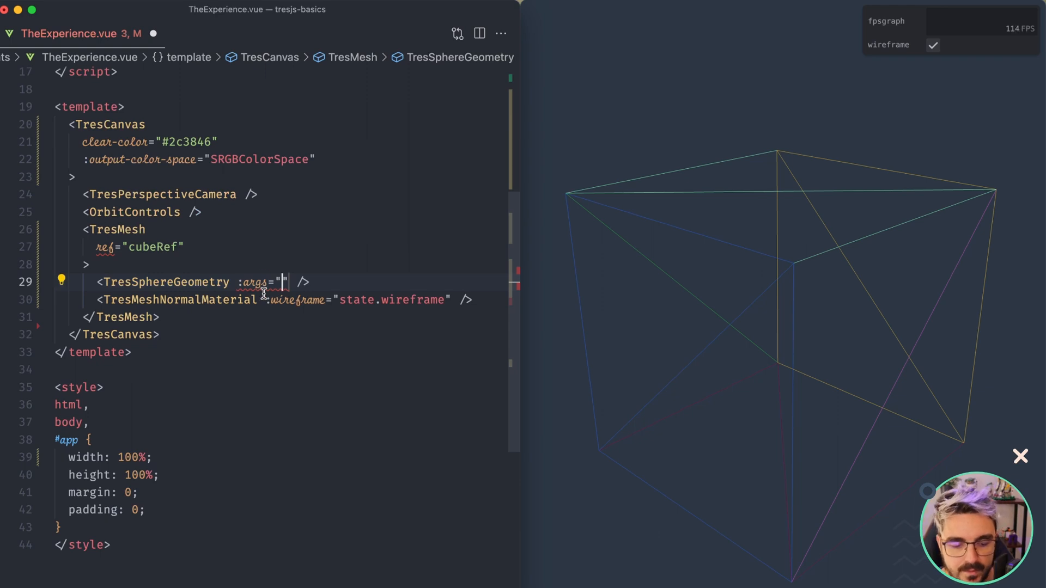
mouse_move(256, 282)
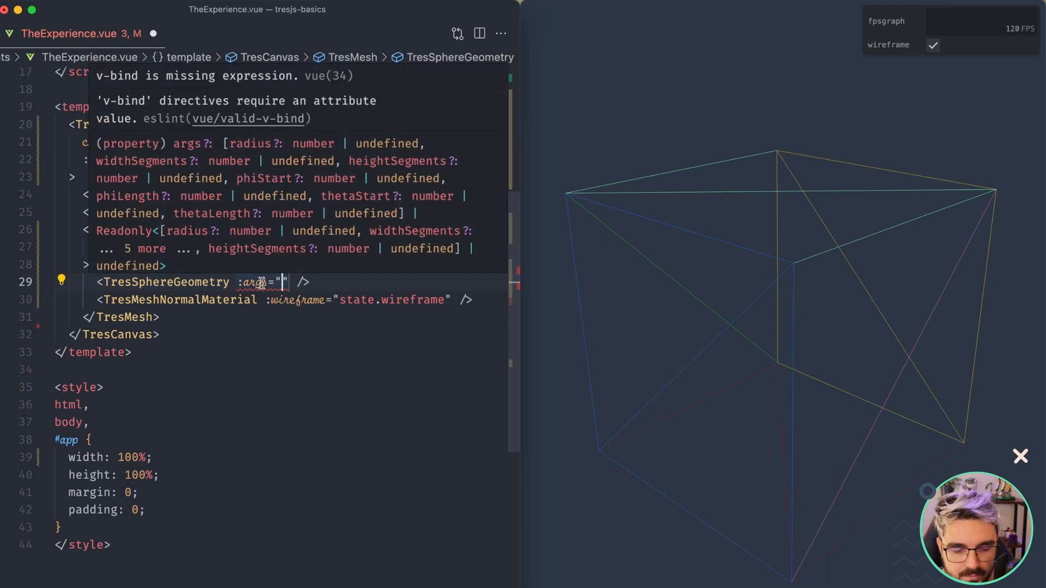
mouse_move(225, 150)
text([1, ])
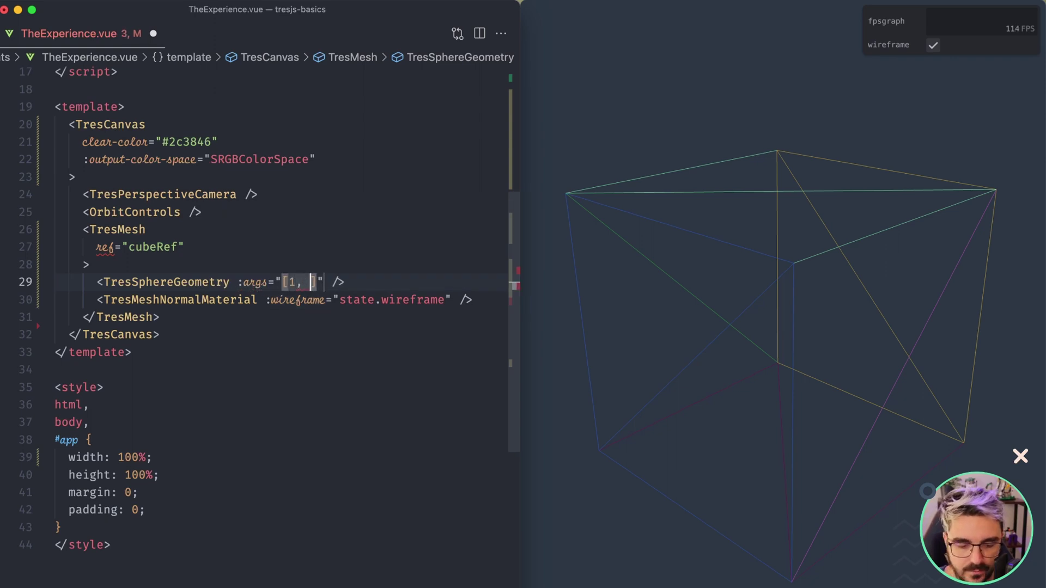
mouse_move(289, 281)
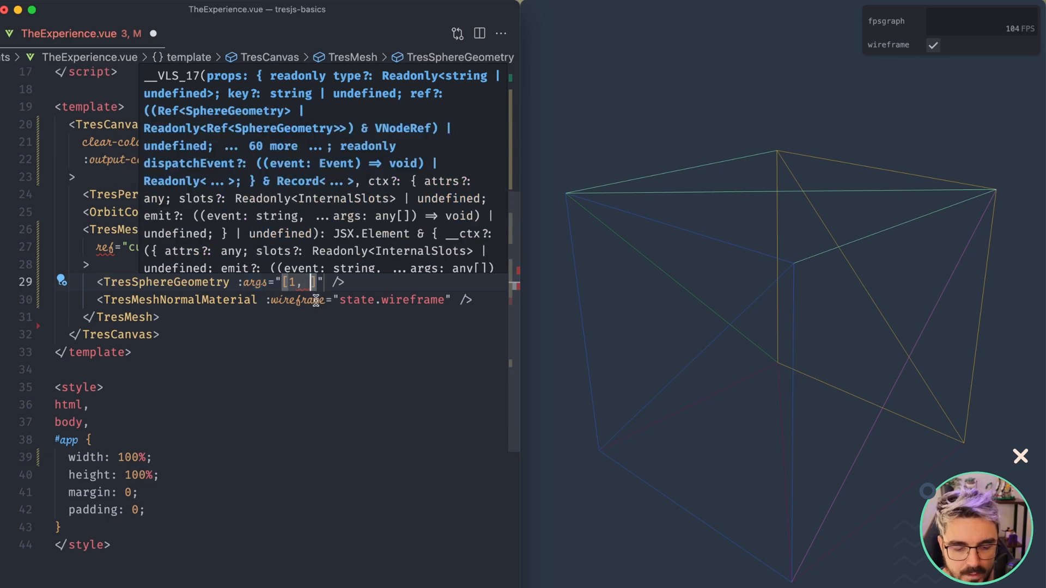
text(32, 32)
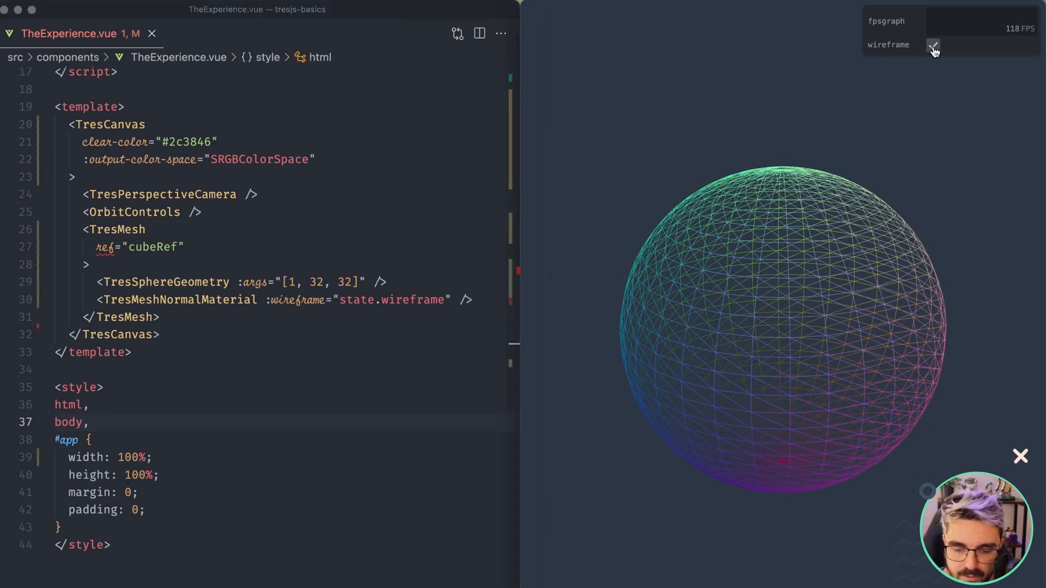
Compare the 32-segment sphere's shading, change args to [1, 8, 8], and toggle wireframe.
click(934, 49)
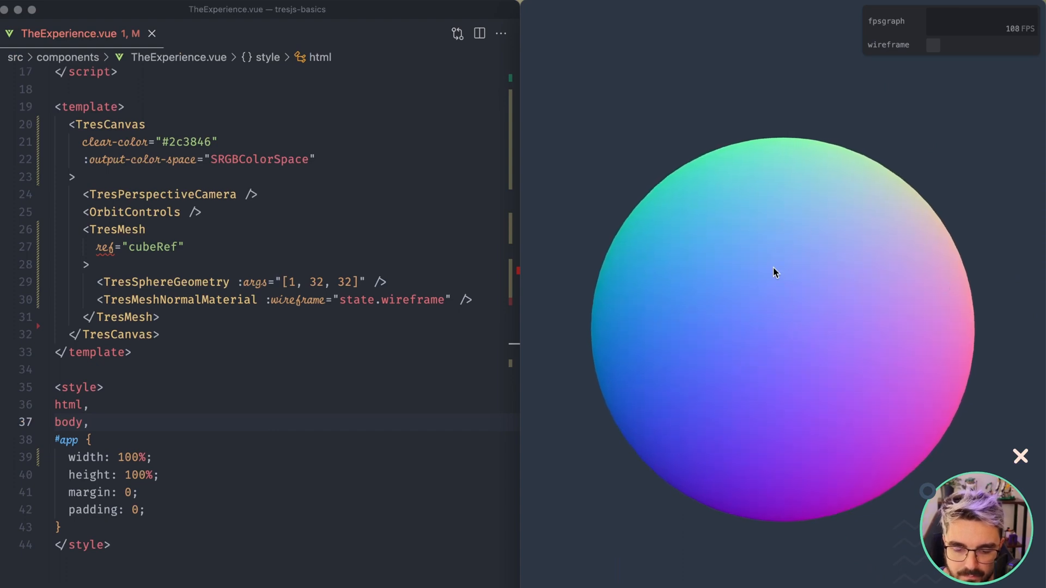
click(933, 45)
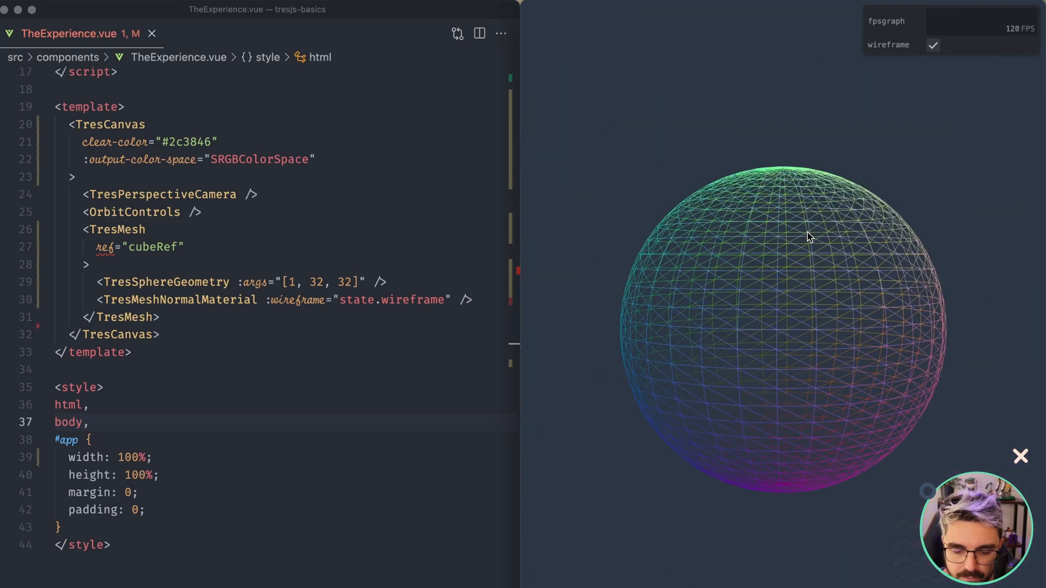
mouse_move(313, 291)
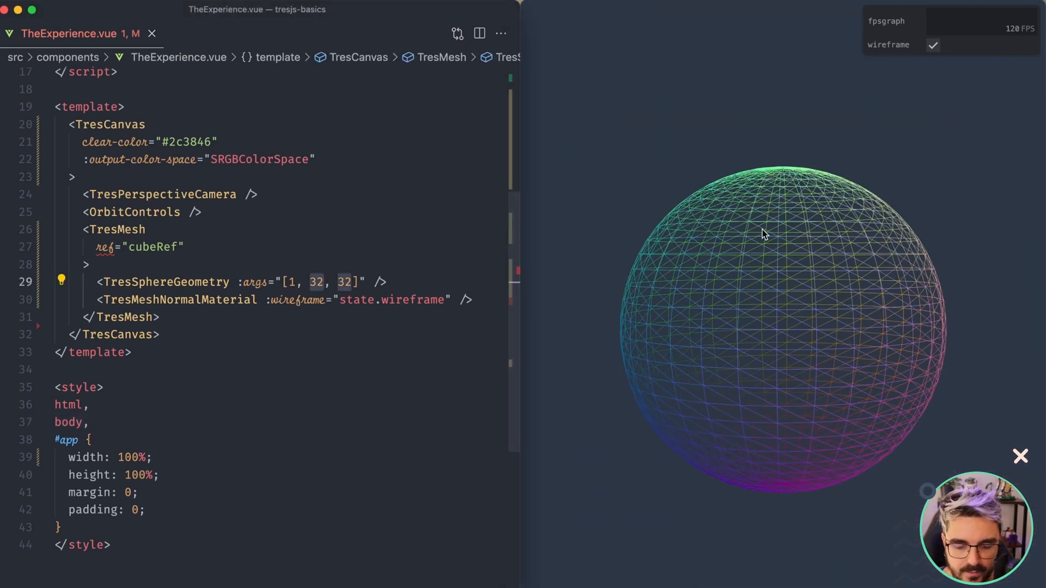
mouse_move(399, 333)
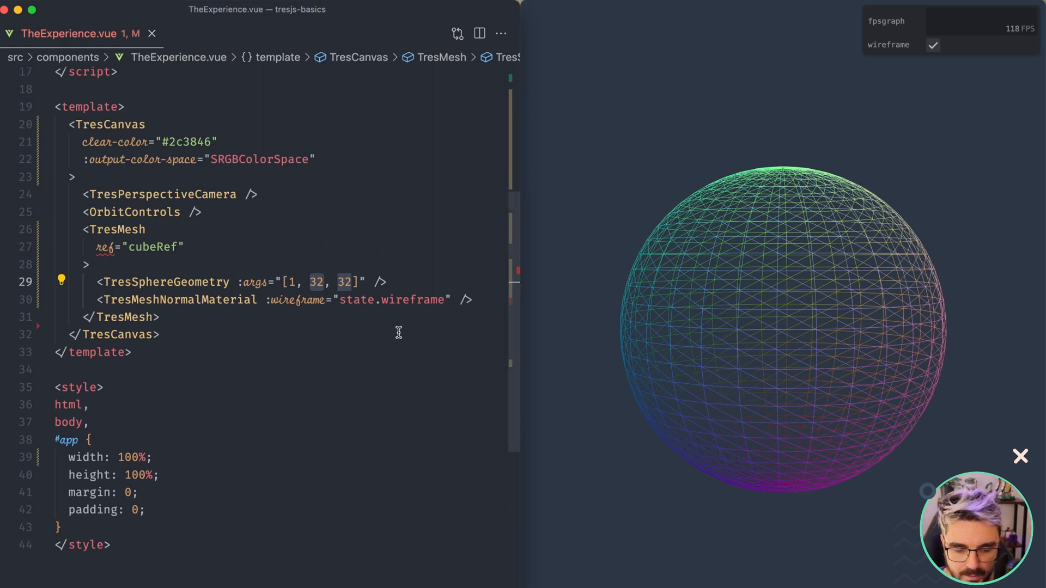
scroll(up, 3)
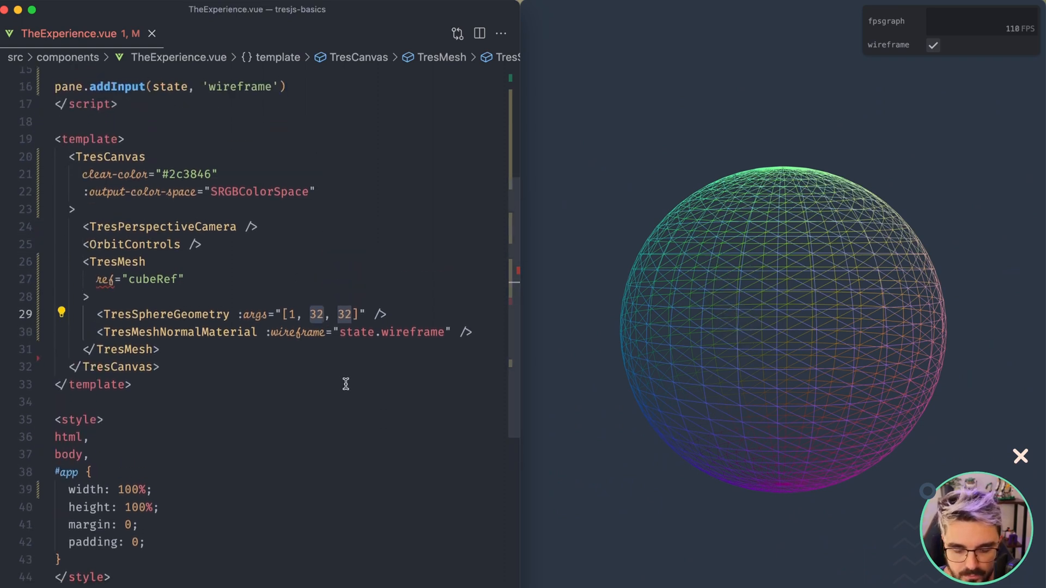
text(8)
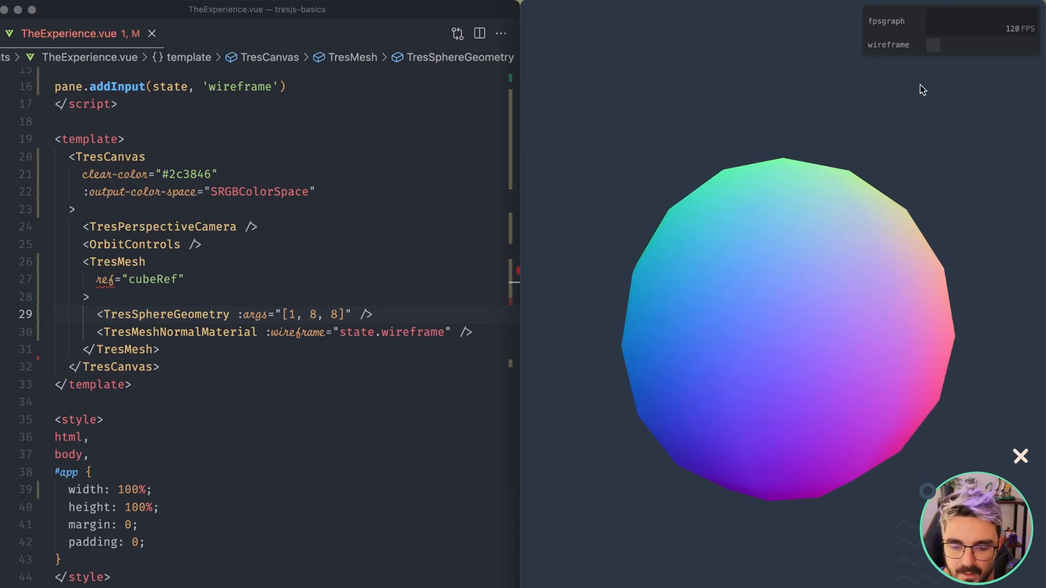
click(933, 45)
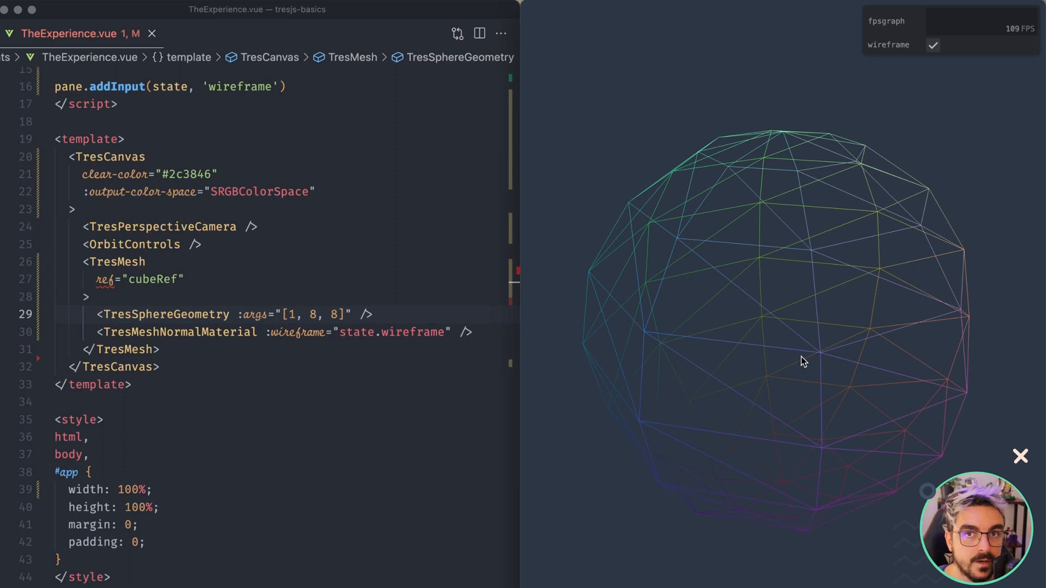
mouse_move(778, 365)
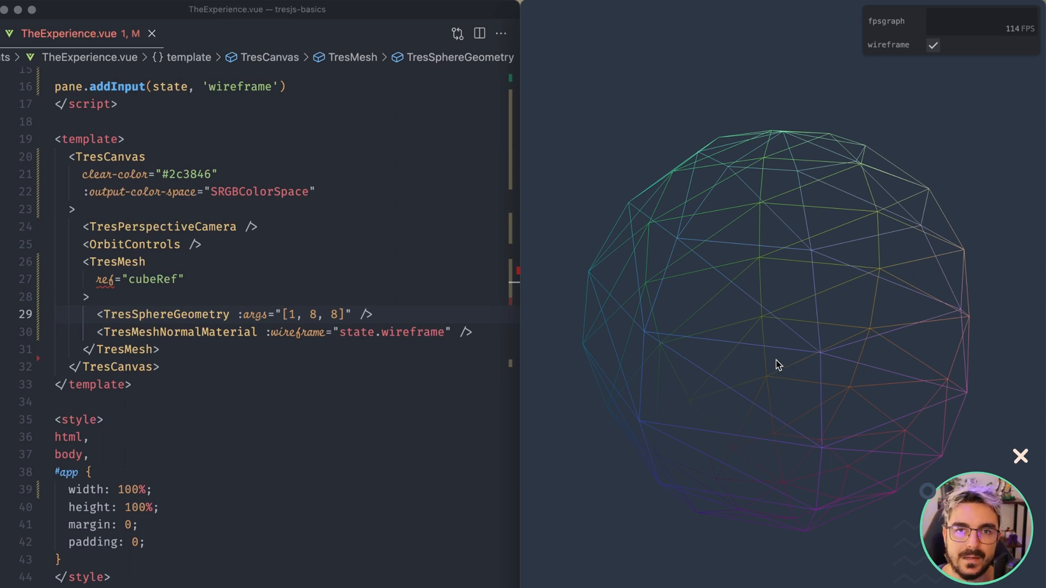
mouse_move(787, 364)
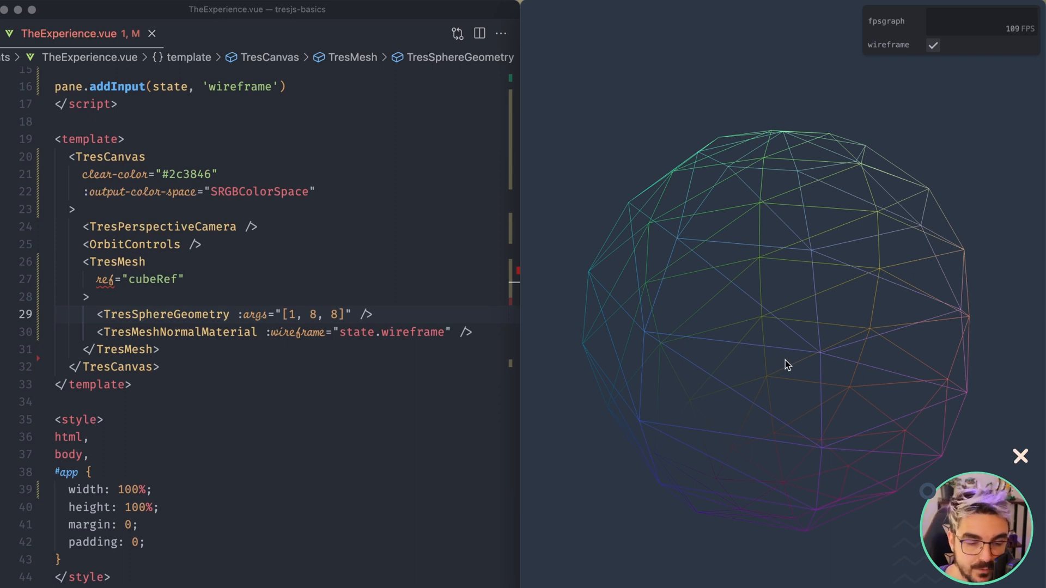
mouse_move(789, 345)
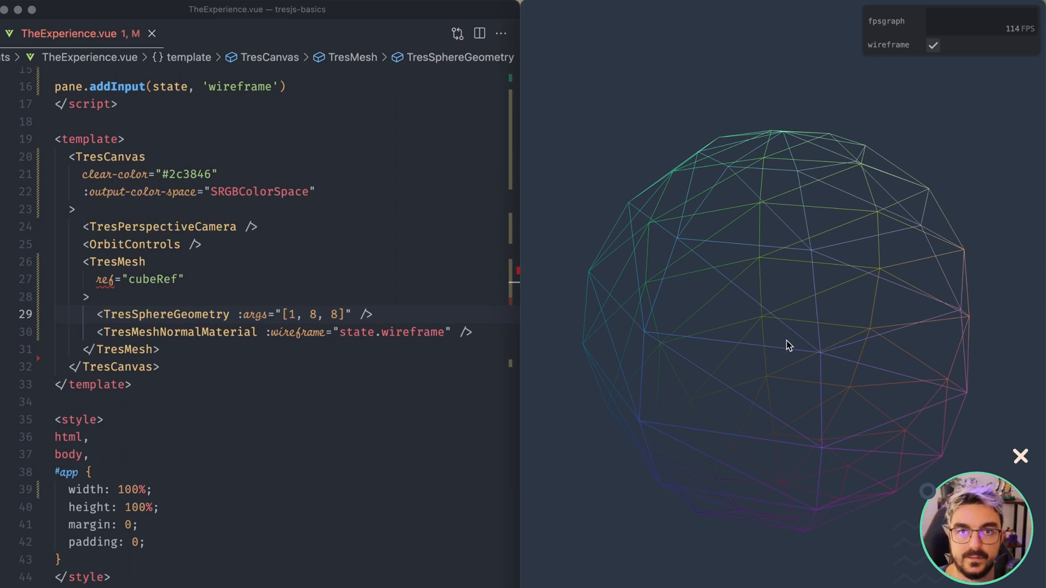
click(932, 45)
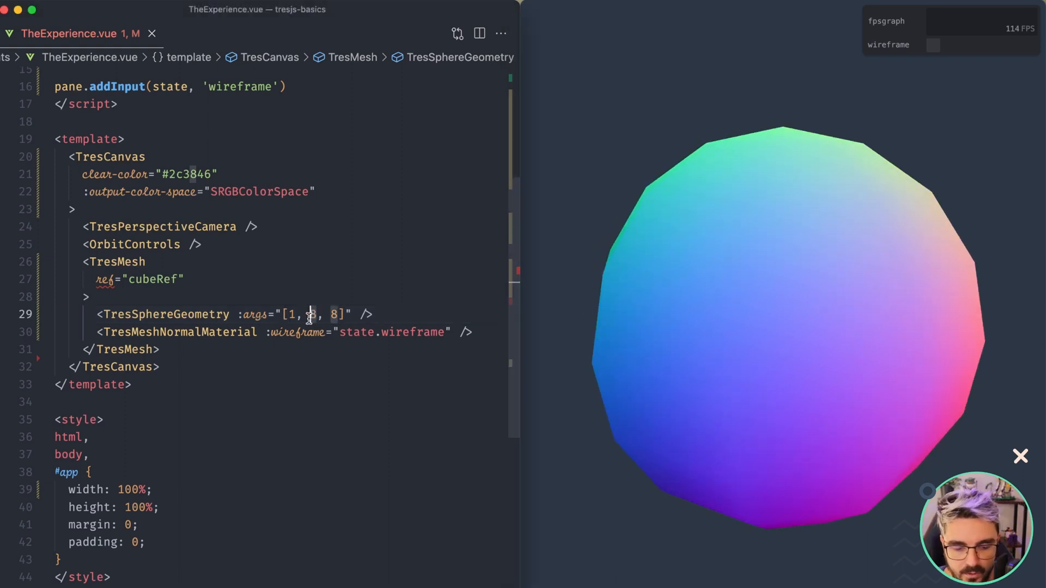
Change the sphere args to [1, 16, 16] and toggle wireframe on, then off.
text(16, 16)
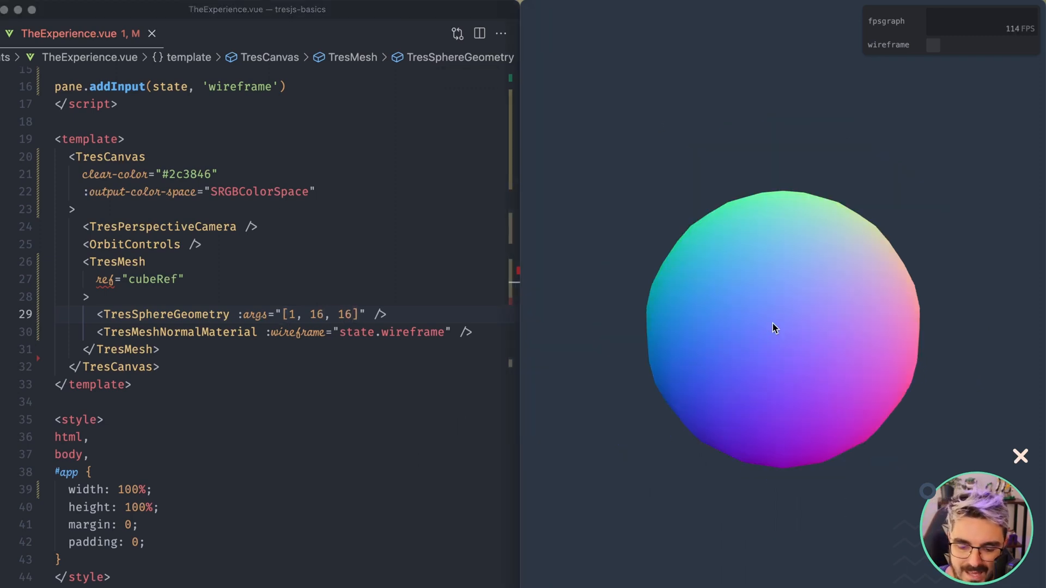
click(935, 45)
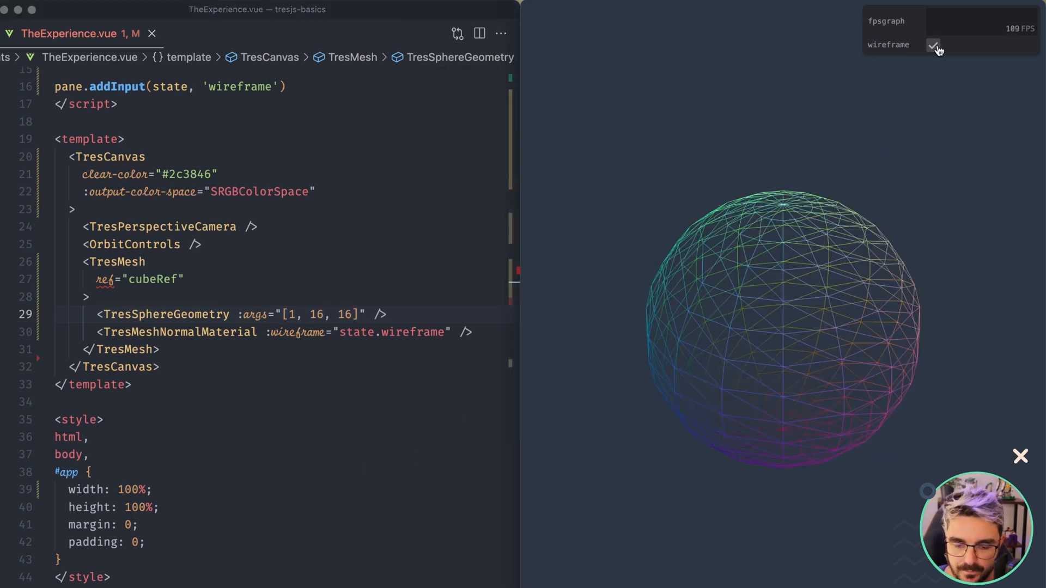
click(933, 44)
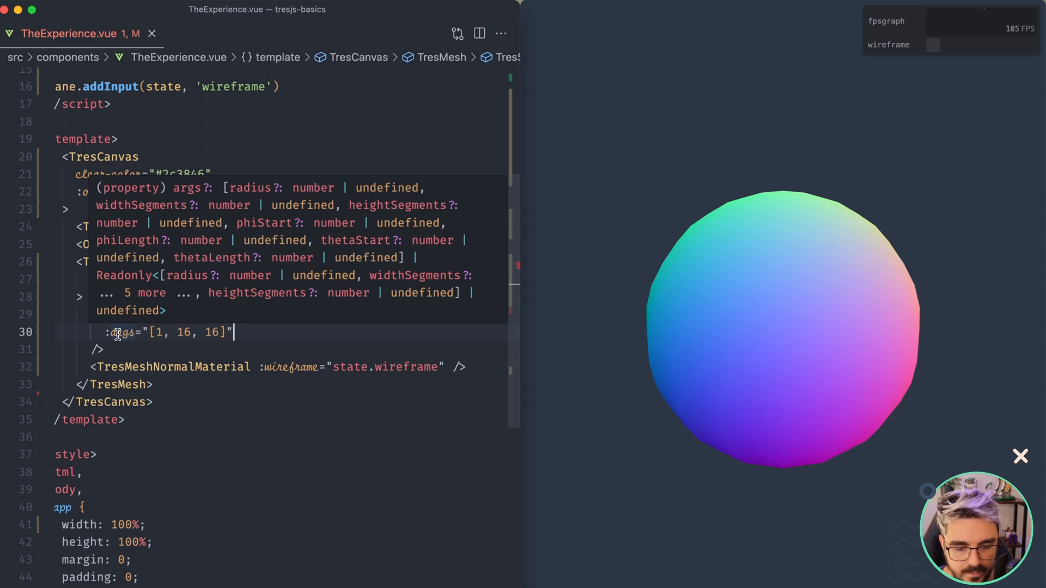
mouse_move(212, 333)
text(, )
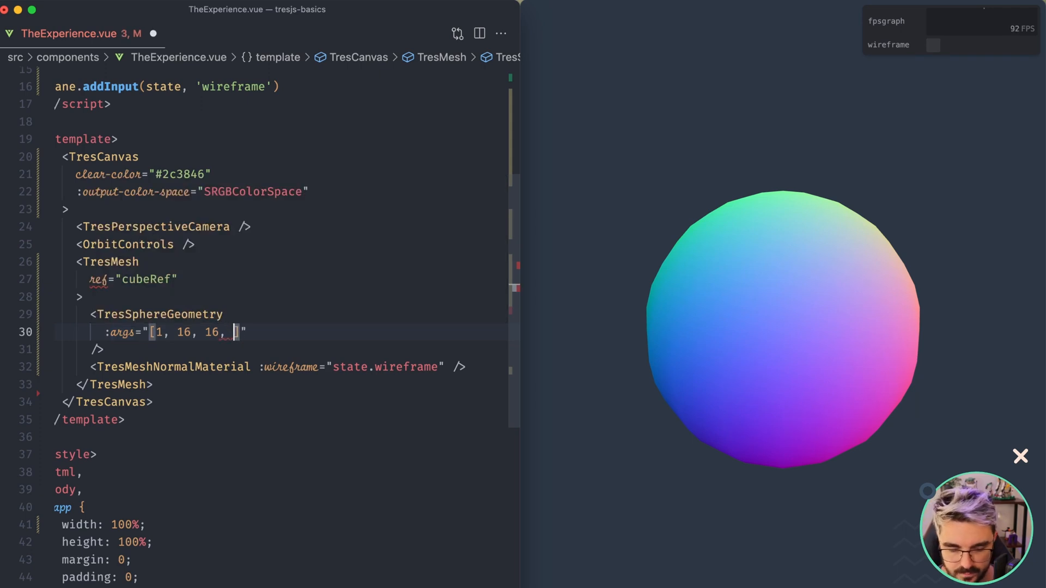
Extend the sphere args with a 0 phiStart and Math.PI expressions.
text(0,)
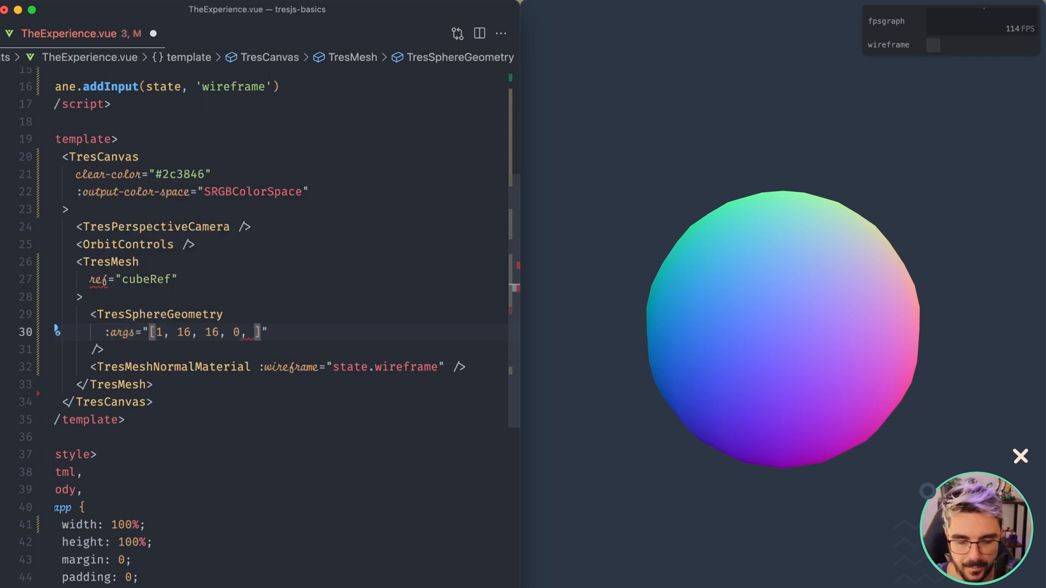
text(Math.PI * 2, 0, Math.PI * 2)
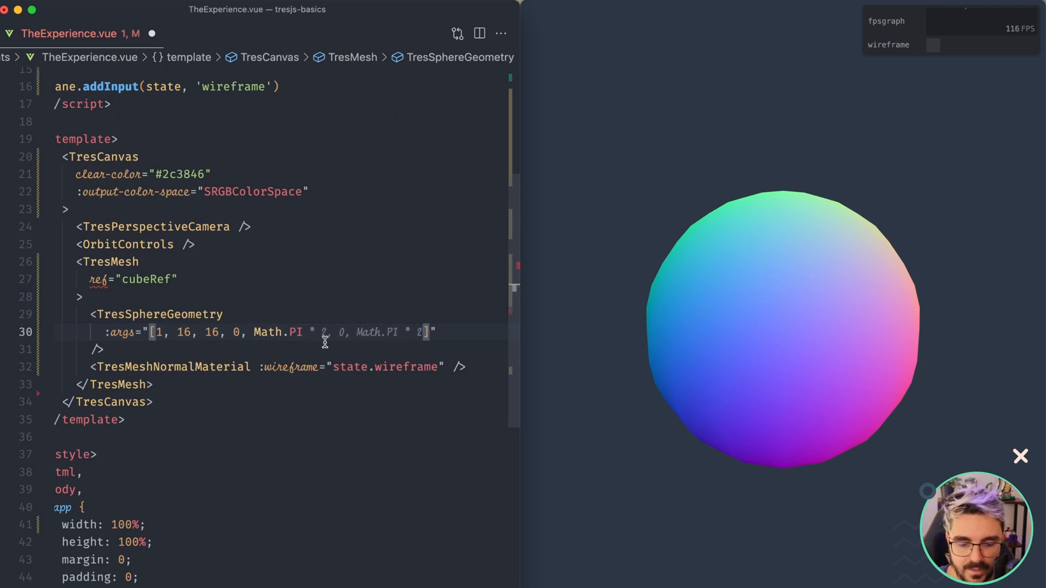
mouse_move(374, 249)
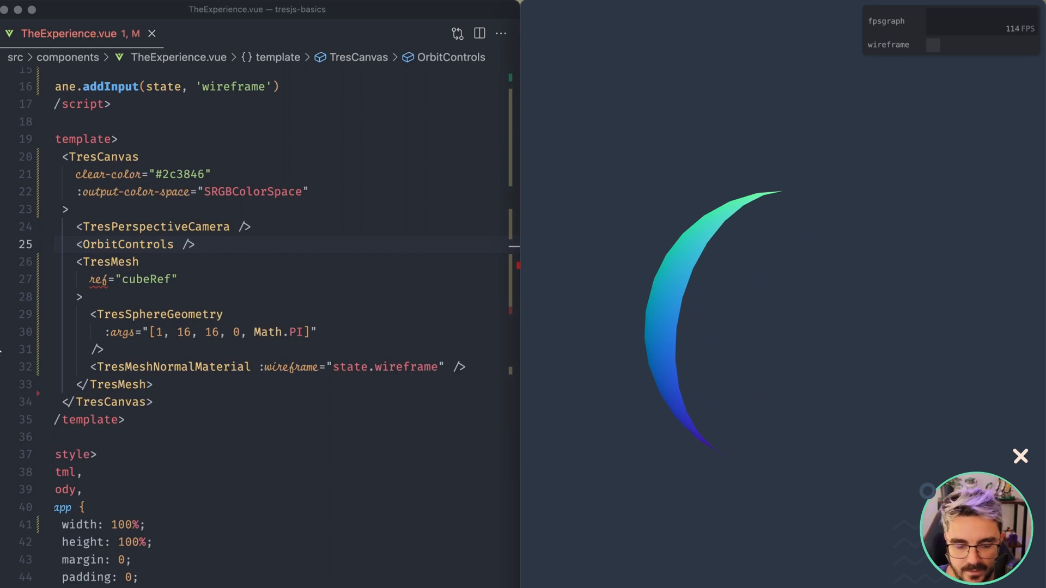
mouse_move(443, 297)
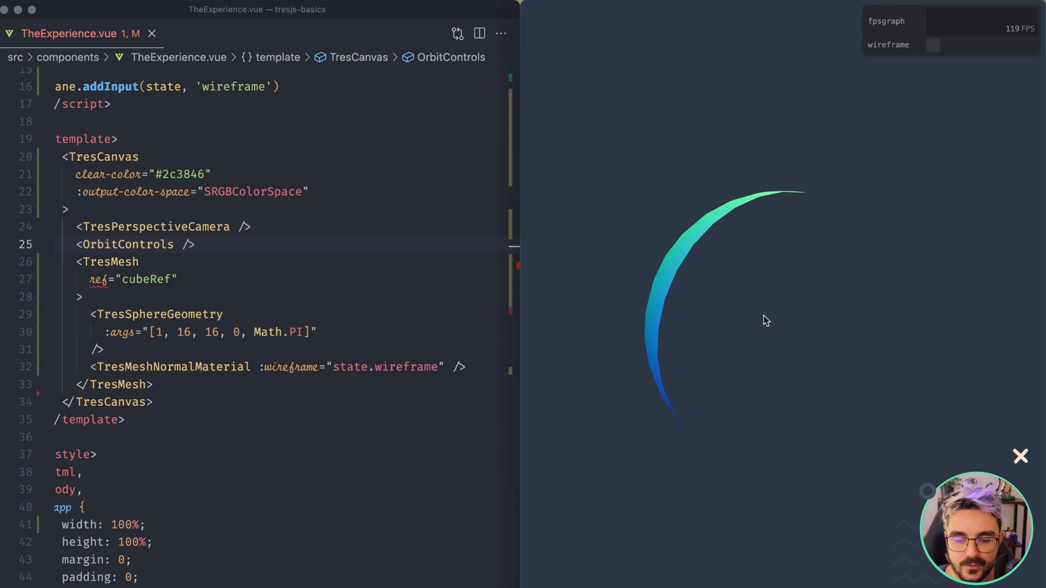
mouse_move(734, 316)
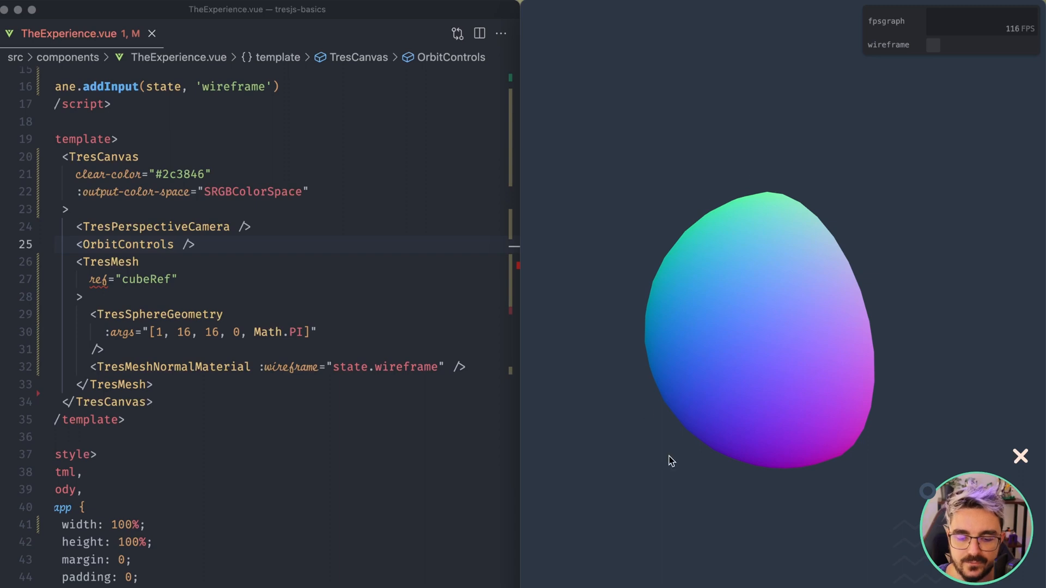
mouse_move(790, 306)
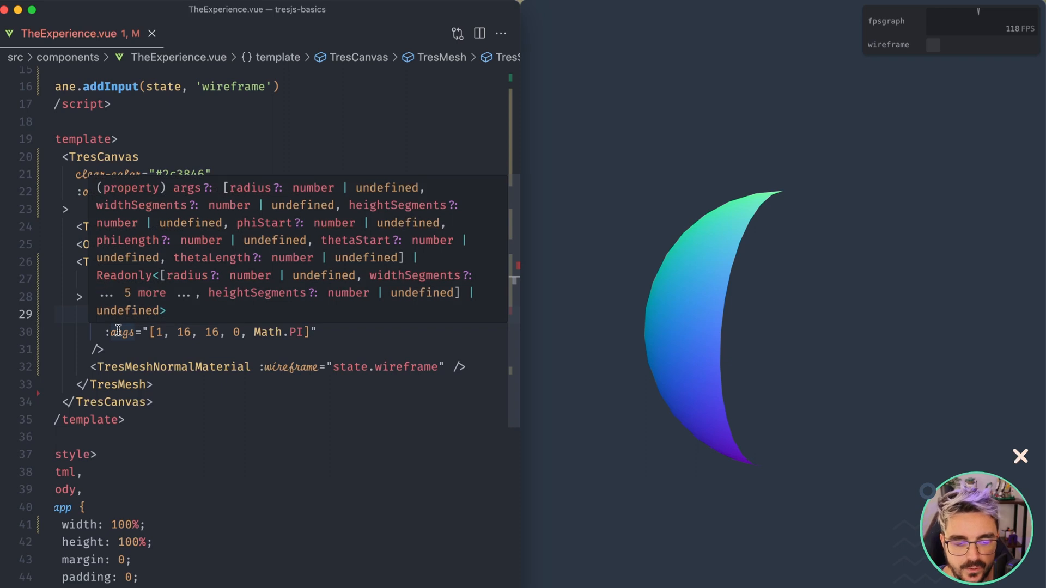
mouse_move(253, 258)
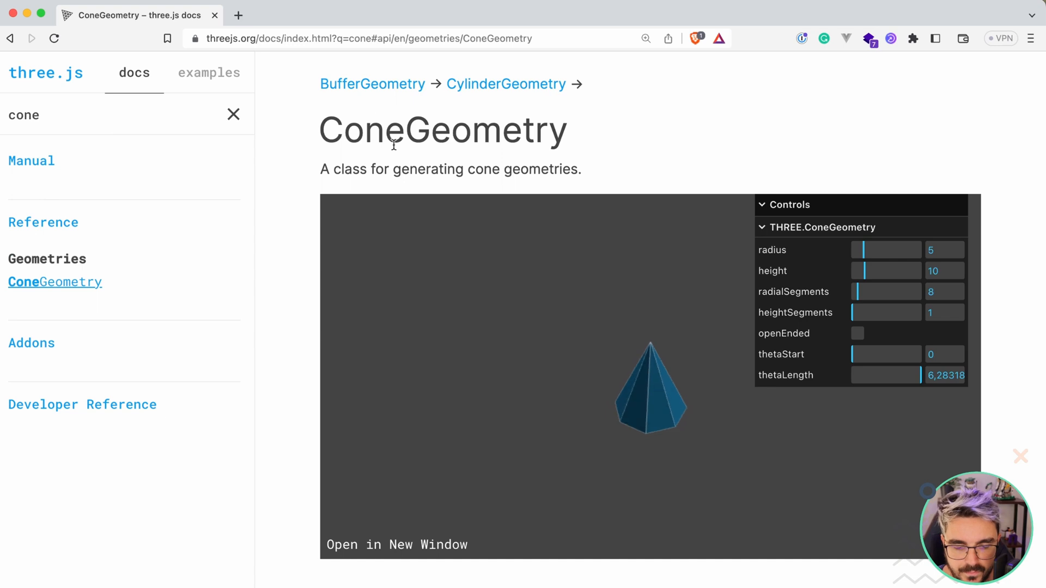
Read the three.js ConeGeometry code example and constructor parameters in Brave.
scroll(down, 3)
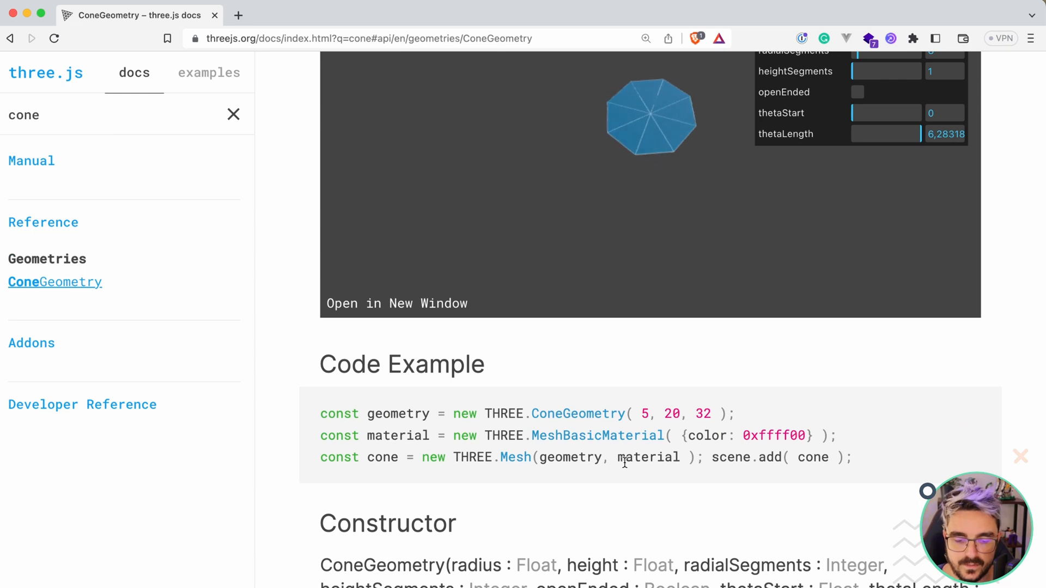
scroll(down, 3)
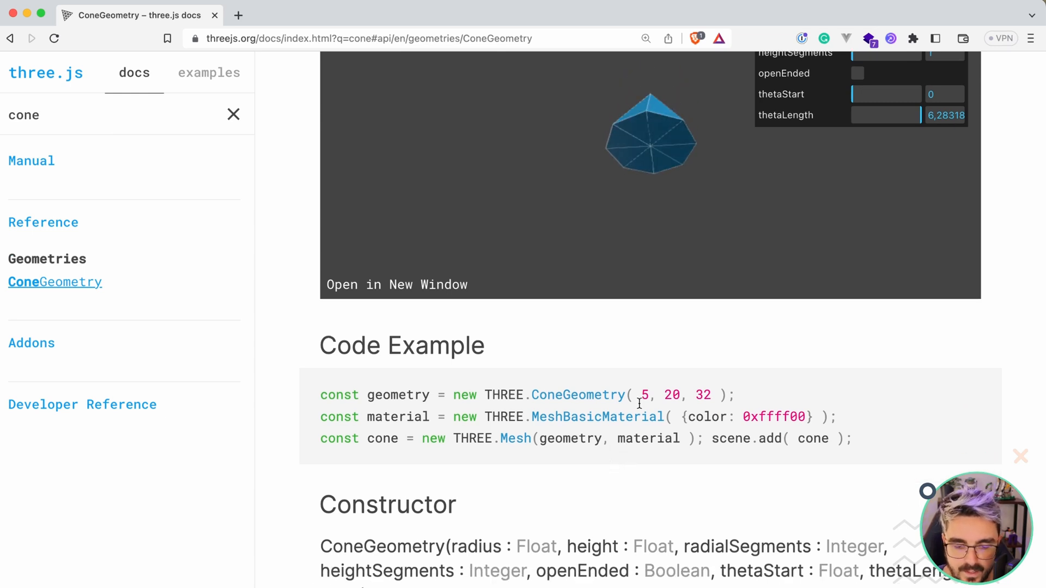
scroll(down, 3)
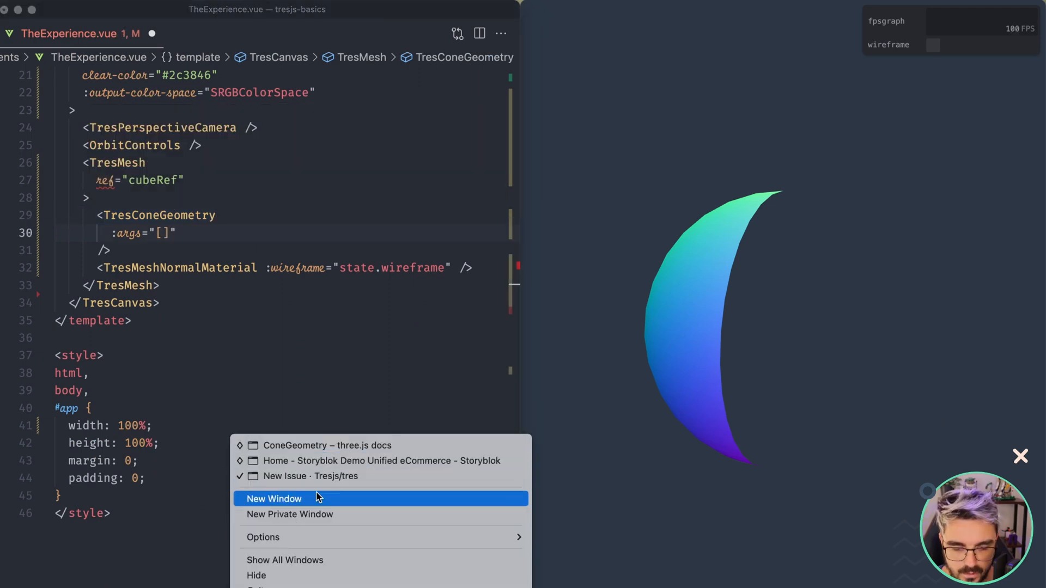
click(327, 445)
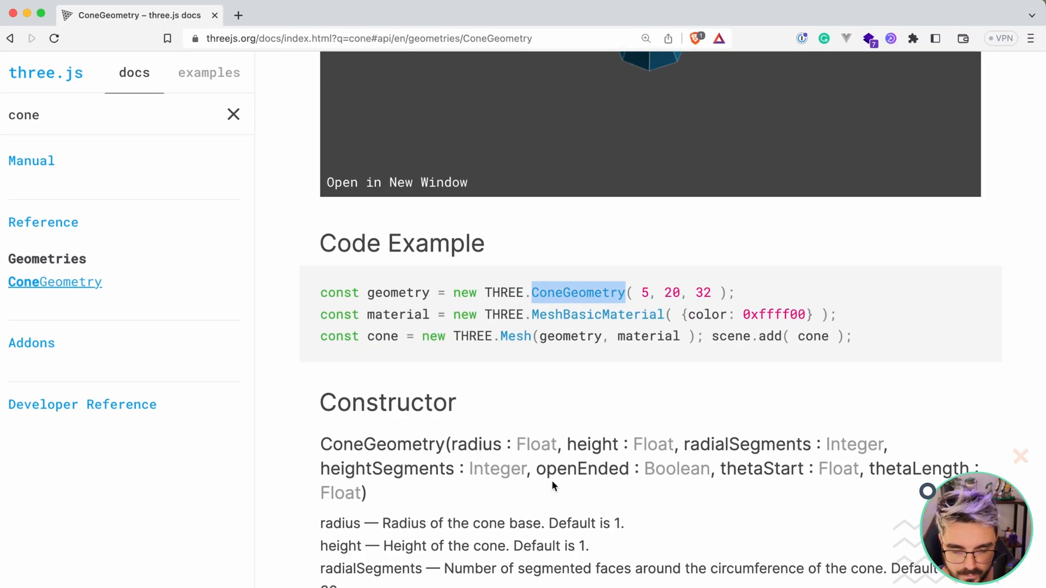
scroll(down, 3)
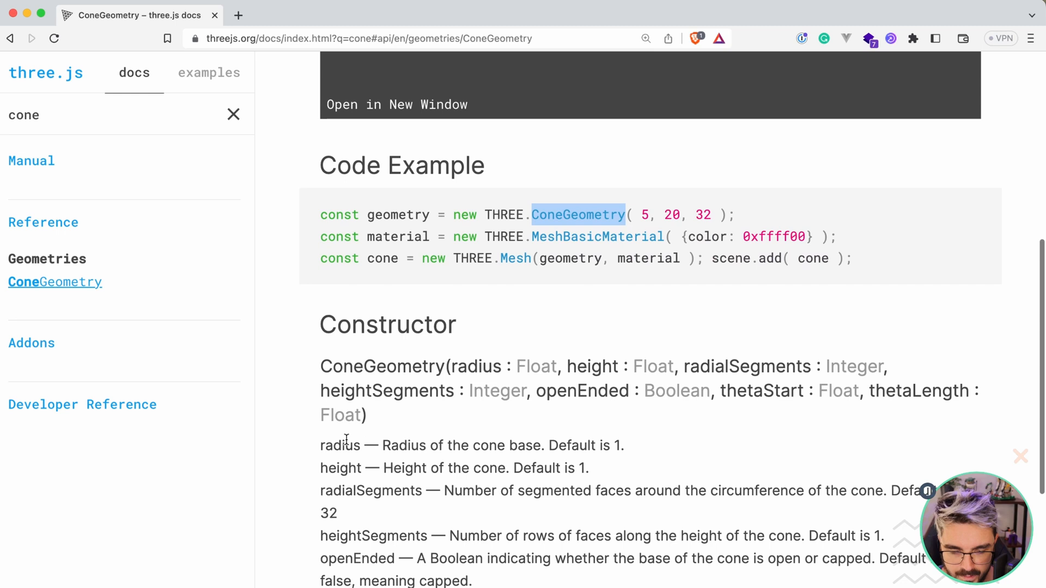
mouse_move(395, 490)
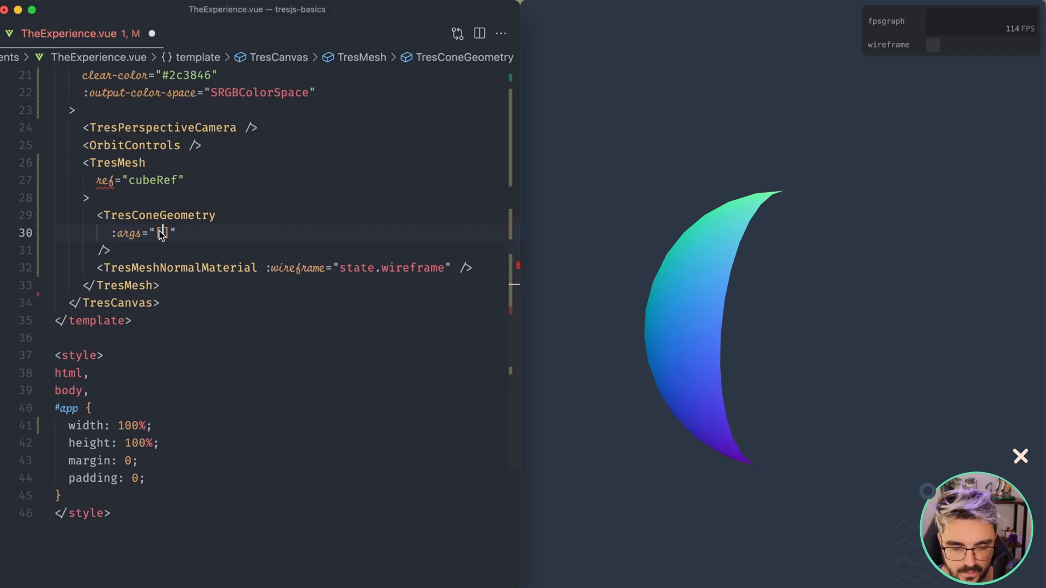
Set TresConeGeometry args to [1, 2, 32] and toggle wireframe on, then off.
text([1, 2, 32])
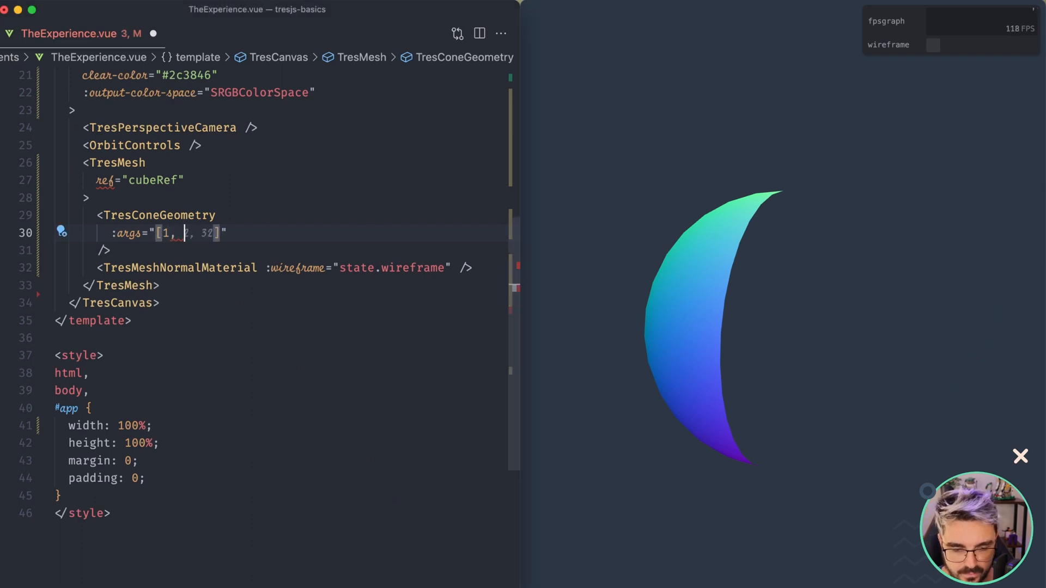
text(2, 32)
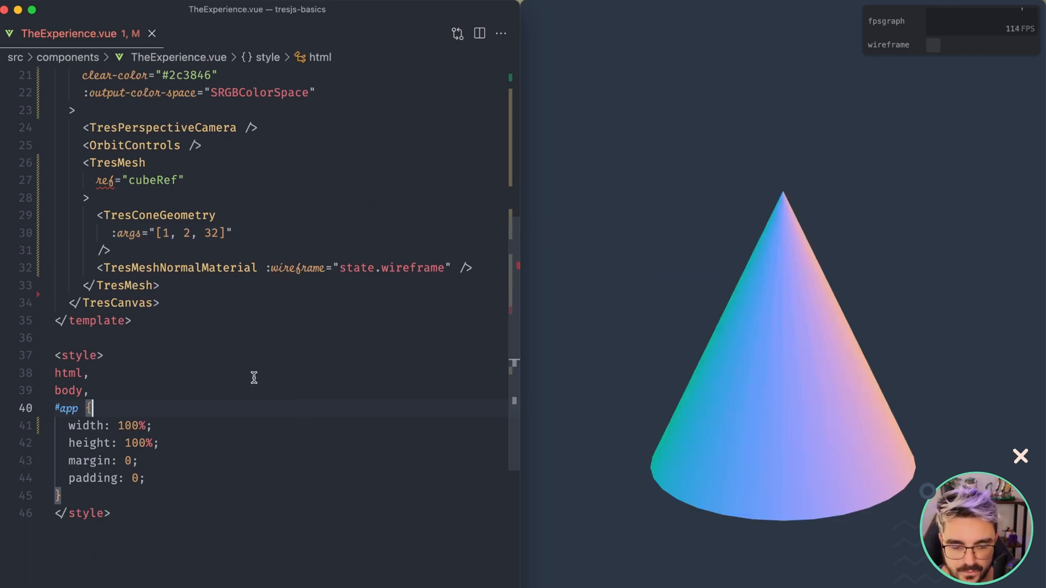
mouse_move(709, 409)
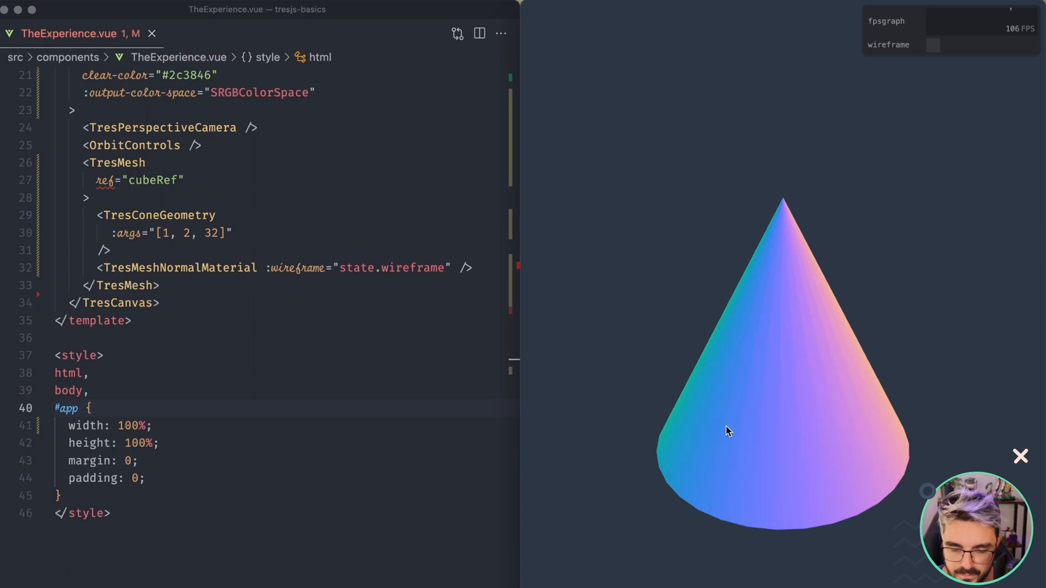
mouse_move(630, 441)
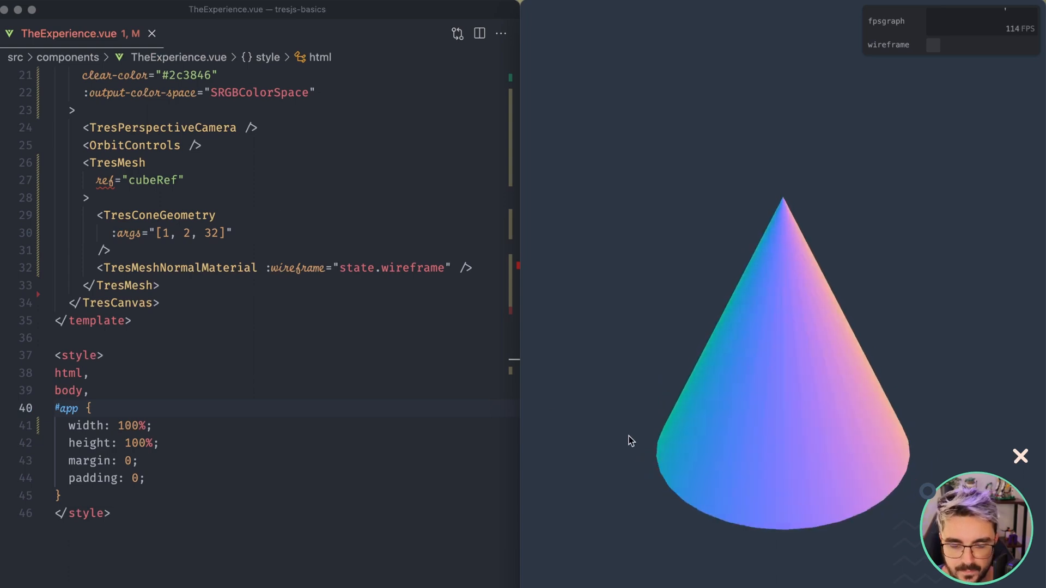
mouse_move(805, 211)
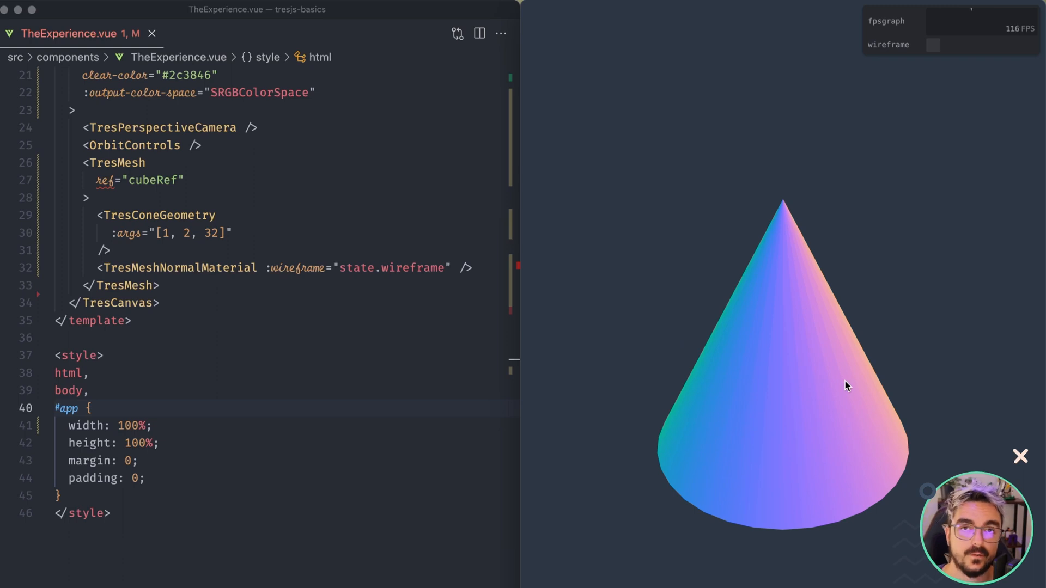
mouse_move(838, 395)
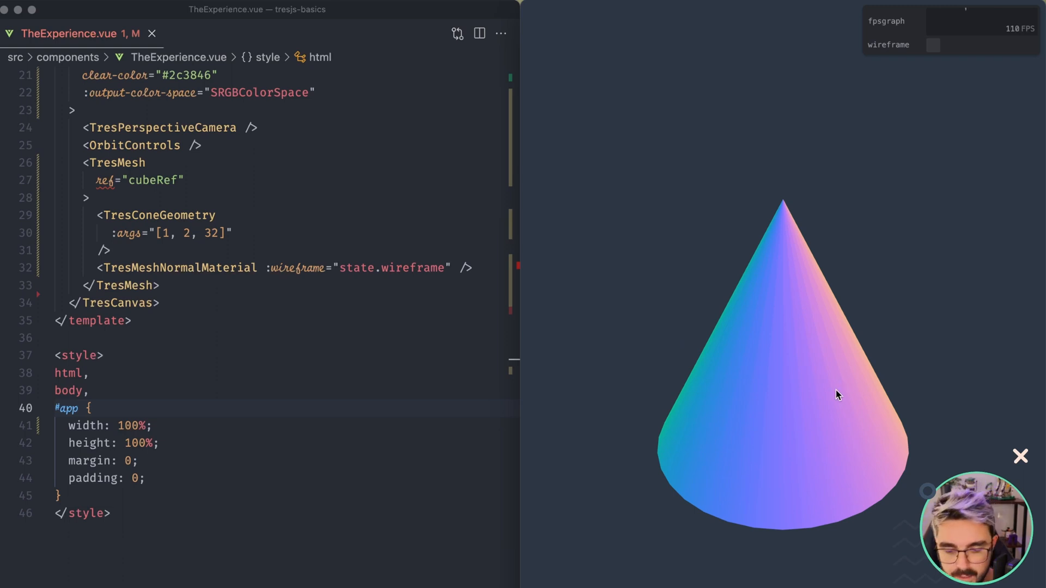
click(933, 45)
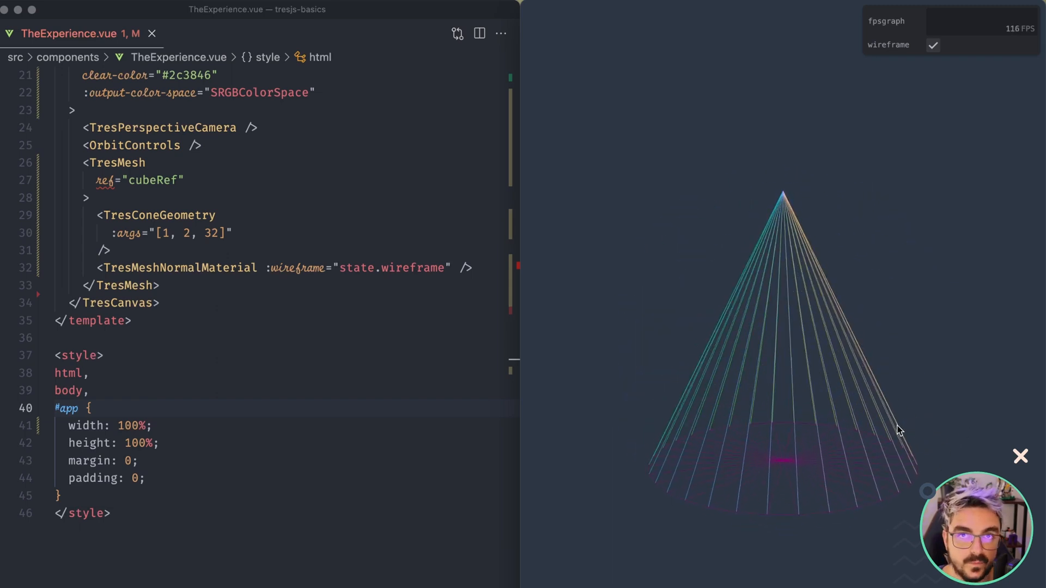
click(933, 45)
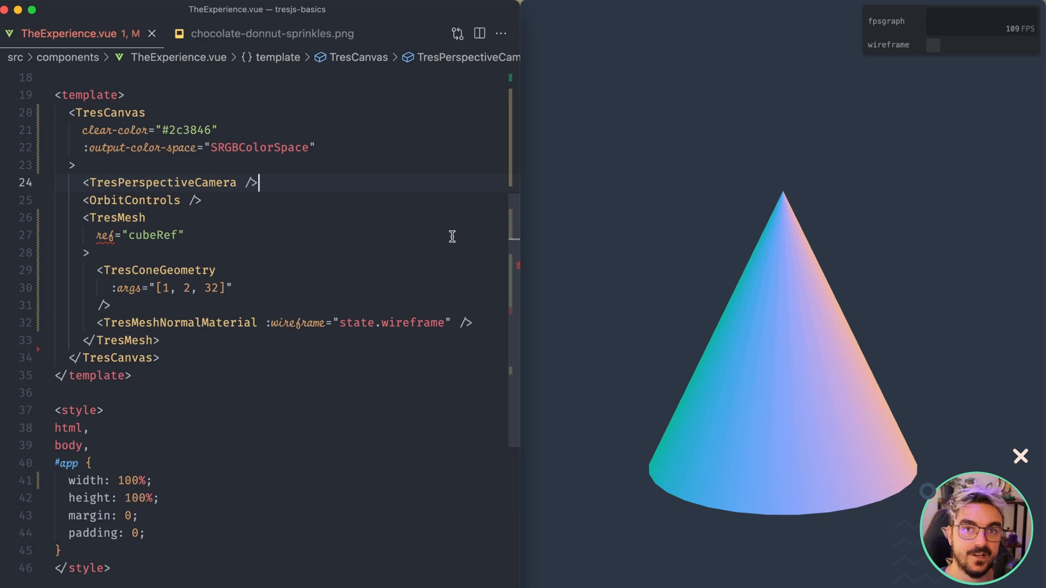
mouse_move(340, 169)
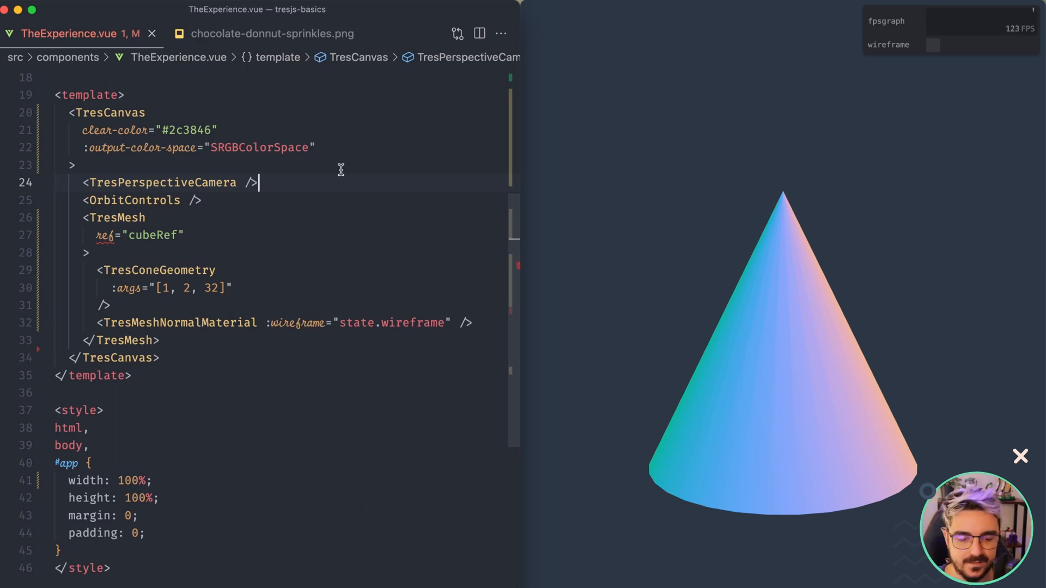
View the chocolate-donut-sprinkles.png render, then return to TheExperience.vue.
click(270, 33)
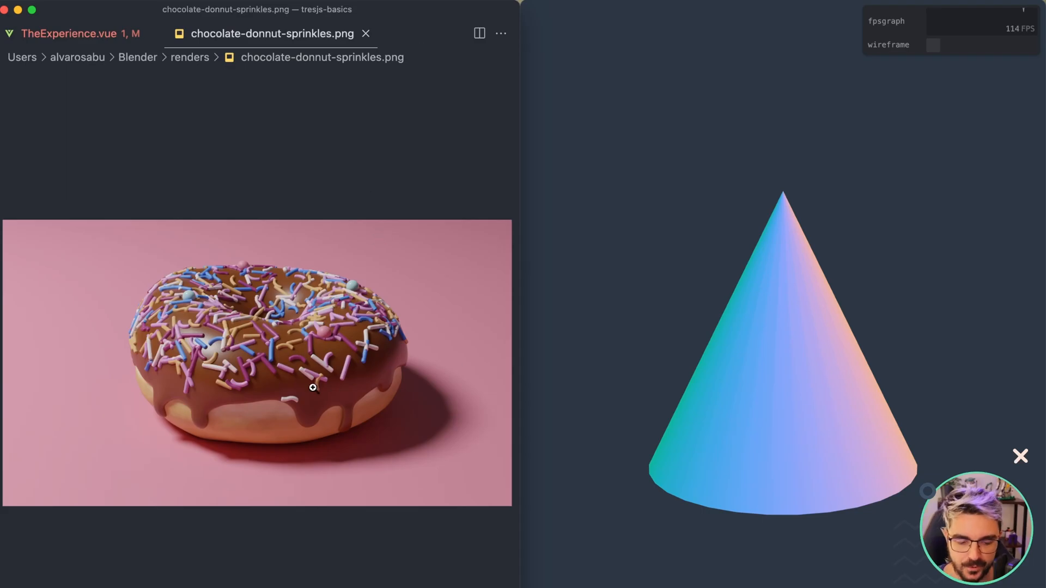
mouse_move(210, 337)
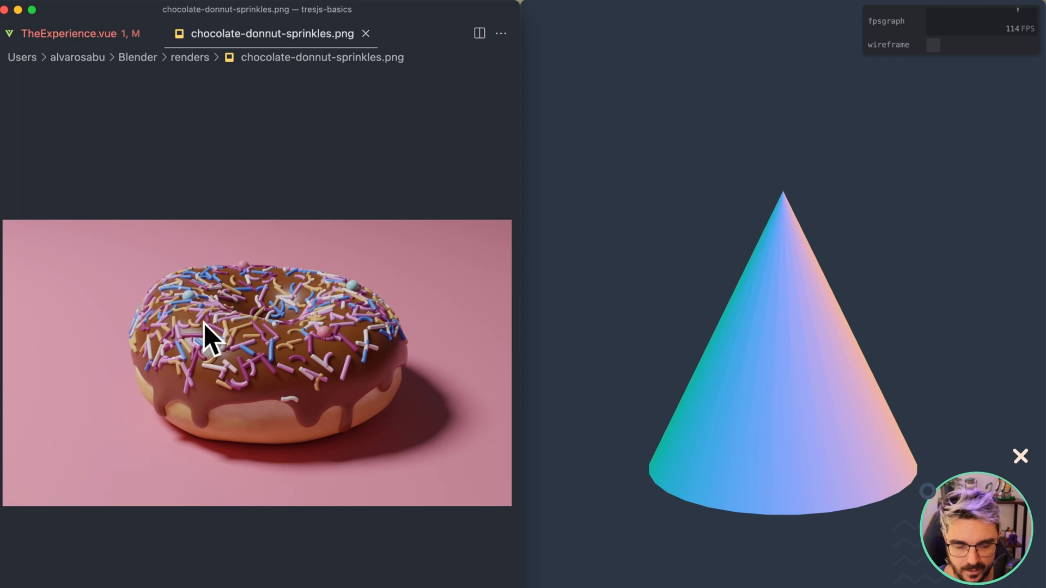
mouse_move(204, 240)
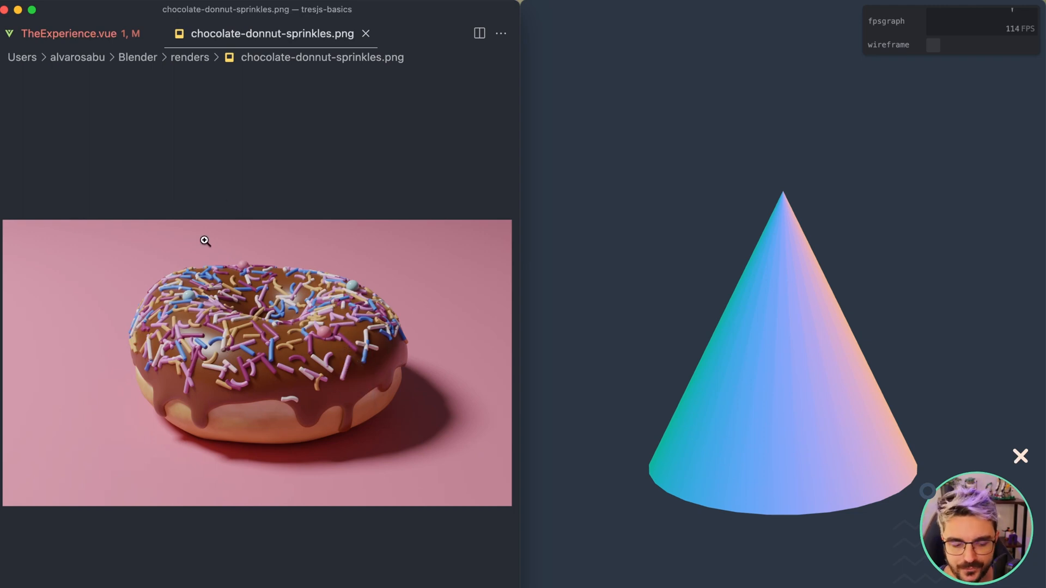
mouse_move(293, 391)
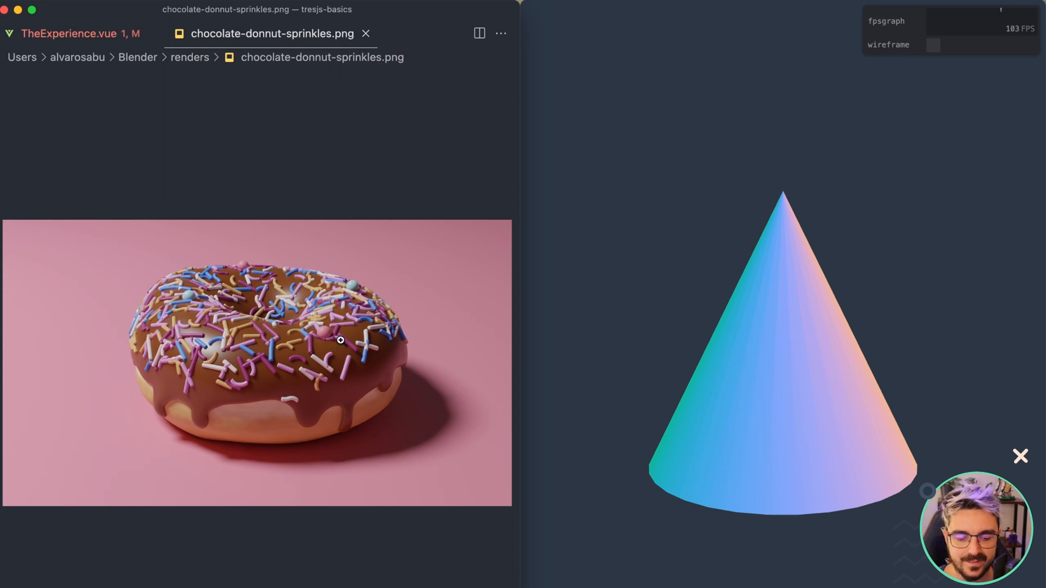
click(78, 33)
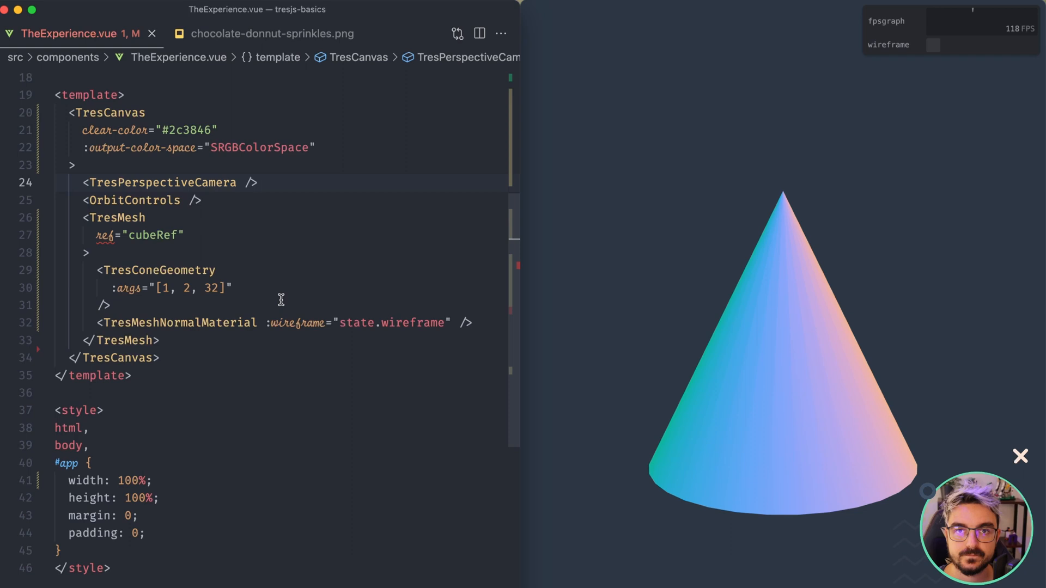
Select 'Cone' in TresConeGeometry to rename the mesh's geometry tag.
click(259, 182)
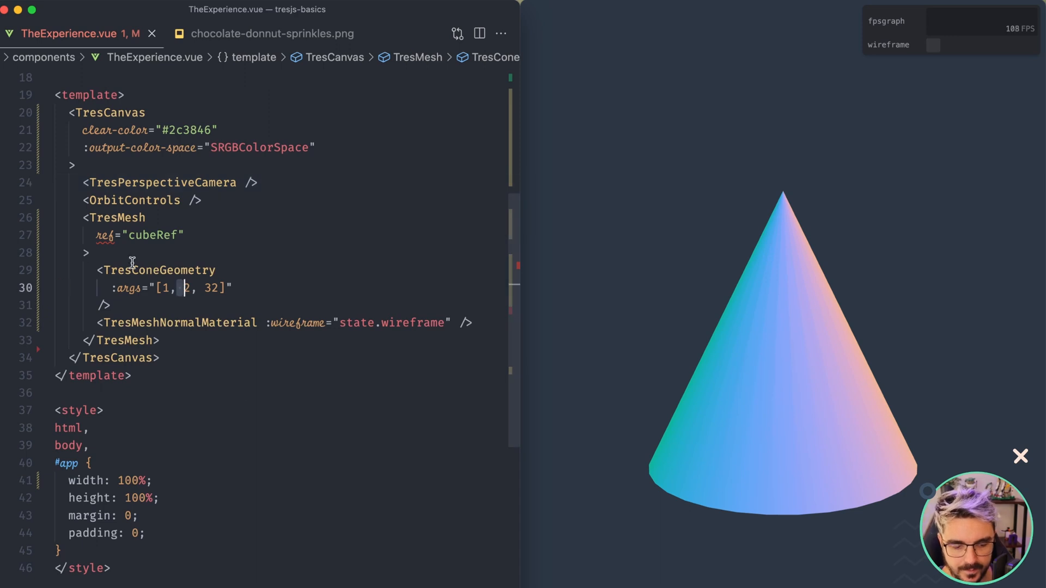
double_click(159, 270)
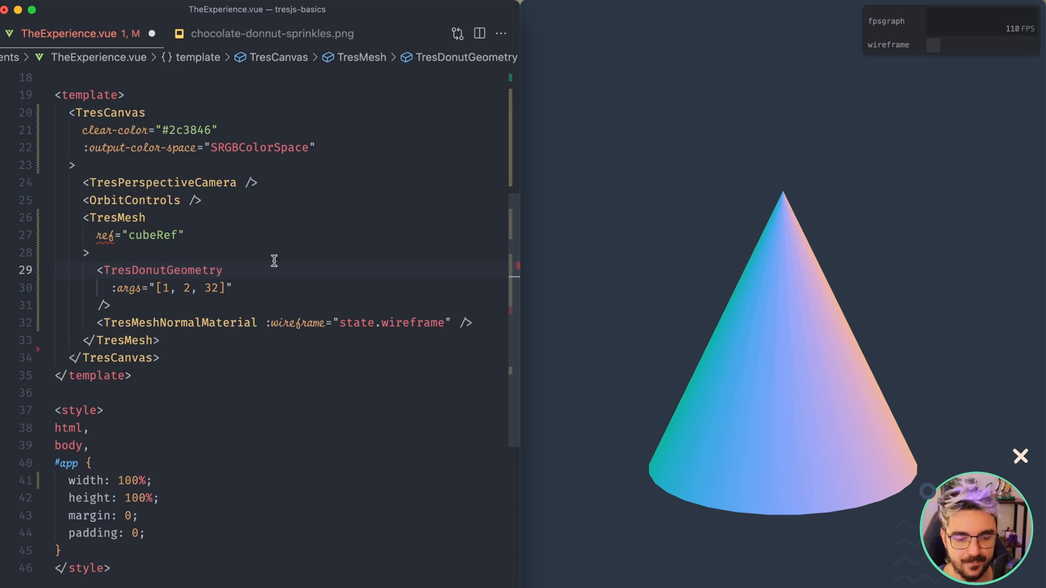
mouse_move(162, 270)
text(Torus)
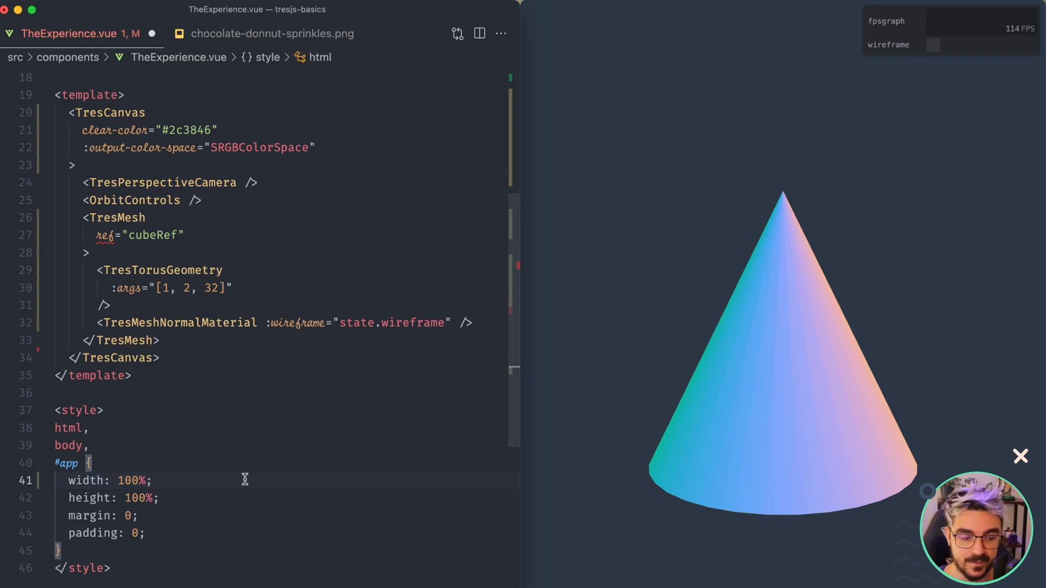
mouse_move(259, 457)
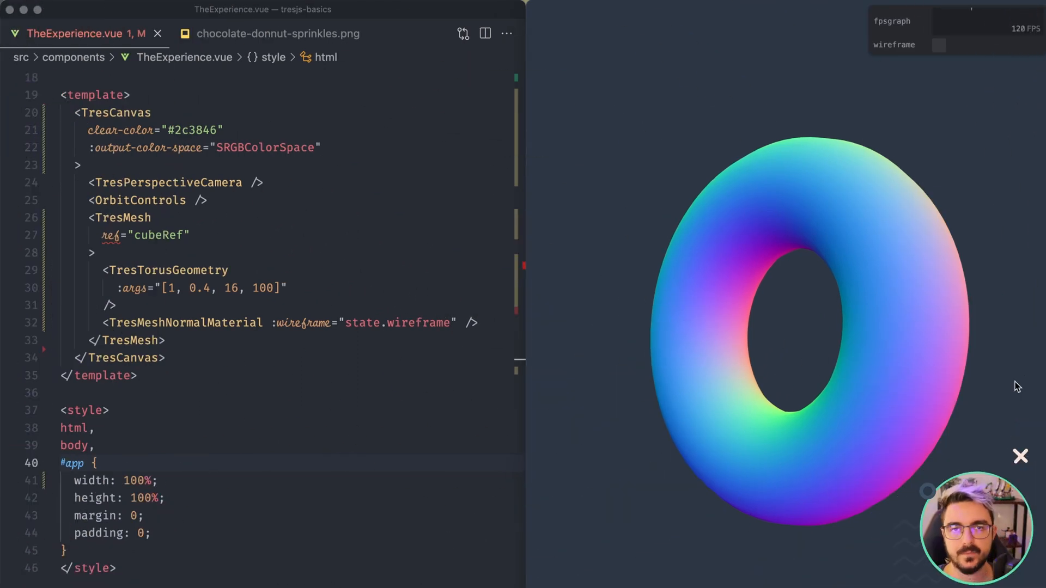
mouse_move(183, 323)
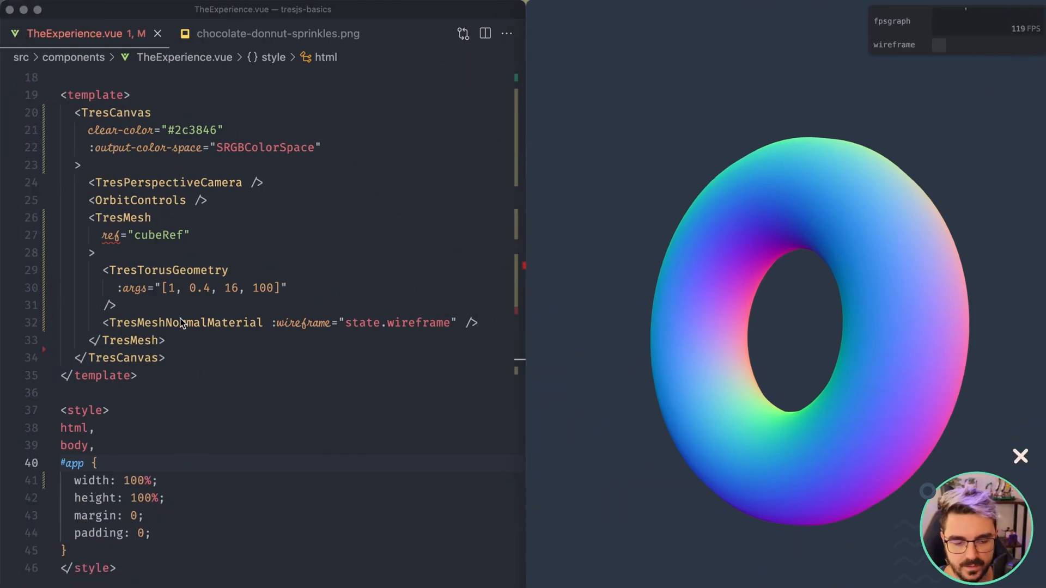
Switch the geometry to TresTorusKnotGeometry with args 1, 0.4, 64, 100.
click(172, 270)
text(Knot)
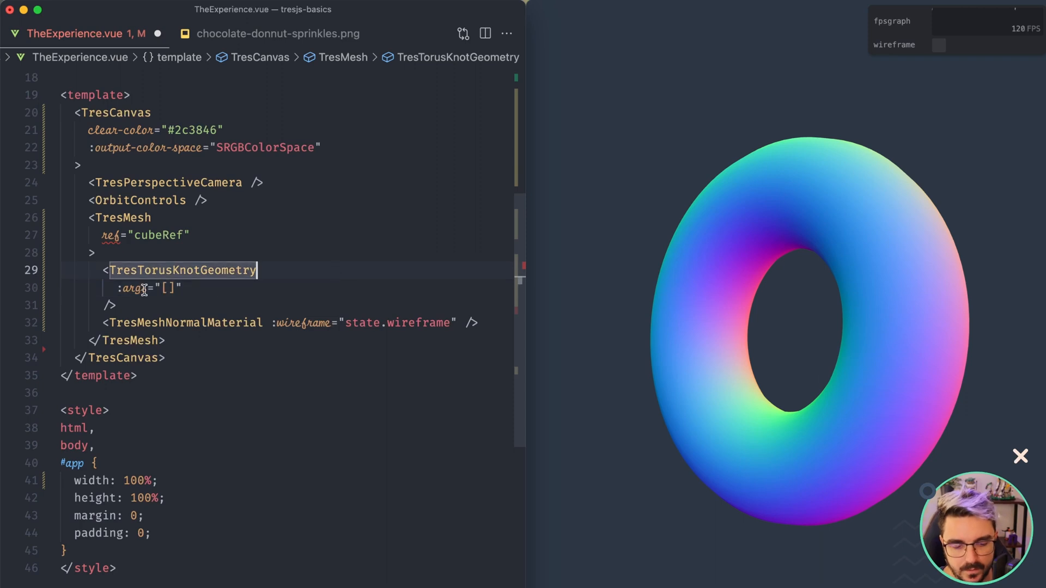
mouse_move(133, 288)
text(1, 0.4, 16, 100)
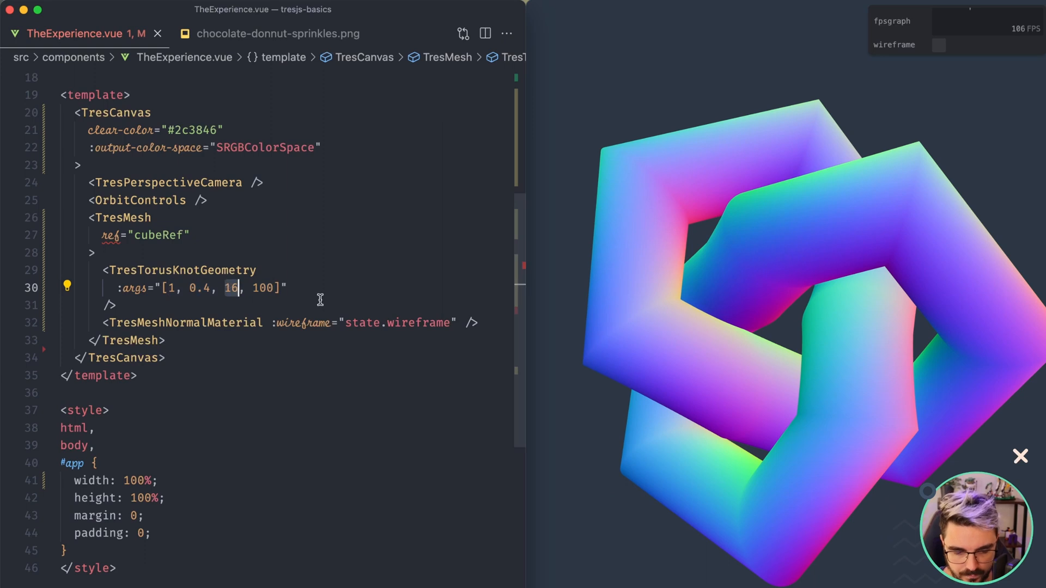
text(32)
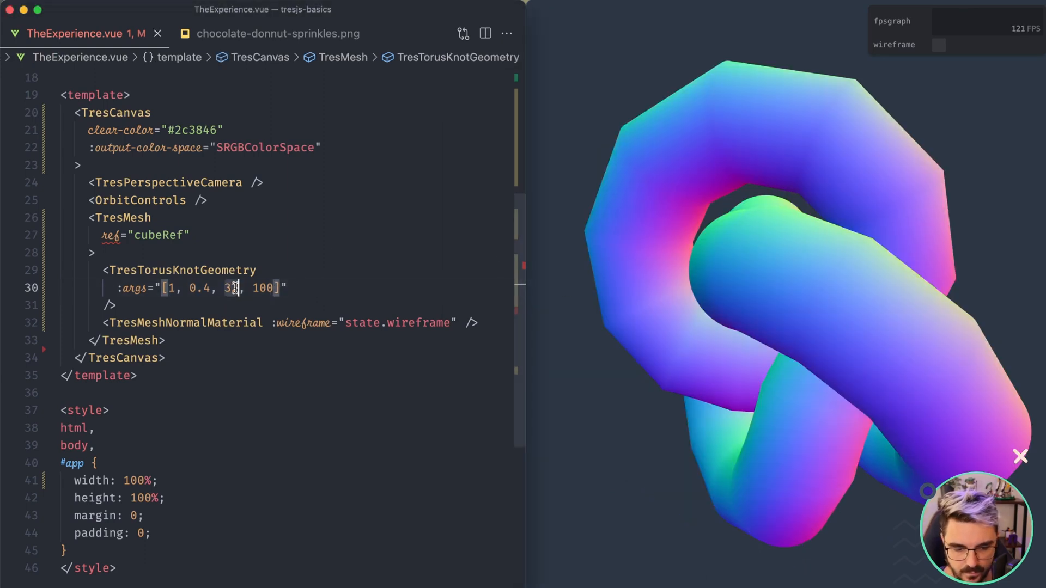
text(6)
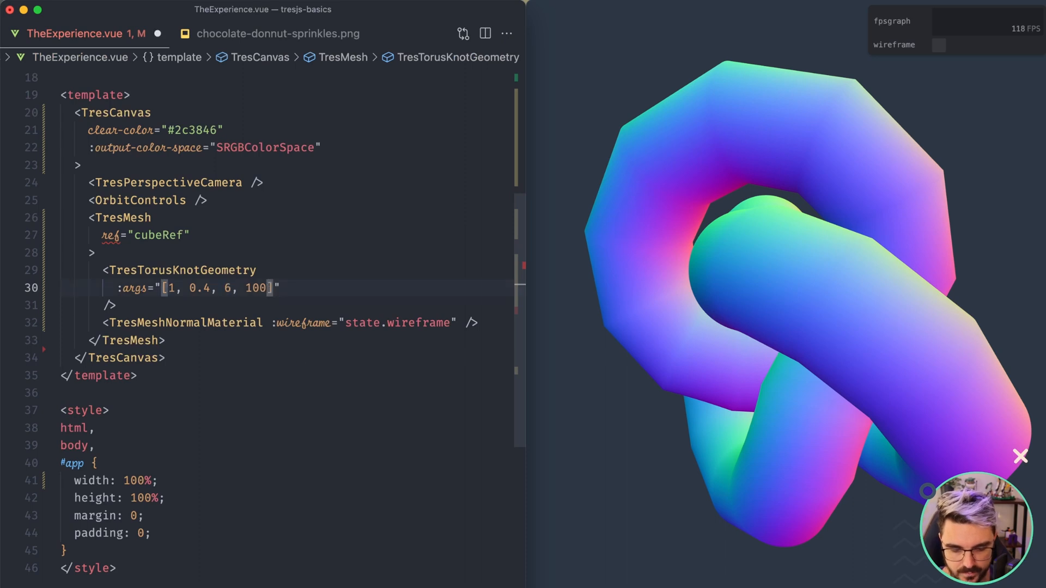
text(4)
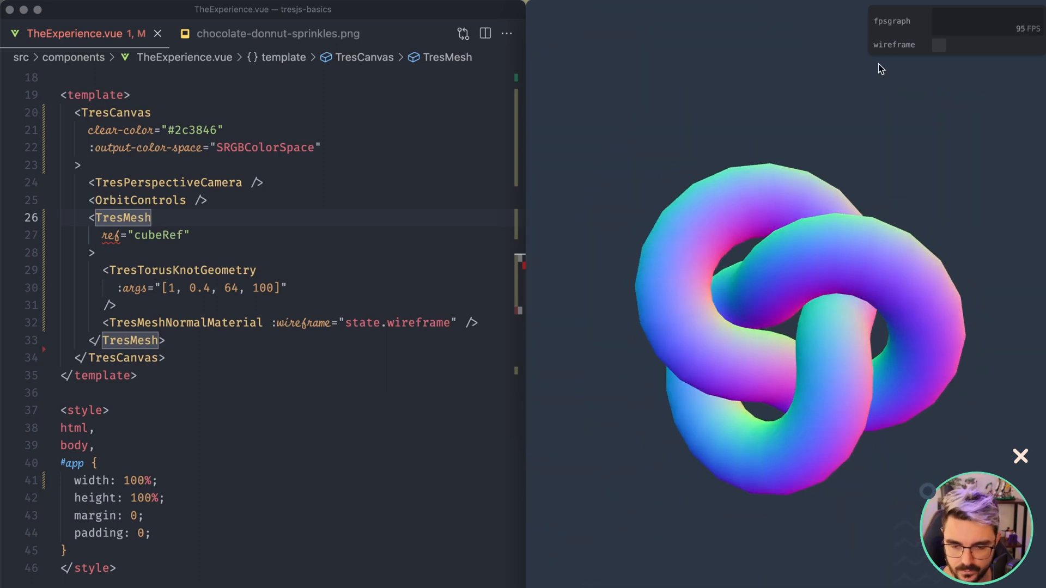
Toggle the wireframe checkbox to compare the torus knot with its last arg 100 versus 10.
click(938, 45)
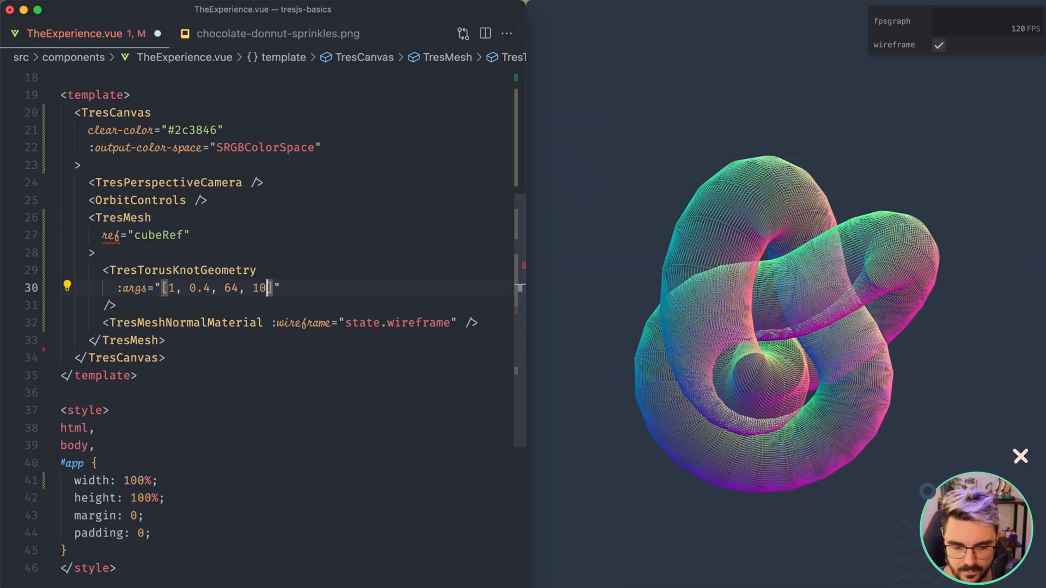
click(940, 45)
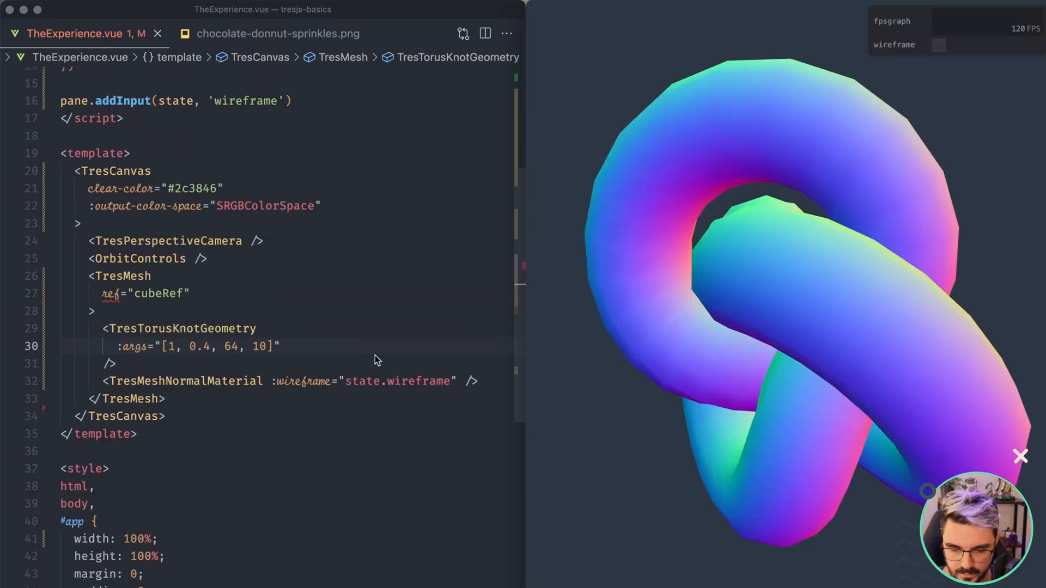
click(939, 44)
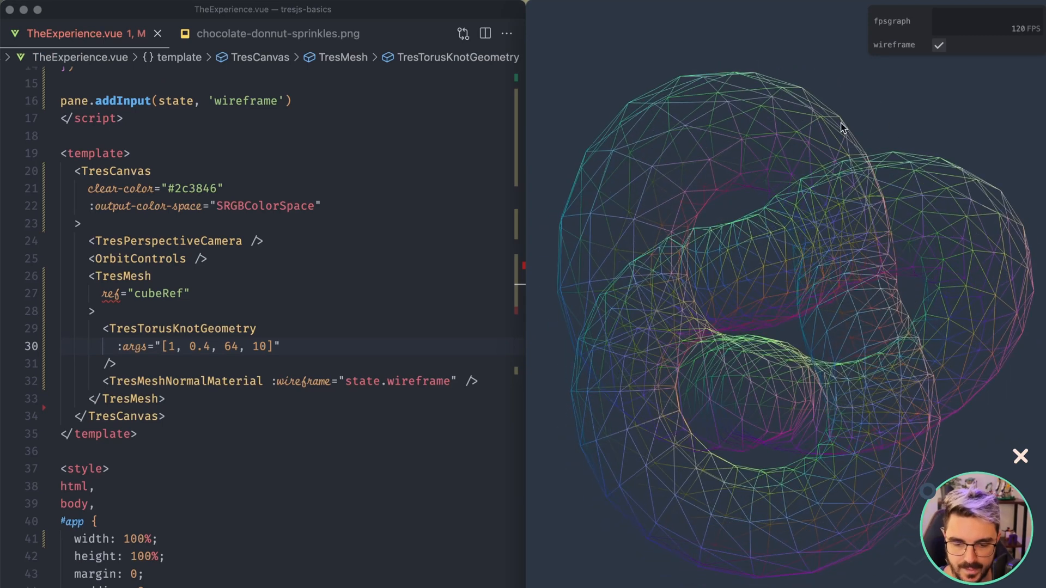
click(939, 44)
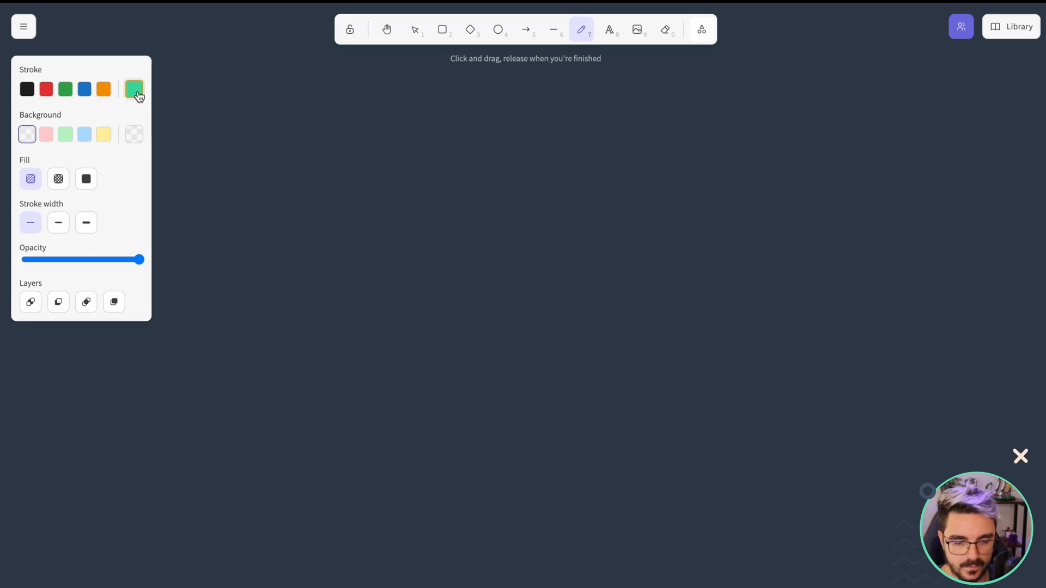
Sketch a green triangle labelled 0,0,0, 0,1,0 and 1,0,0 in Excalidraw.
click(134, 89)
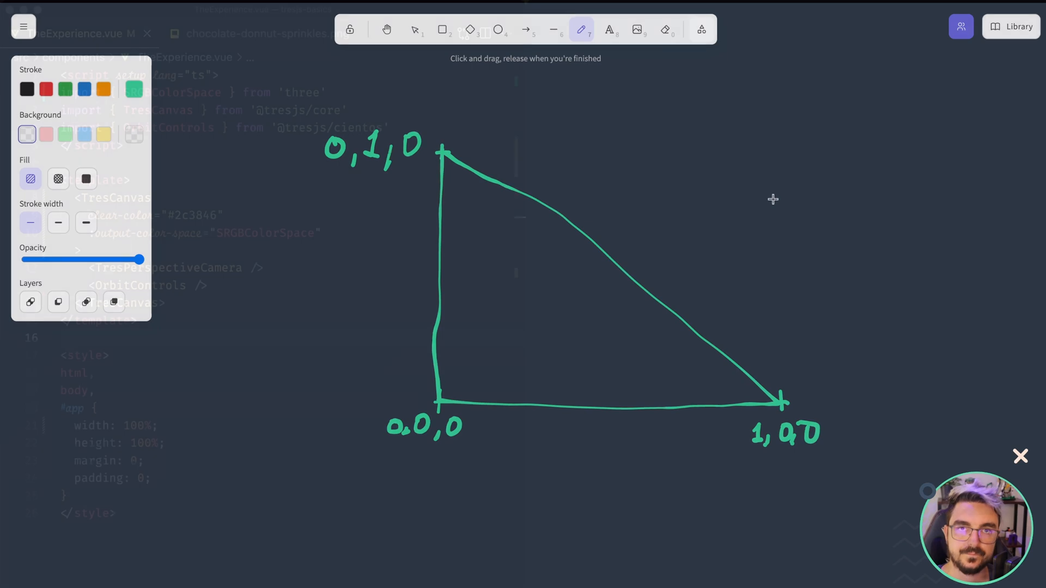
click(1019, 456)
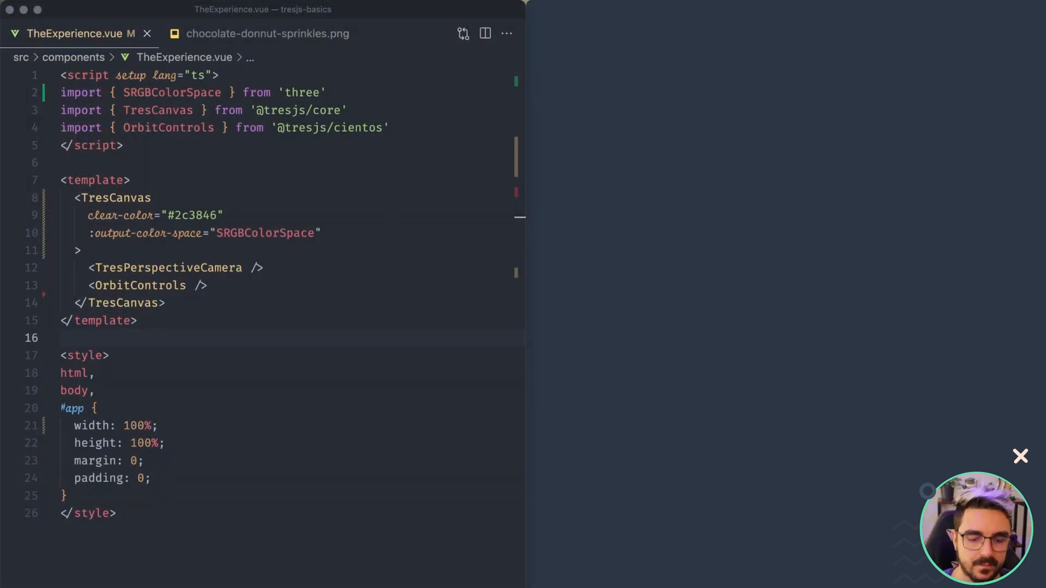
mouse_move(366, 209)
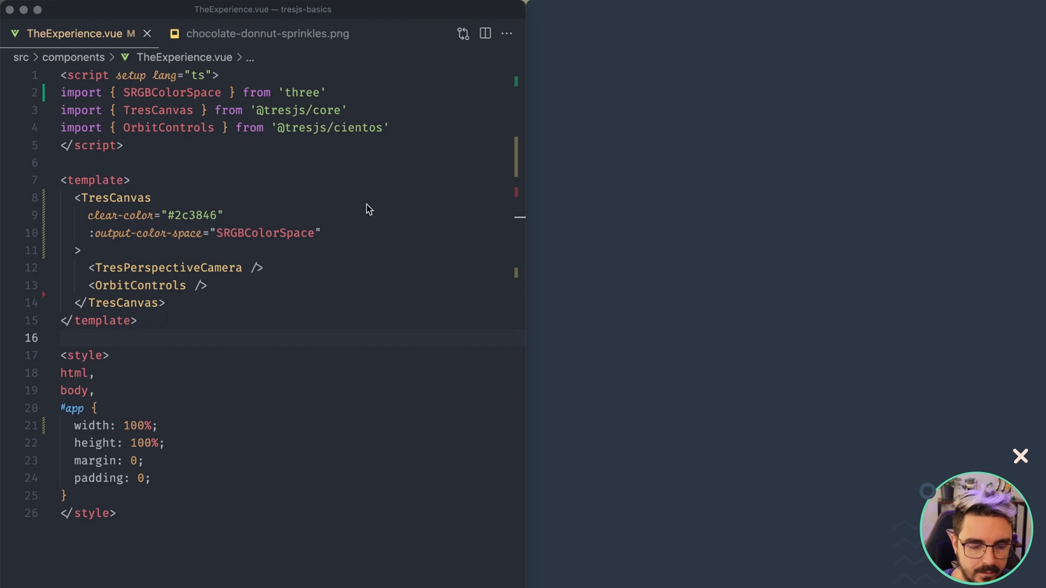
Review TheExperience.vue, now holding only camera and controls, before returning to the sketch.
click(390, 127)
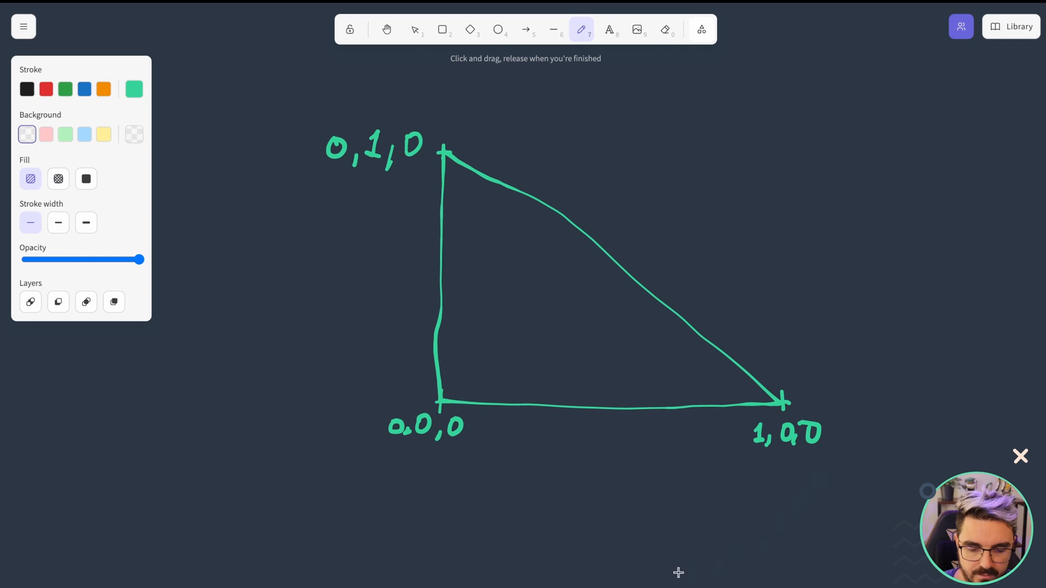
mouse_move(461, 417)
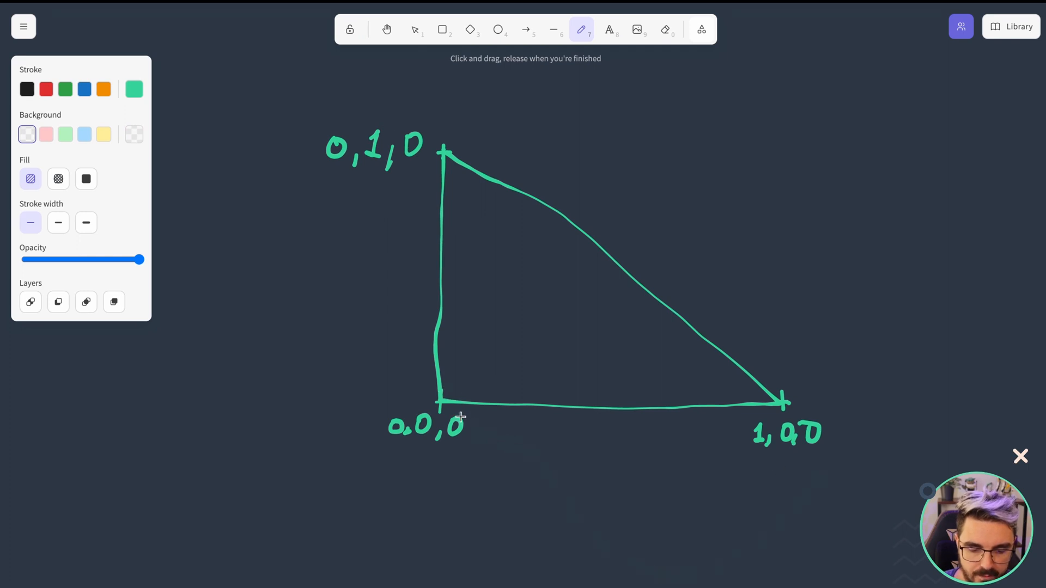
mouse_move(410, 294)
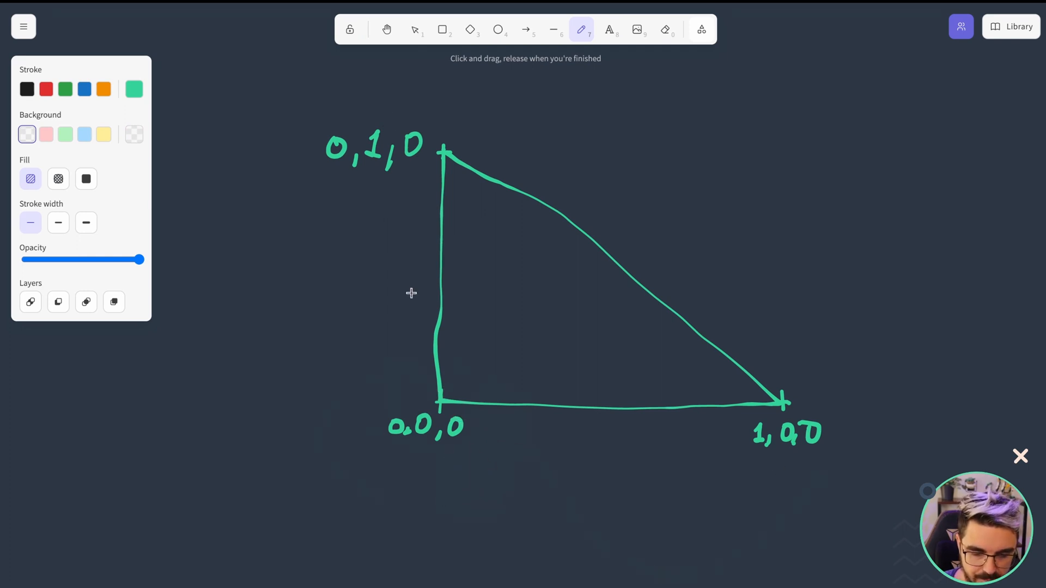
mouse_move(375, 136)
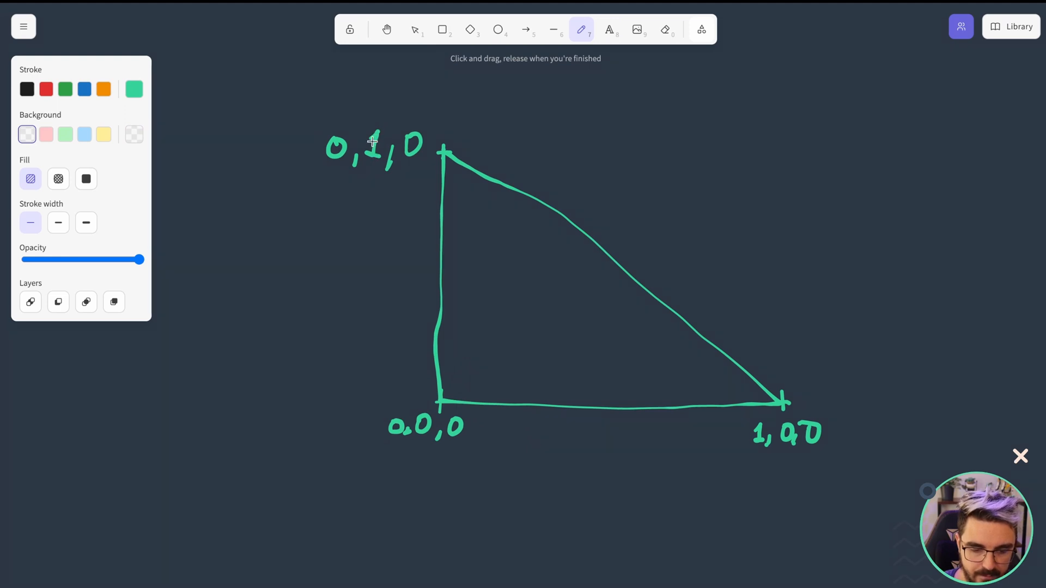
mouse_move(469, 182)
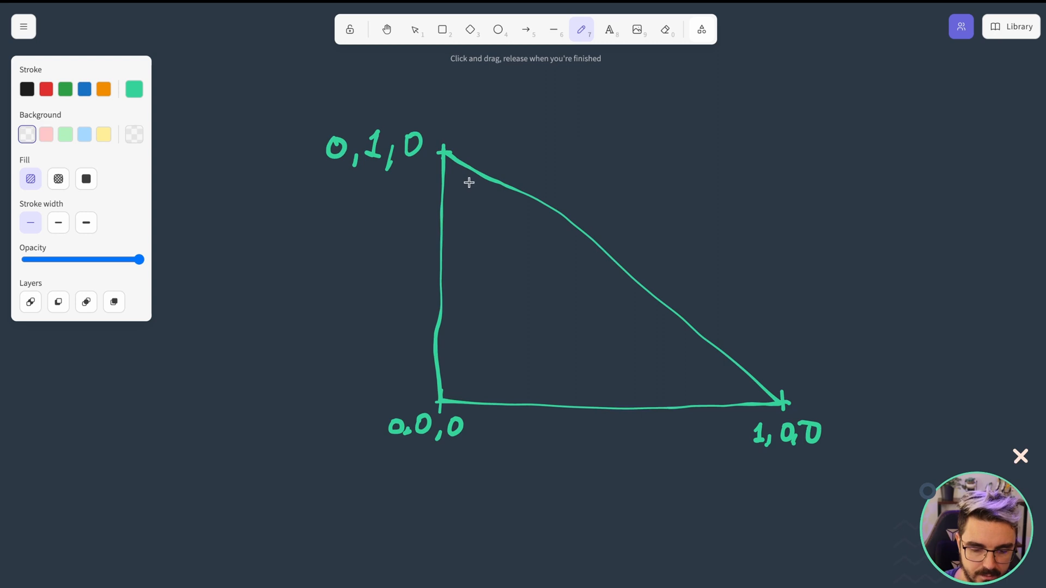
mouse_move(797, 466)
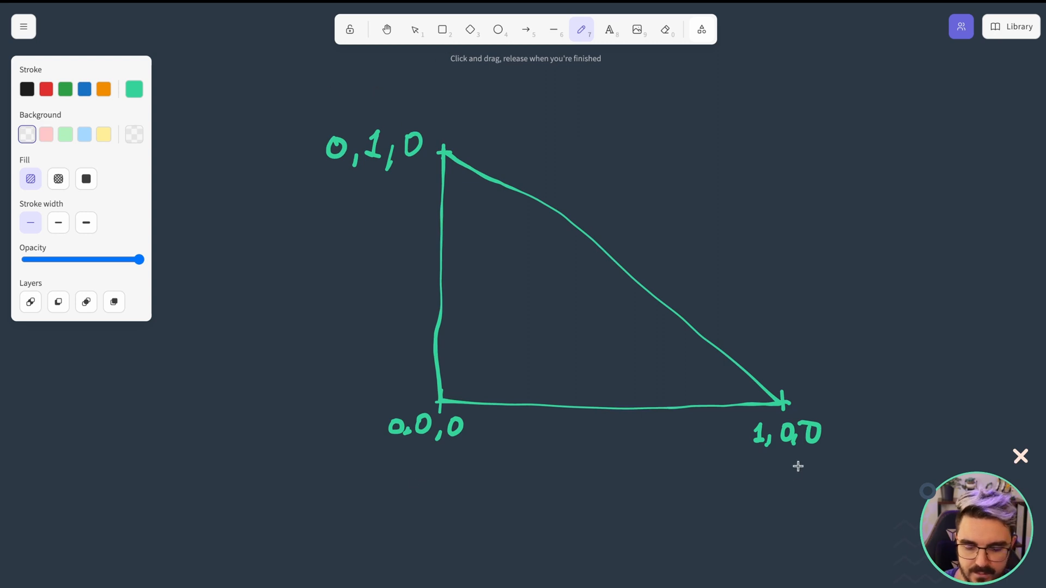
mouse_move(793, 417)
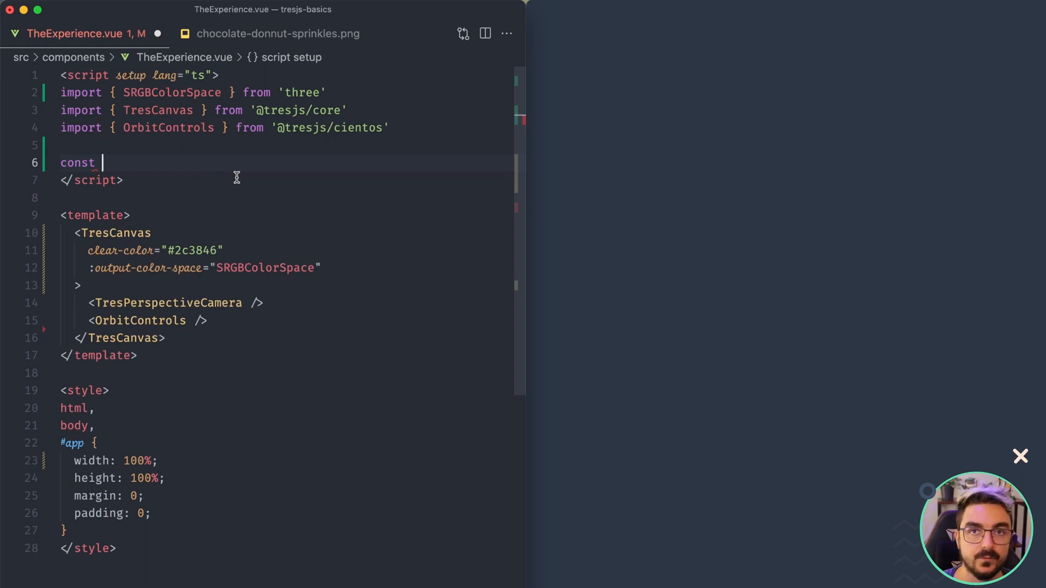
mouse_move(258, 178)
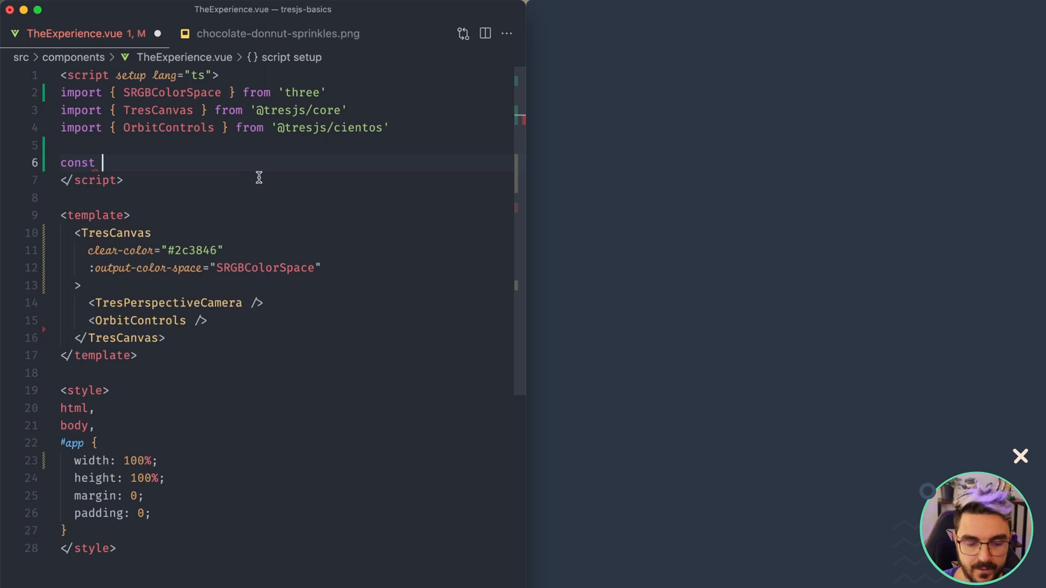
Write positionsArray as a Float32Array of 0,0,0, 0,1,0, 1,0,0 with First/Second/Third Vertice comments.
text(pos)
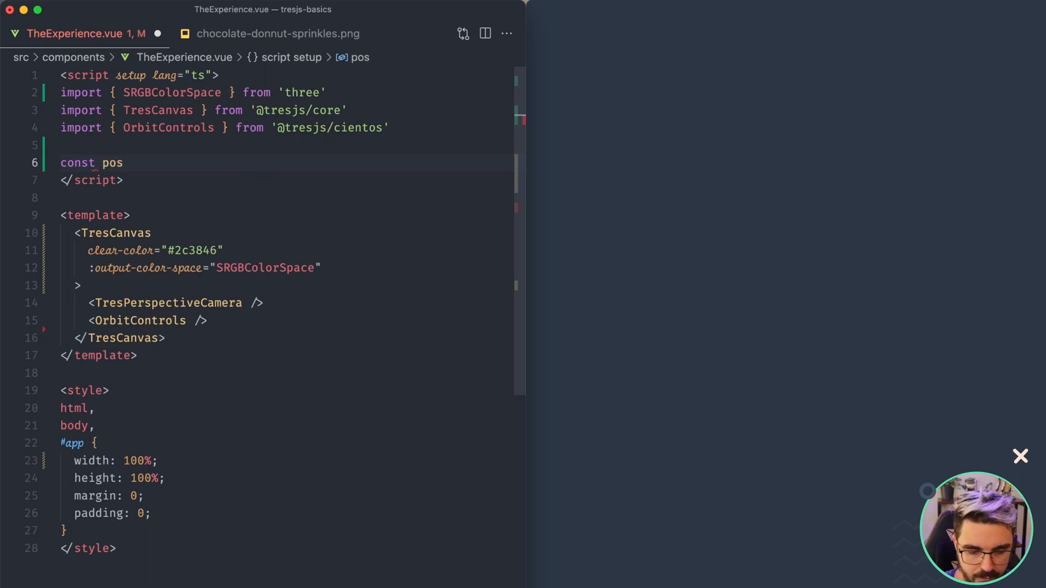
text(ition = ref({ x: 0, y: 0, z: 0 }))
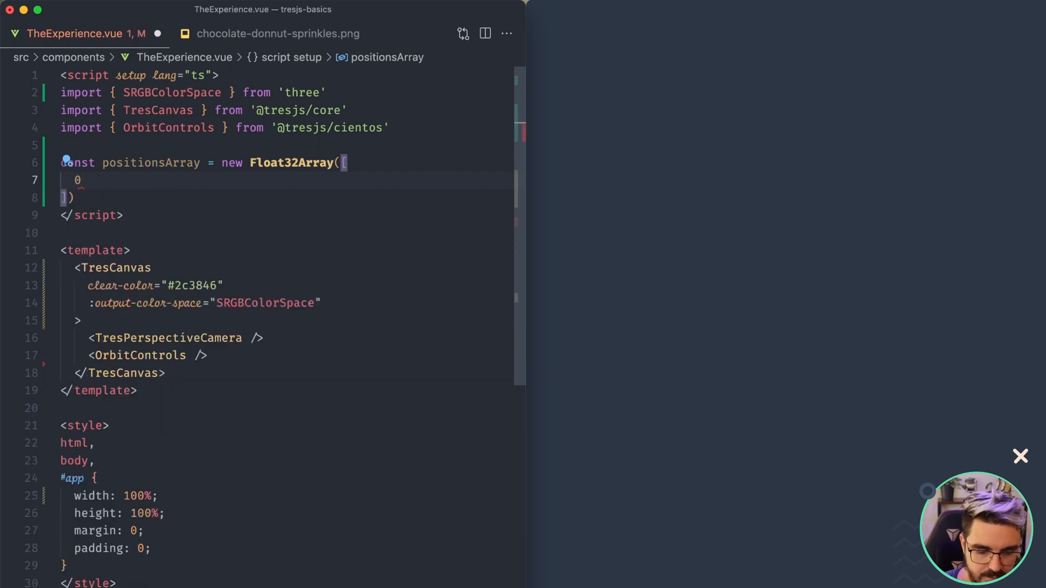
text(, 0, 0, //)
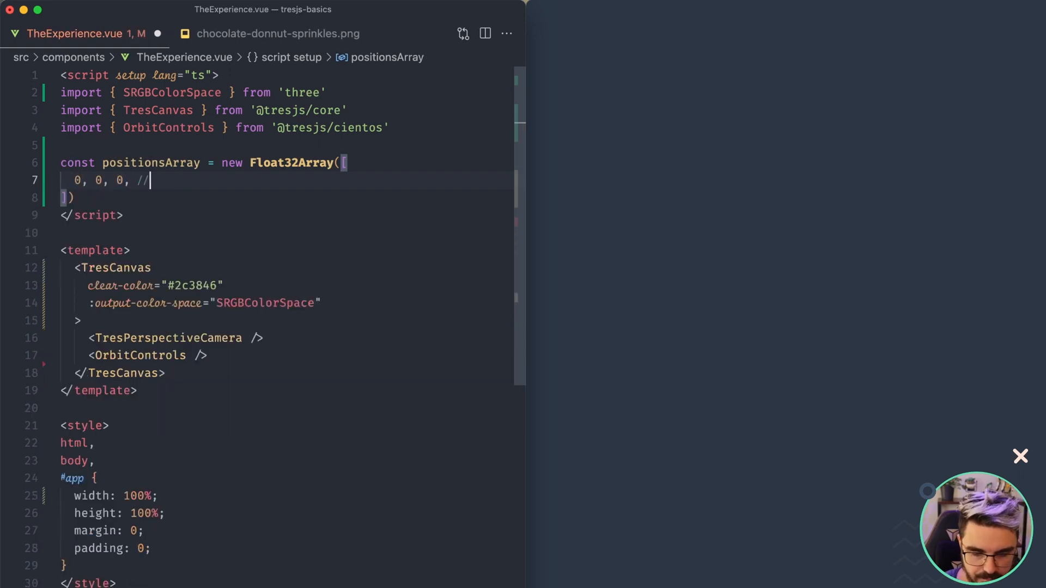
text(First)
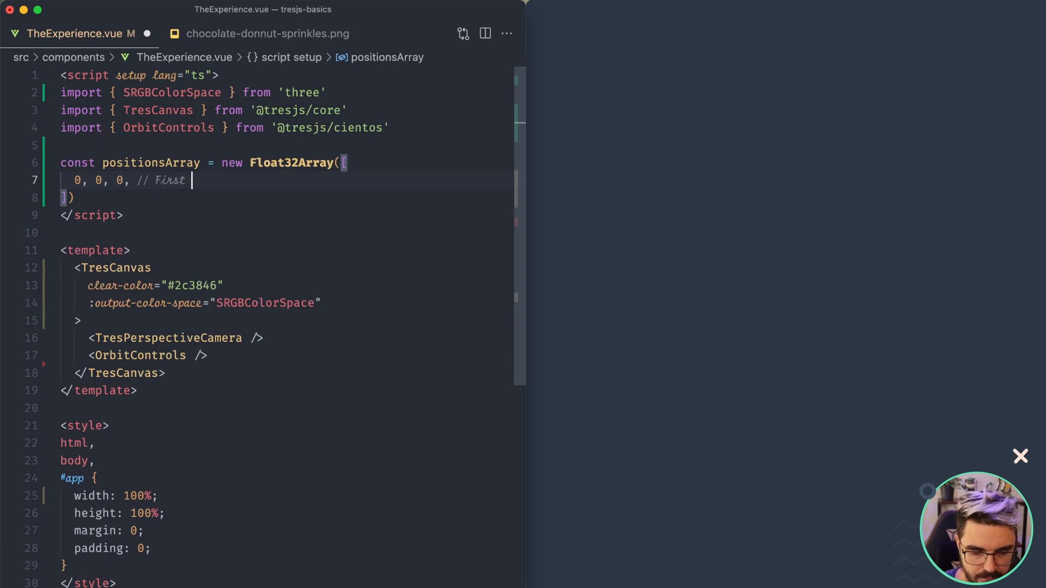
text(Vertice)
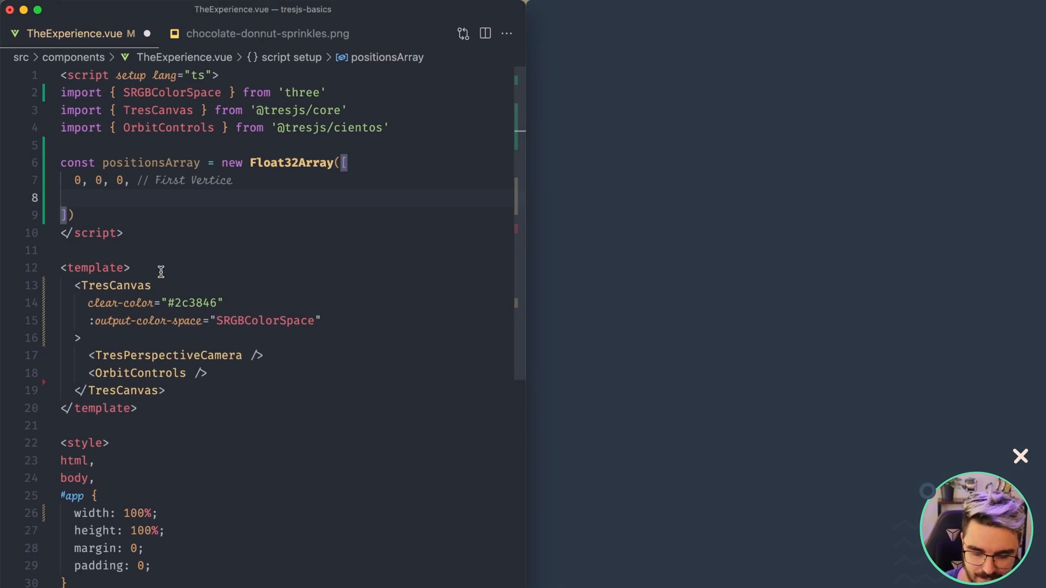
text(0, 1, 0, // Second Vertice)
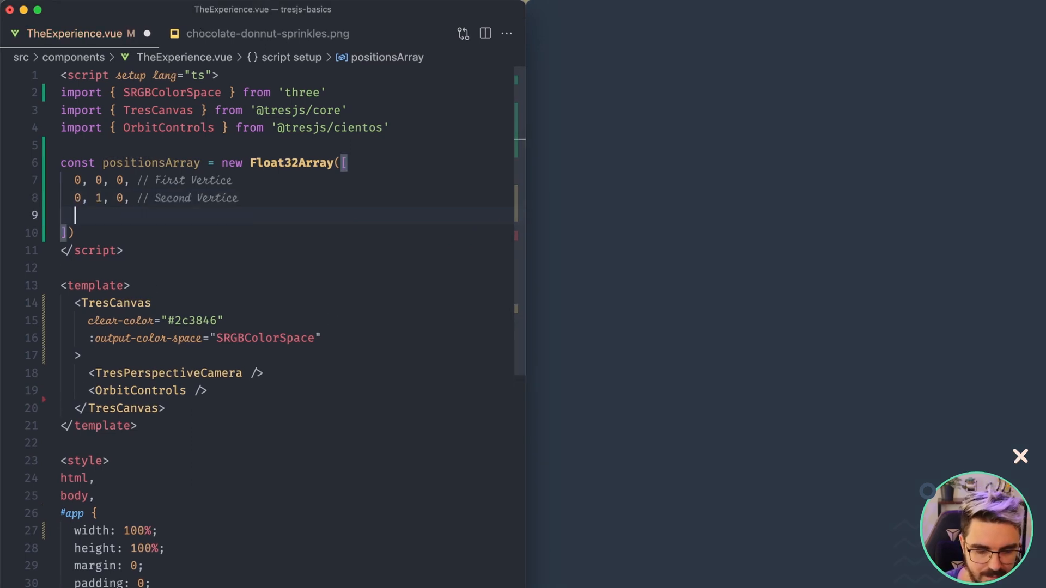
text(1, 0, 0, // Third Vertice)
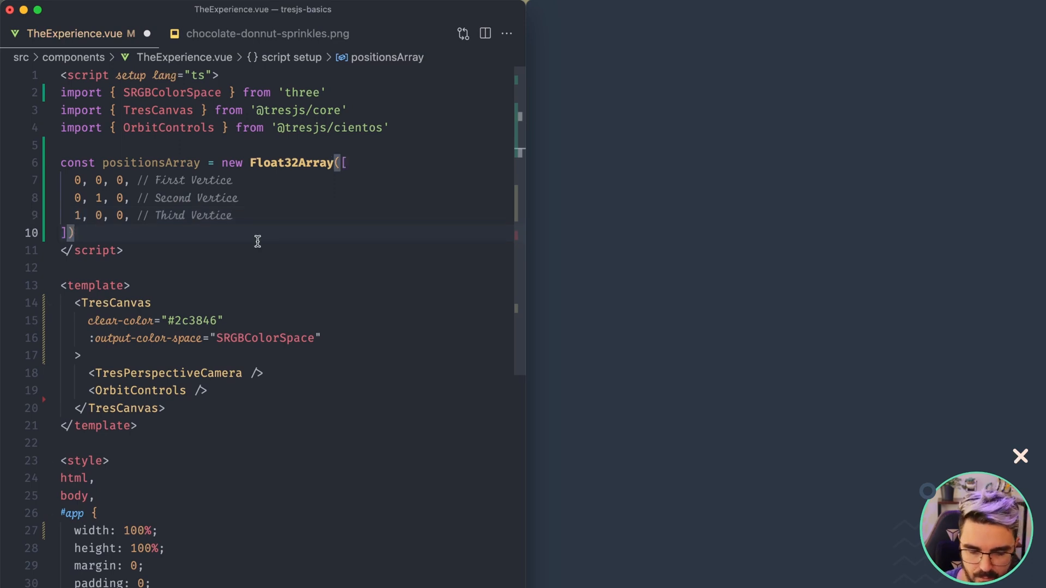
key(enter)
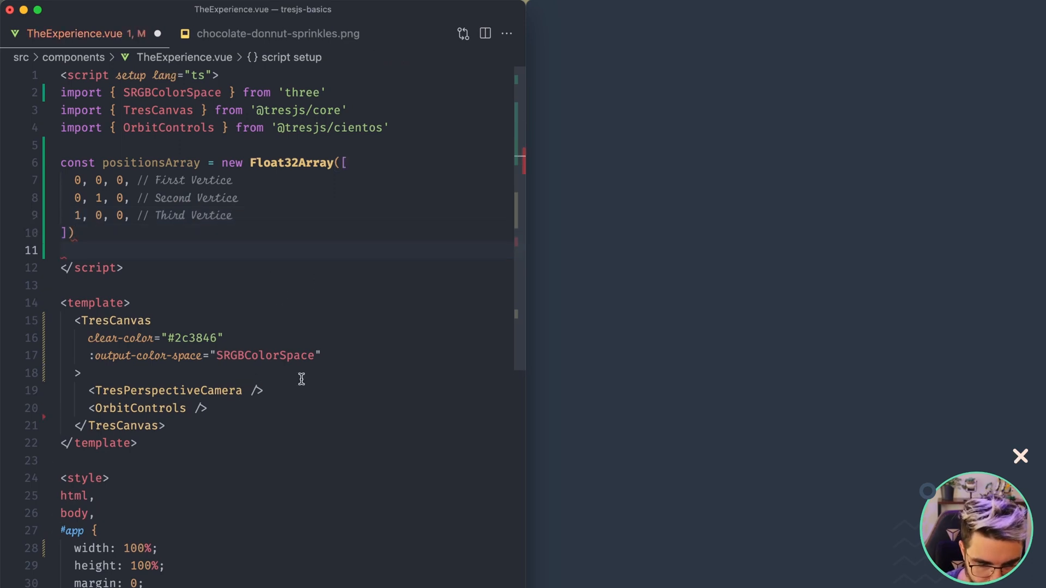
mouse_move(289, 372)
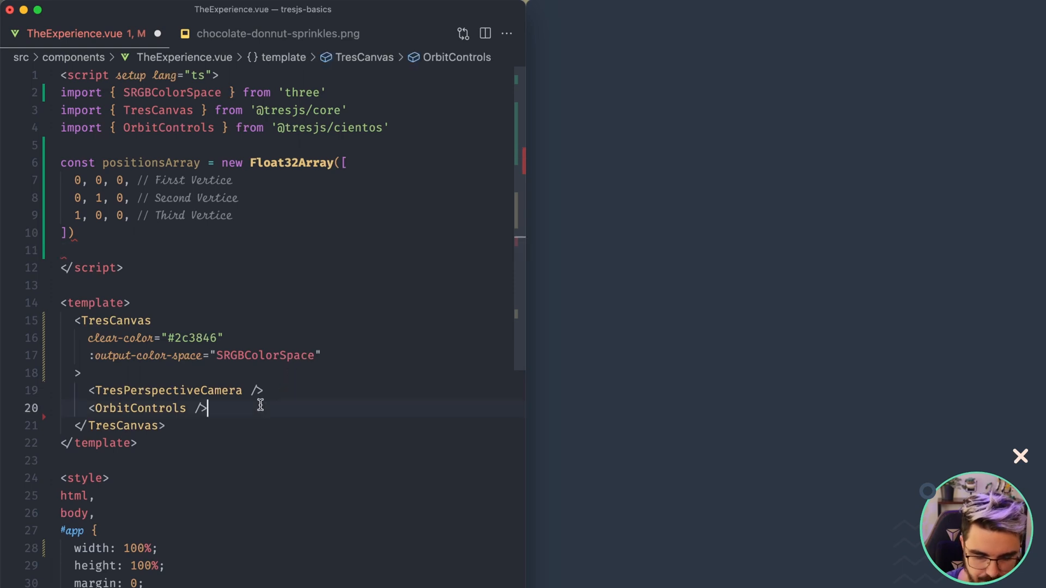
Build the TresMesh and give the red basic material wireframe="true".
text(<Tres)
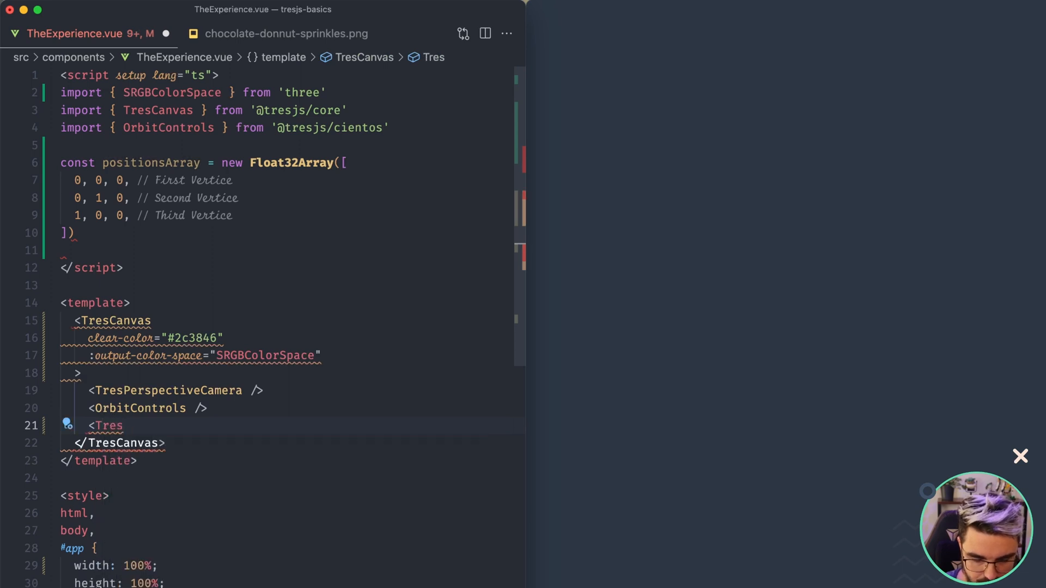
text(Mesh>)
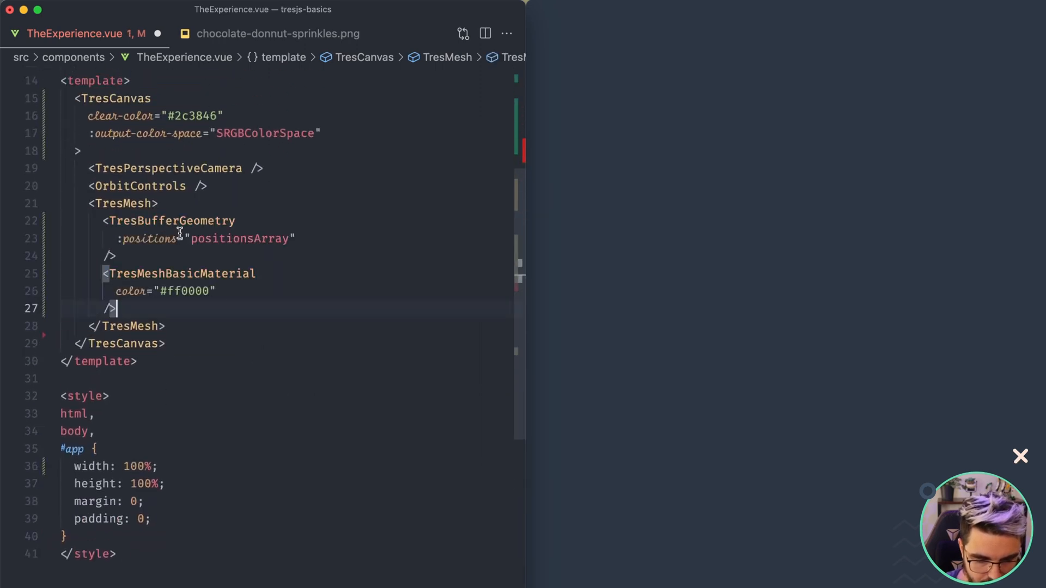
key(Backspace)
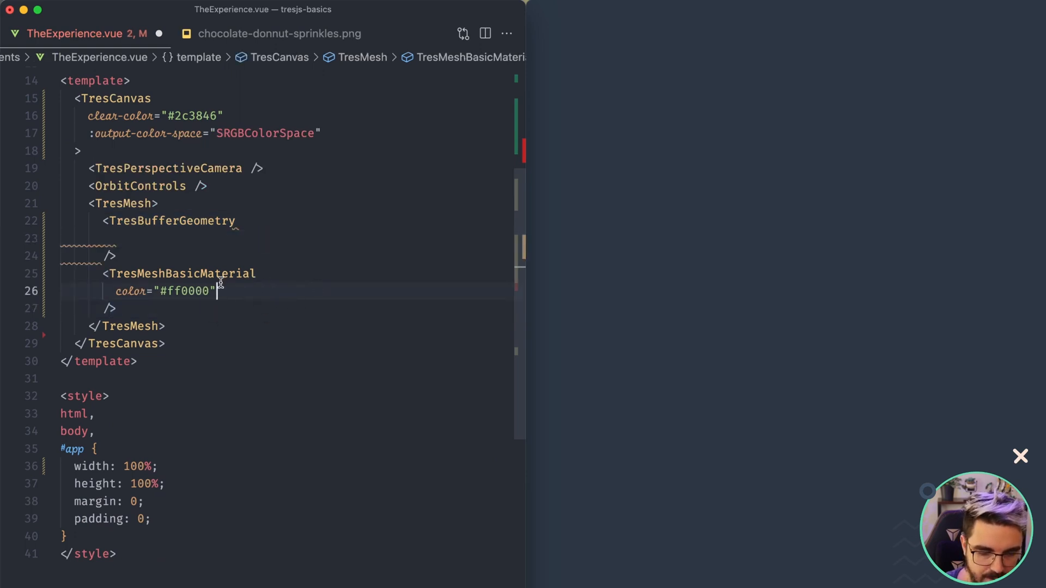
mouse_move(242, 292)
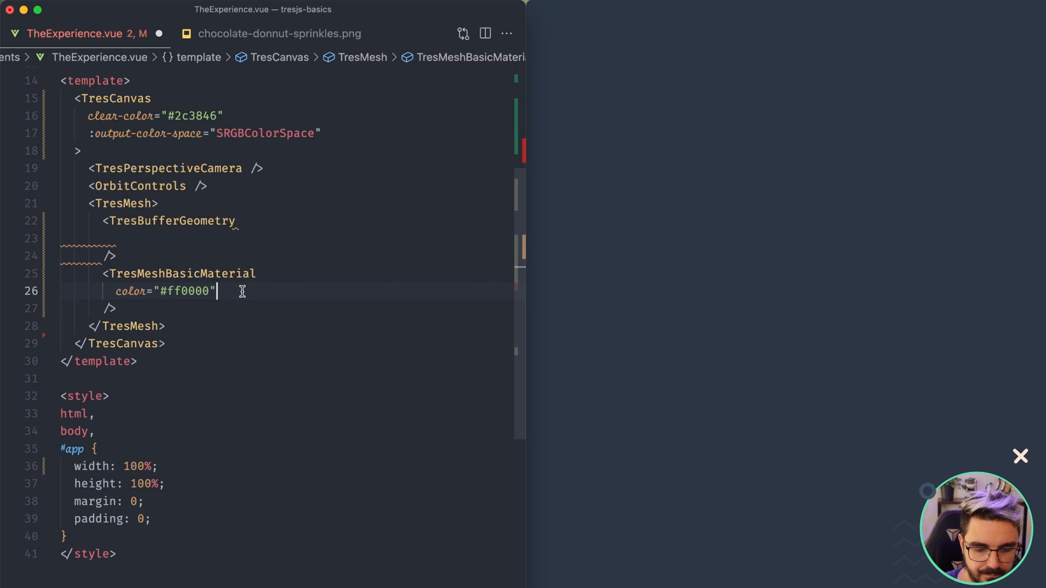
key(Return)
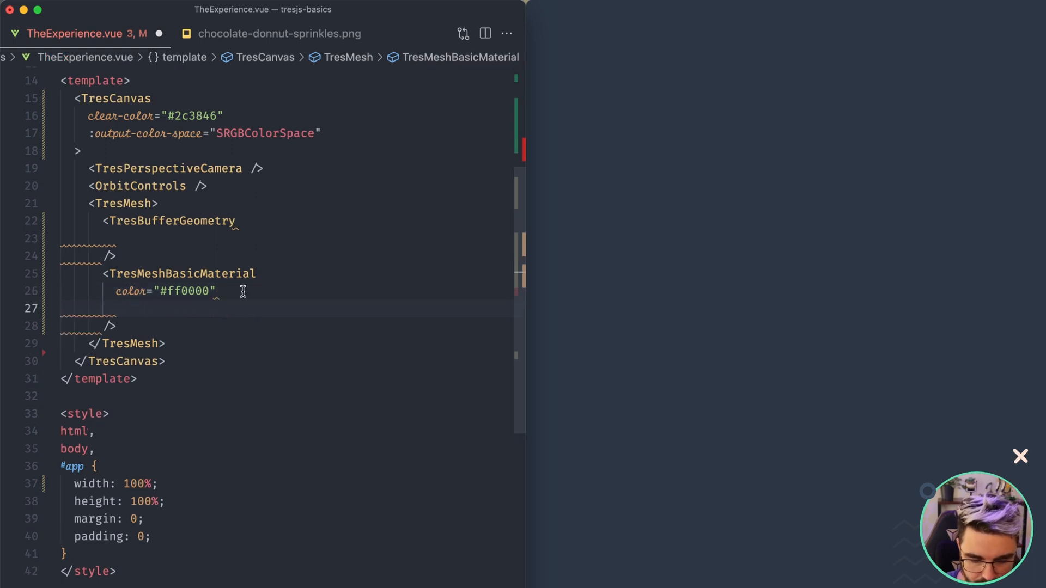
text(wireframe="true")
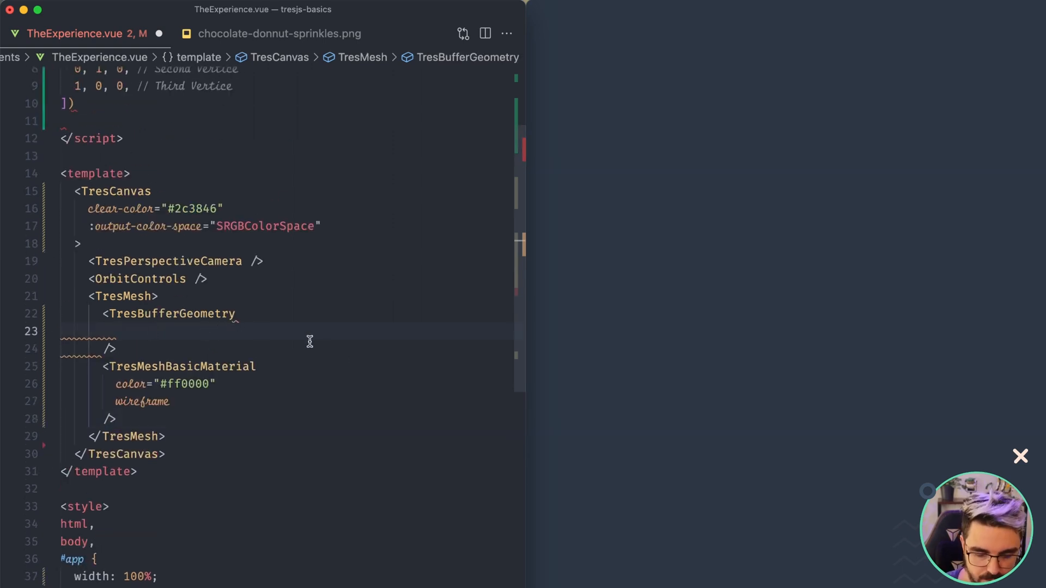
Bind :position="[positionsArray, 3]" on TresBufferGeometry.
text(:position=")
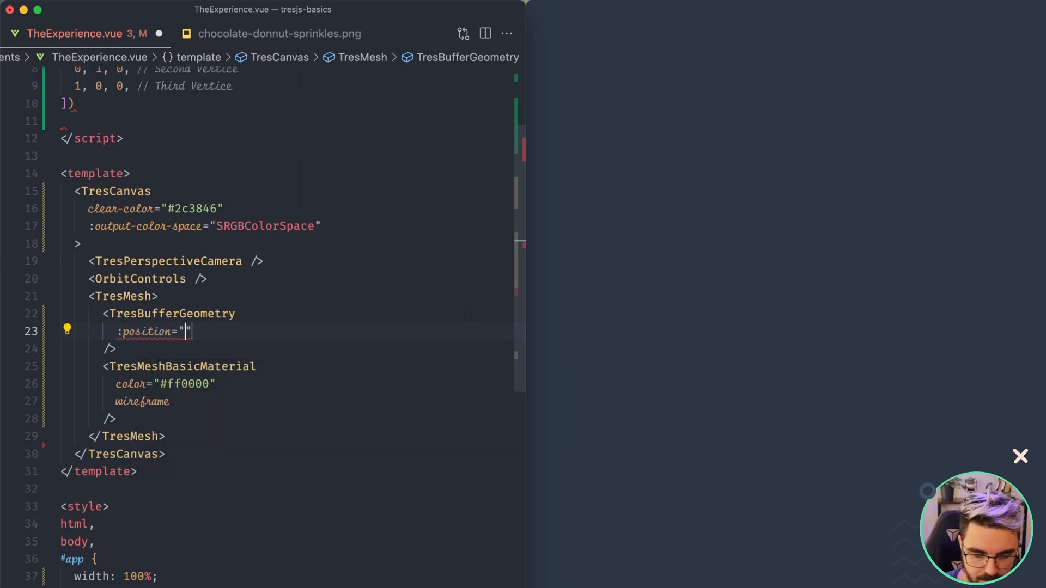
text([])
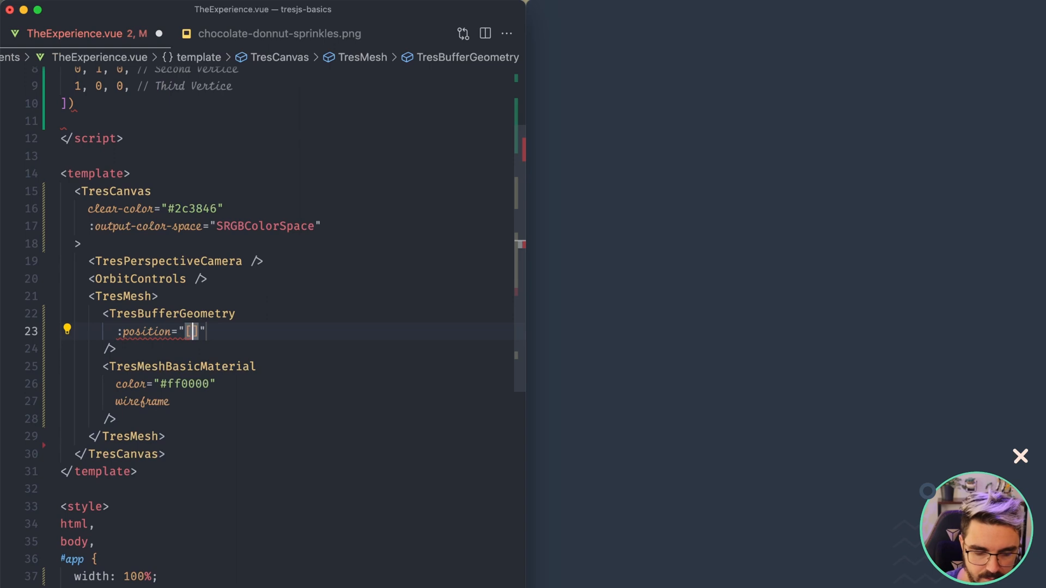
text(positionsArray)
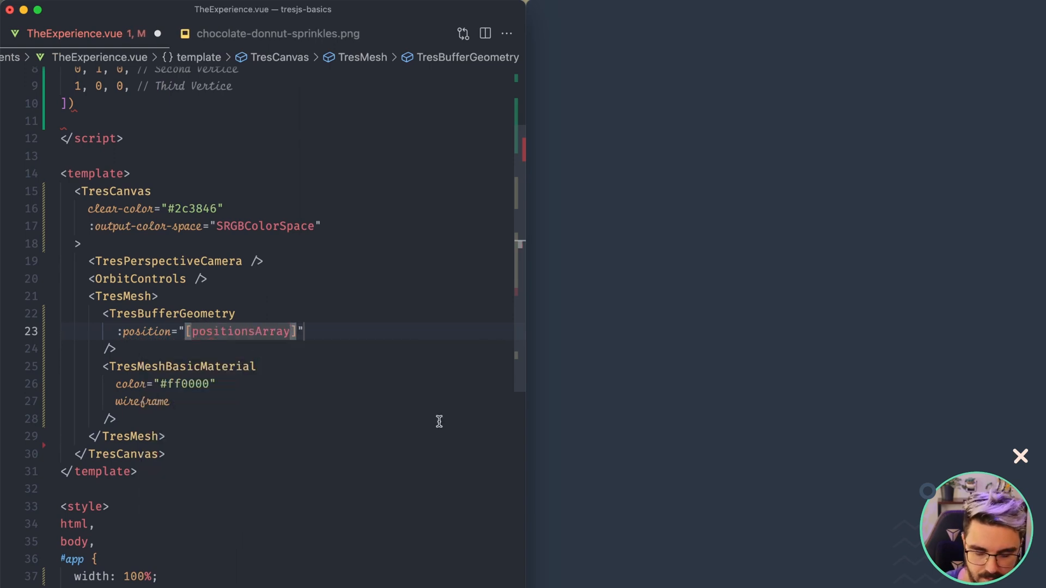
text(, 3)
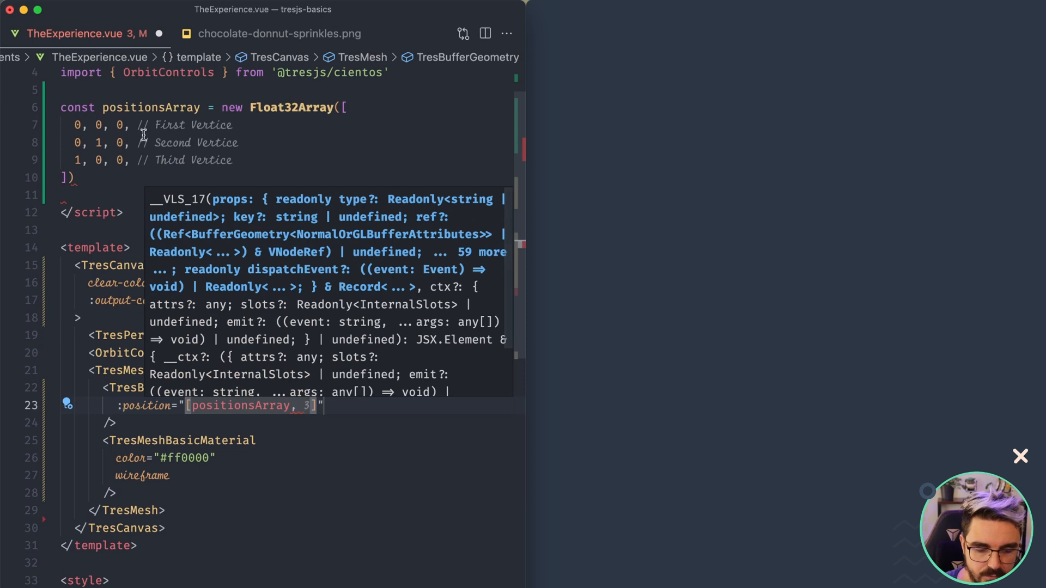
mouse_move(65, 121)
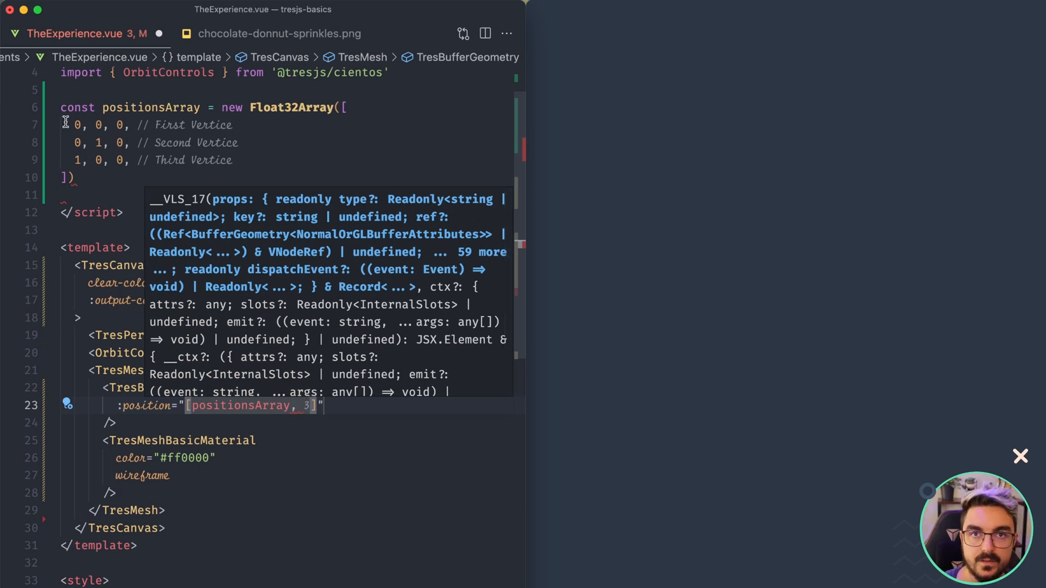
mouse_move(371, 477)
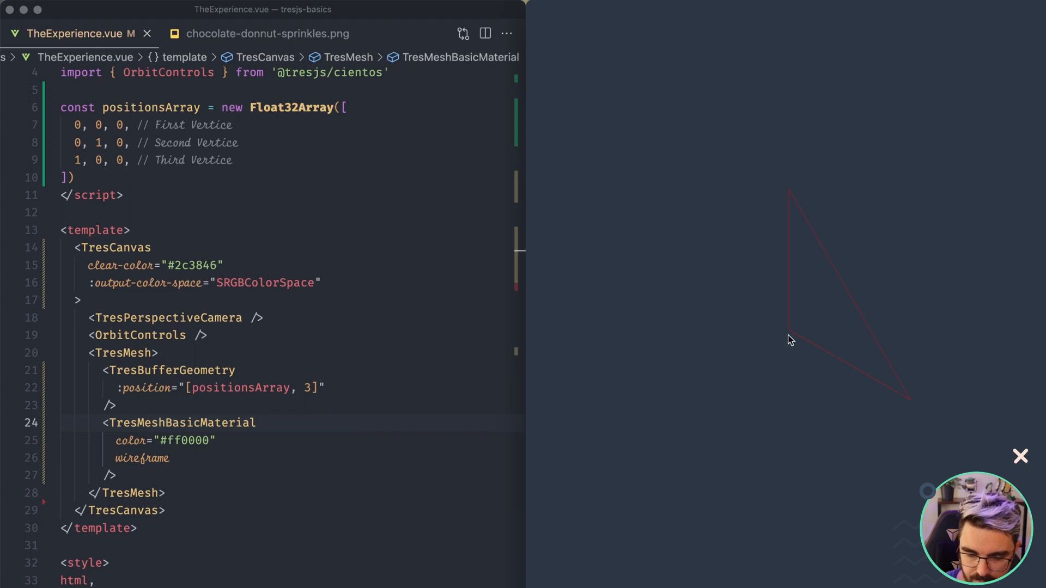
mouse_move(163, 522)
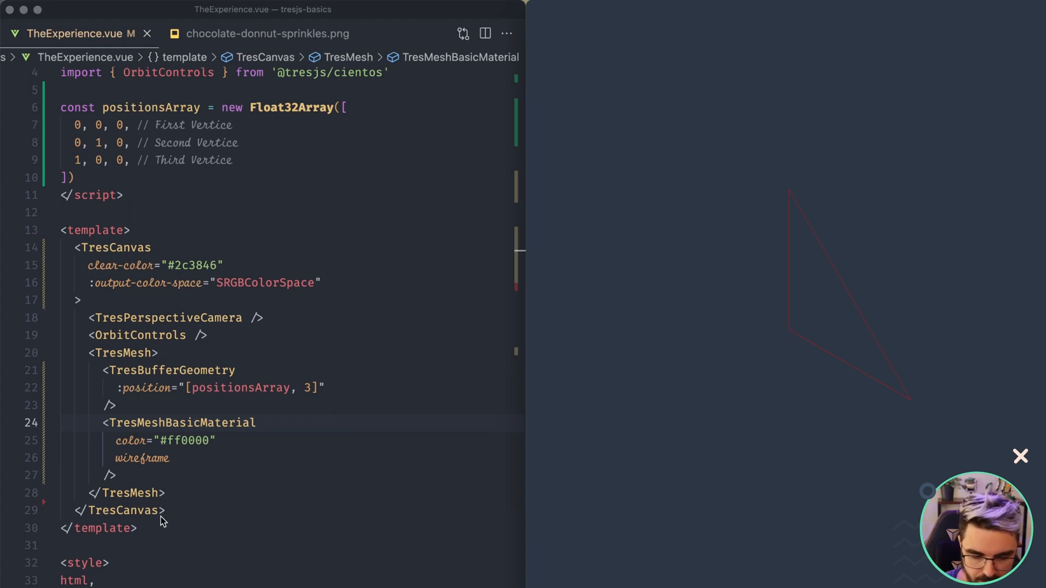
mouse_move(187, 499)
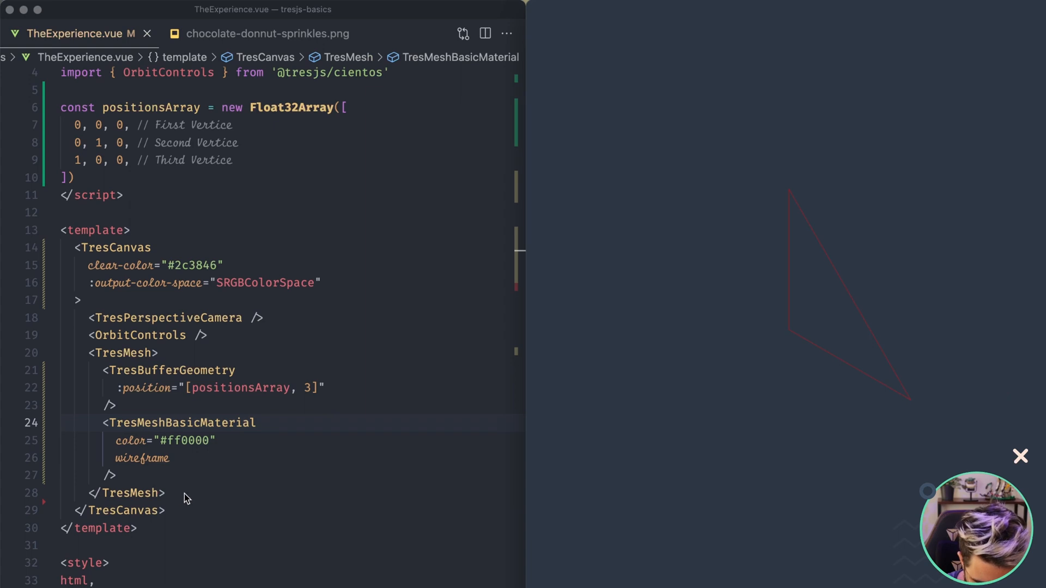
Add <TresAxesHelper :args="[0.5]" /> below the closing TresMesh tag.
text(<T)
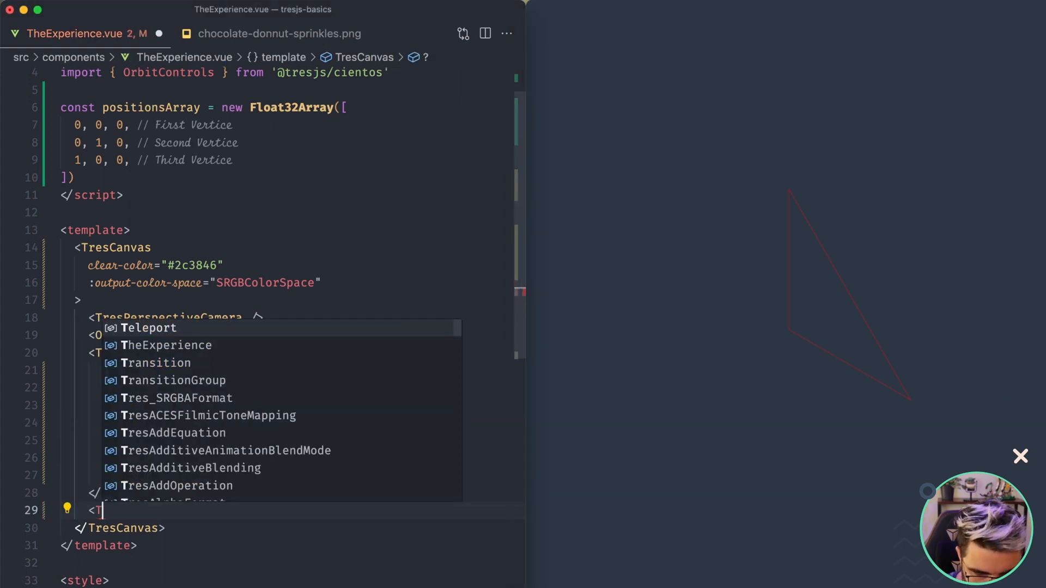
text(resAxesHelper />)
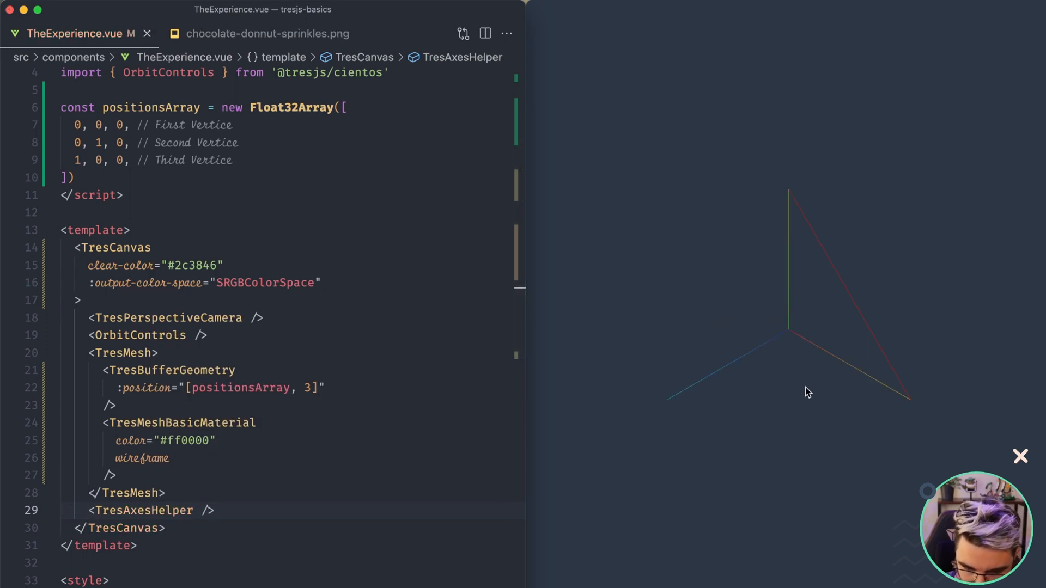
mouse_move(817, 249)
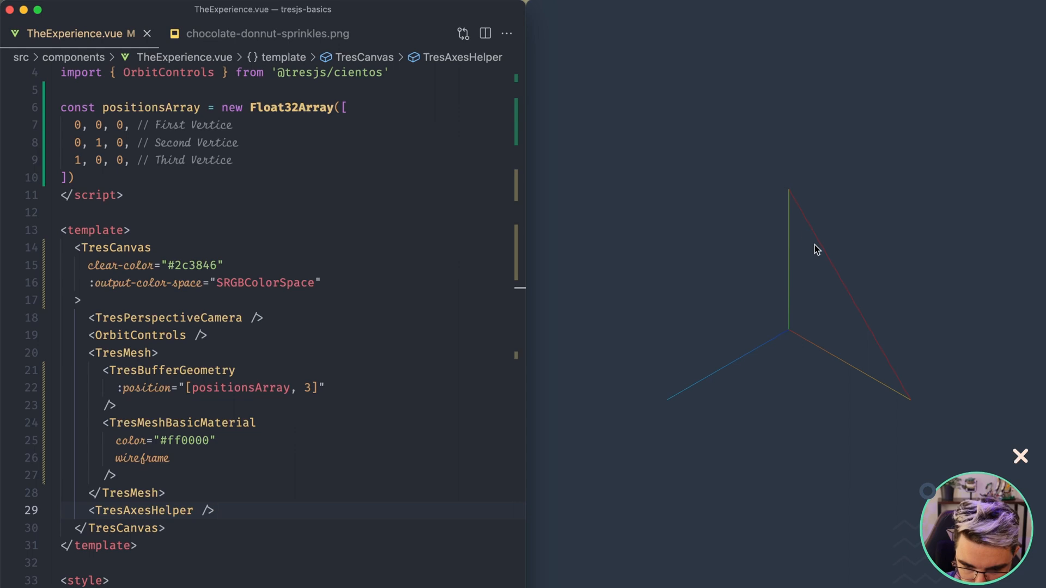
click(100, 142)
text(s )
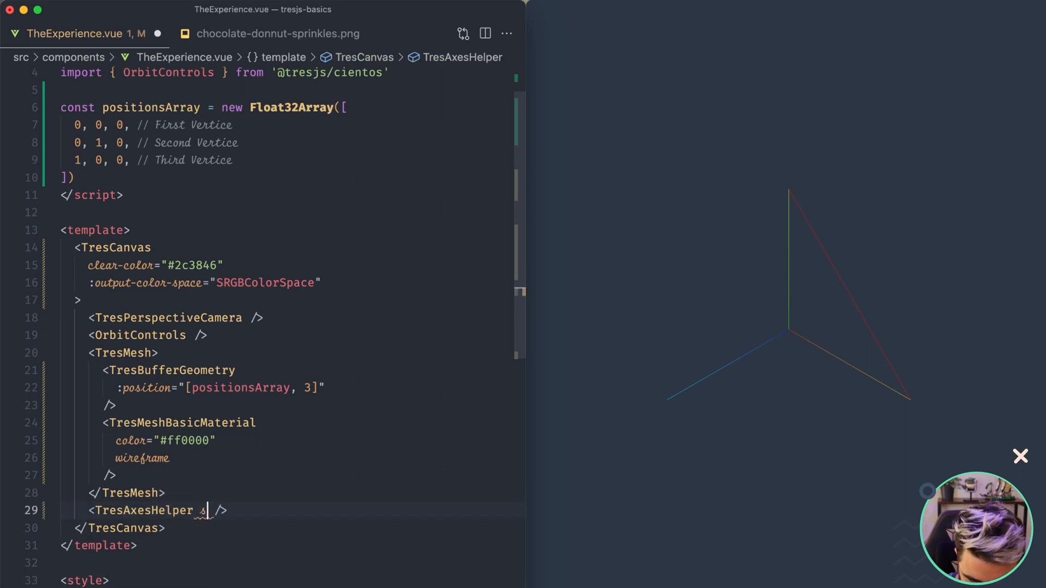
text(:siz)
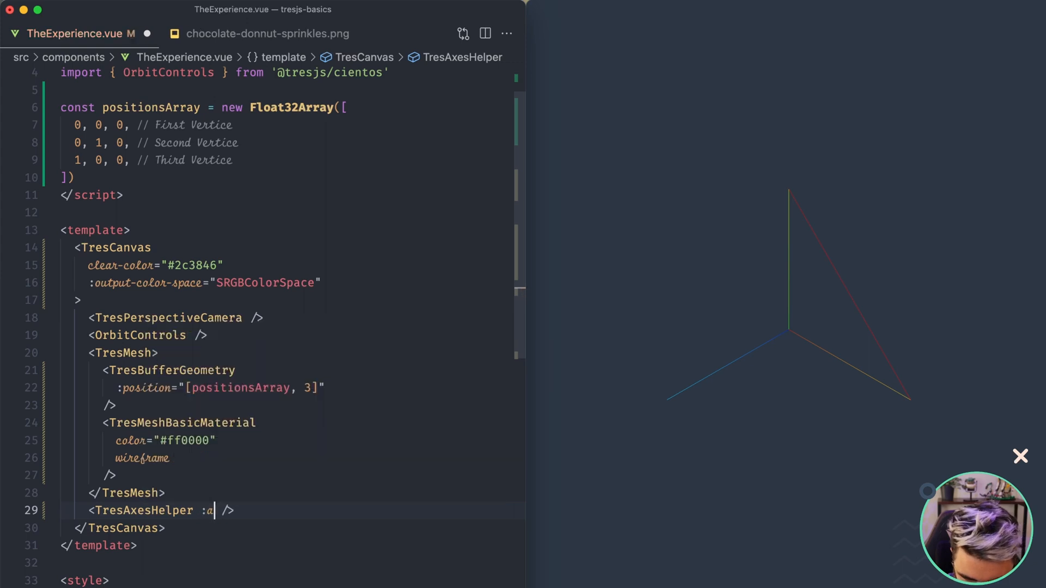
text(rgs="[]")
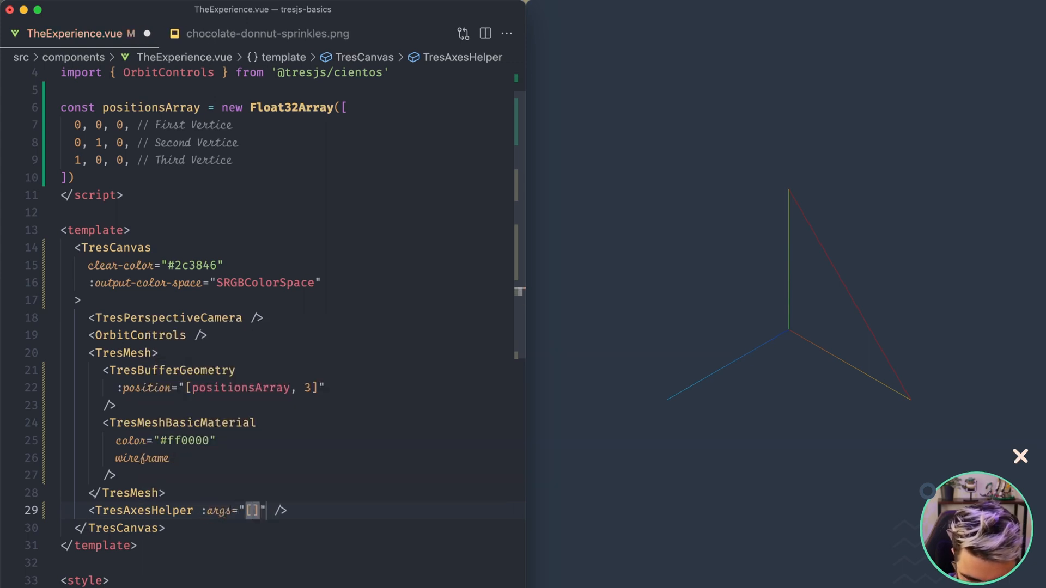
text(0.5)
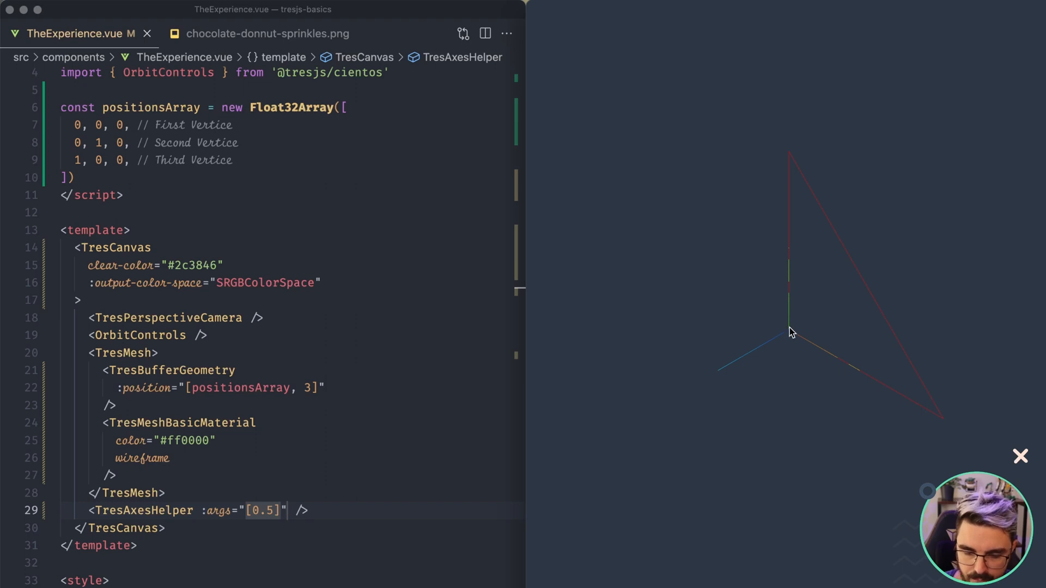
mouse_move(948, 430)
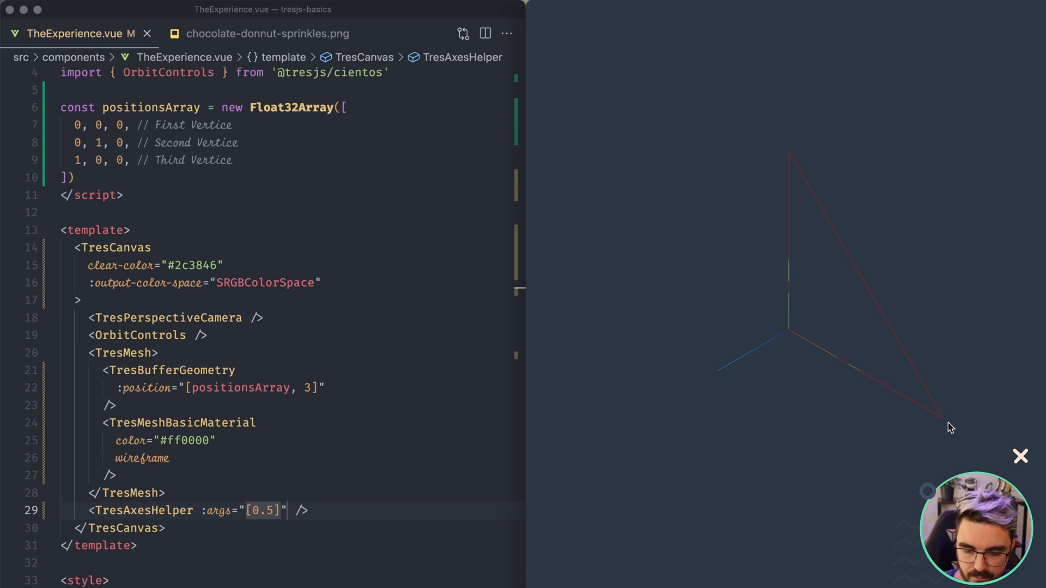
mouse_move(789, 149)
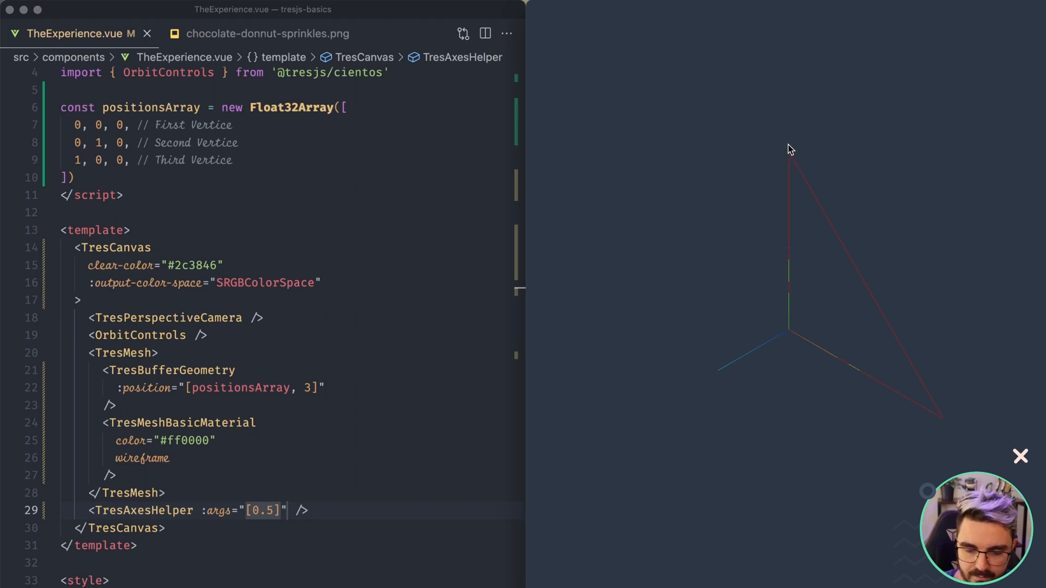
mouse_move(793, 269)
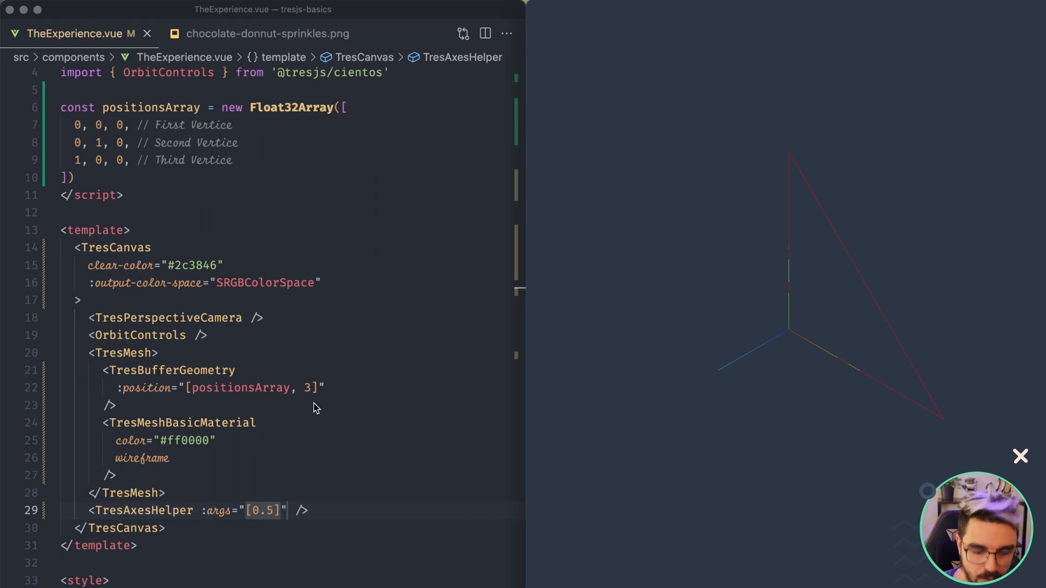
scroll(down, 3)
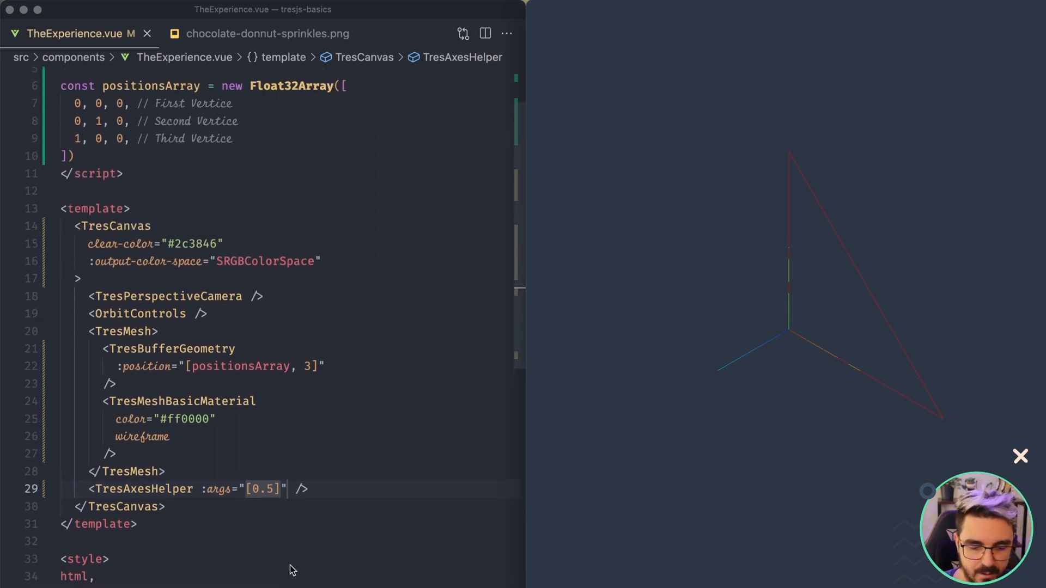
scroll(up, 3)
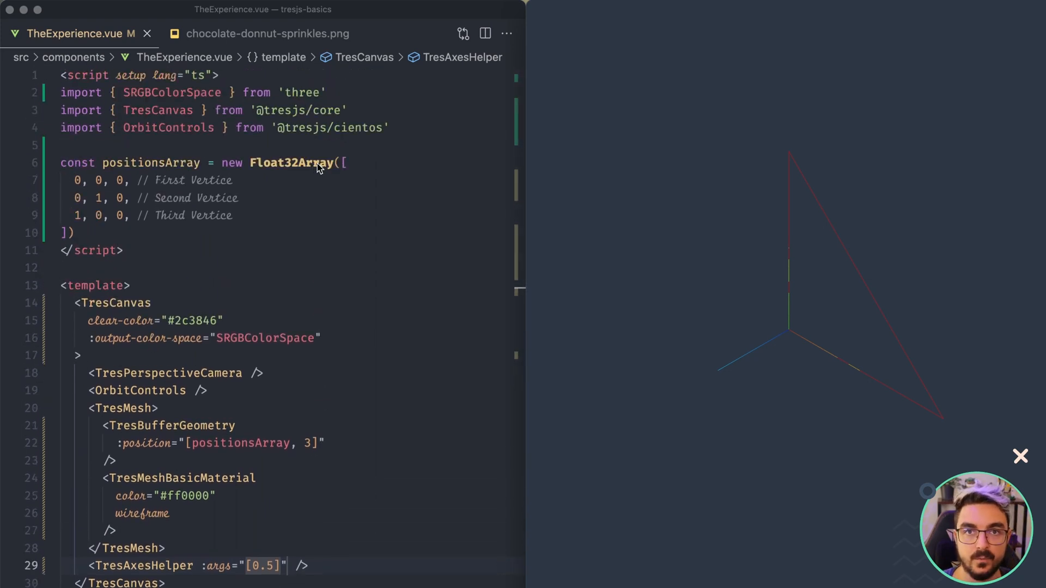
mouse_move(241, 259)
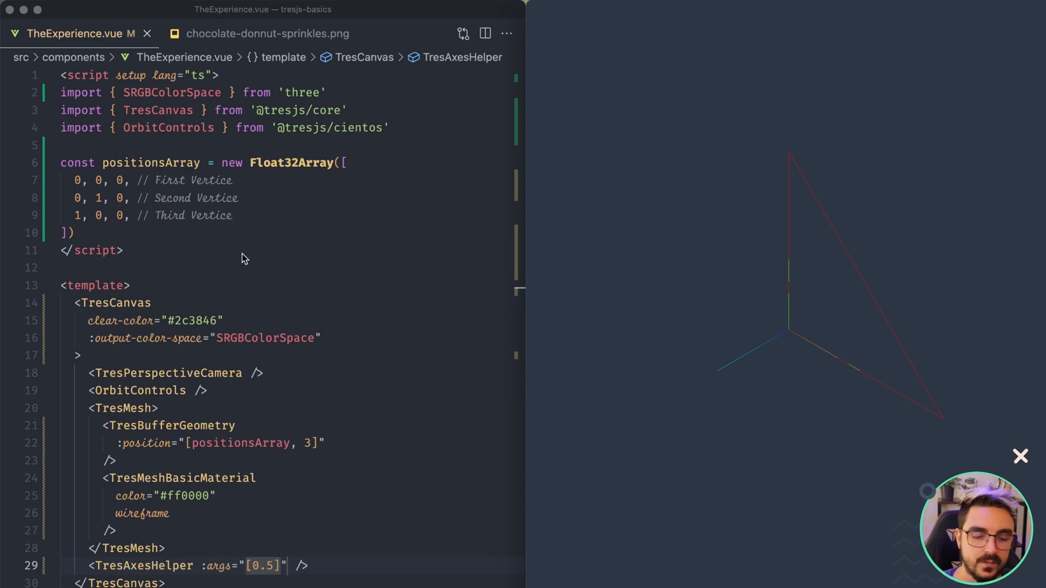
mouse_move(227, 250)
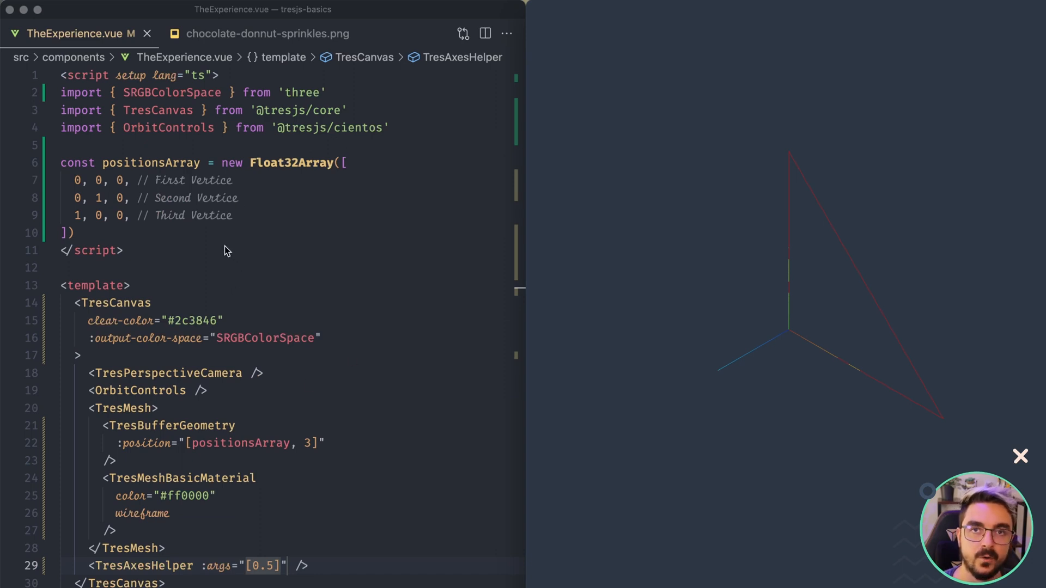
mouse_move(265, 194)
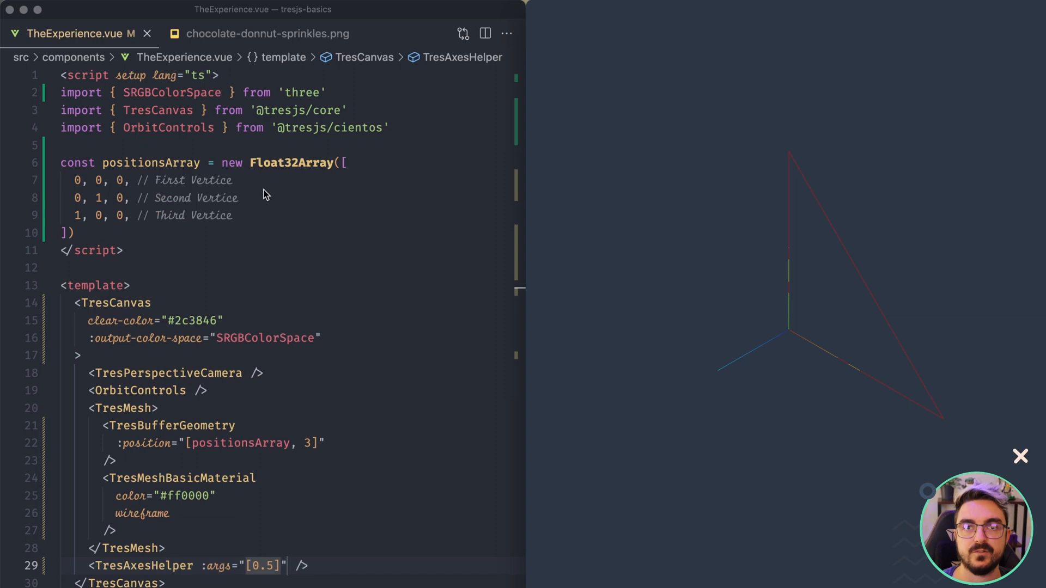
scroll(down, 3)
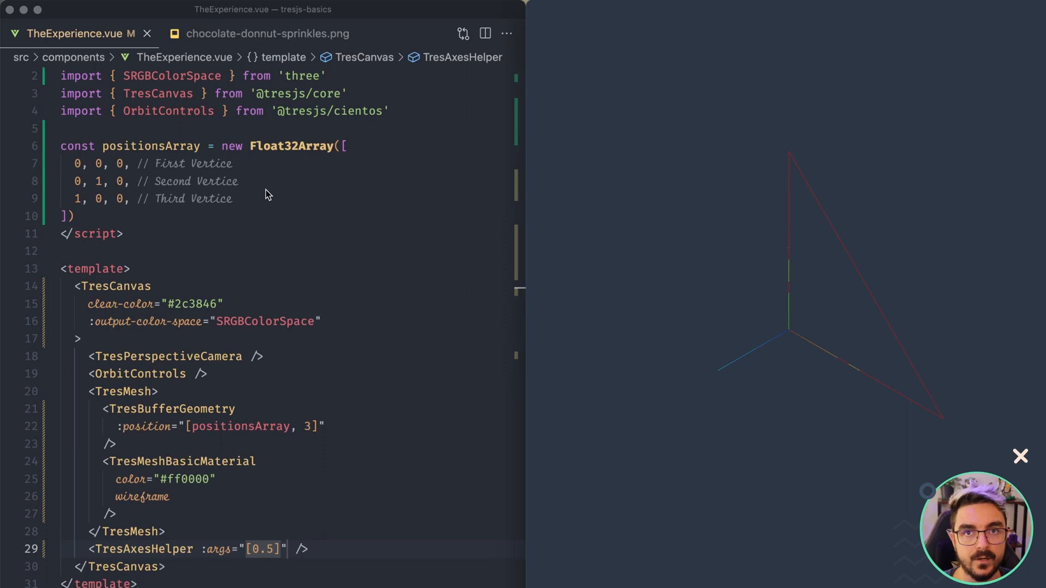
mouse_move(316, 161)
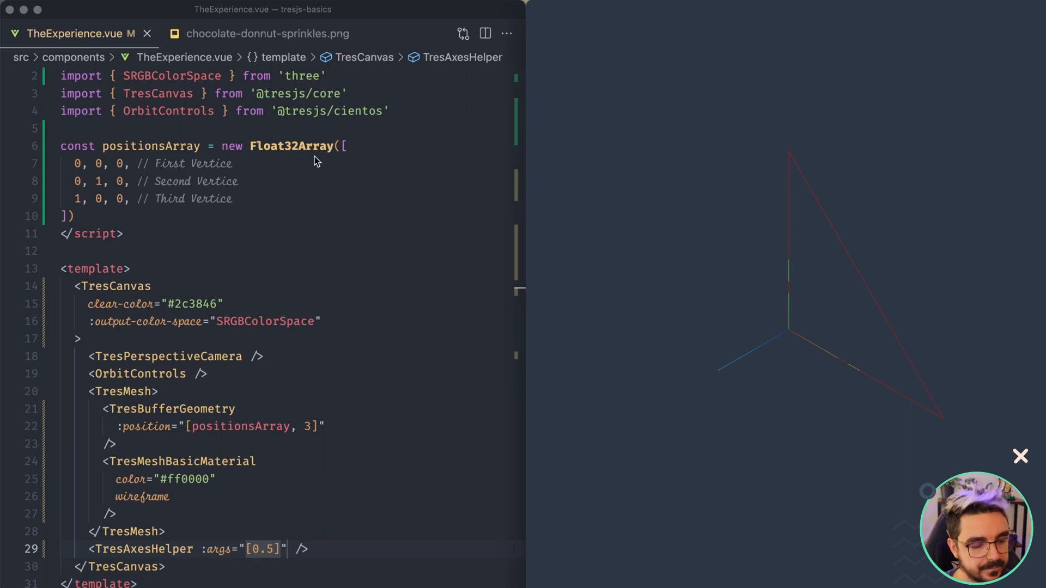